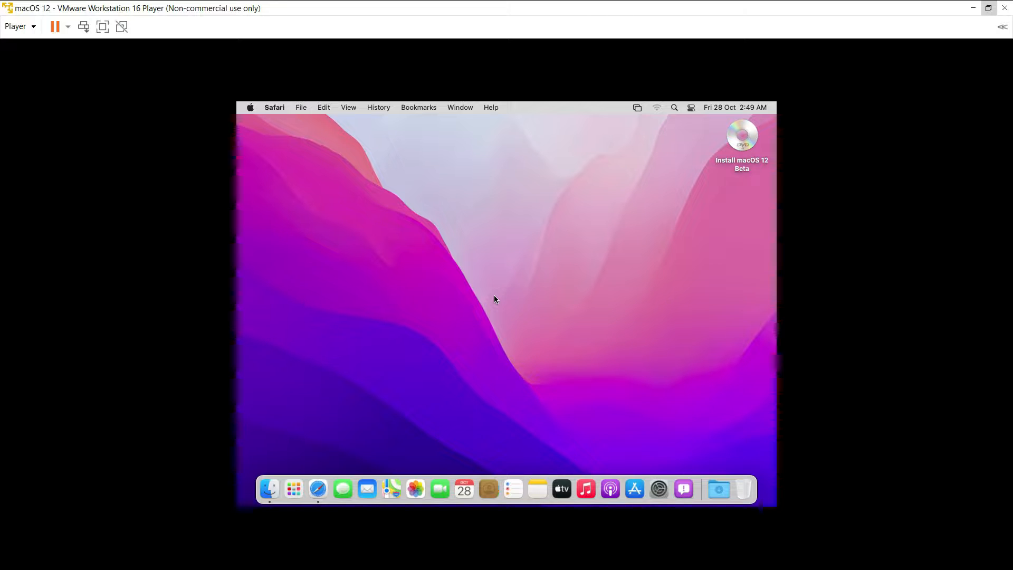
{"action": "mouse_move", "coordinate": [251, 108]}
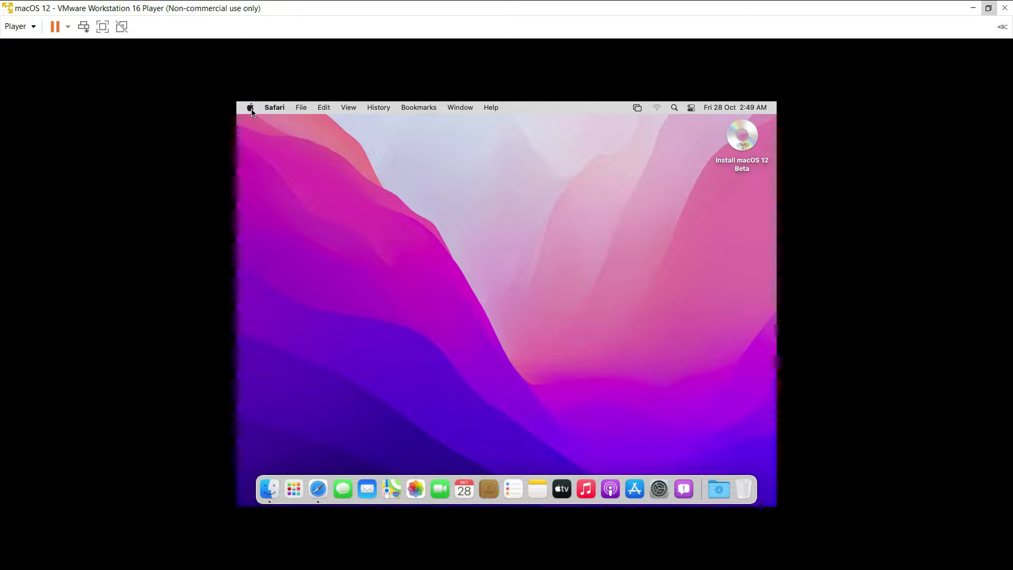
Open System Preferences in the macOS guest
{"action": "left_click", "coordinate": [249, 107]}
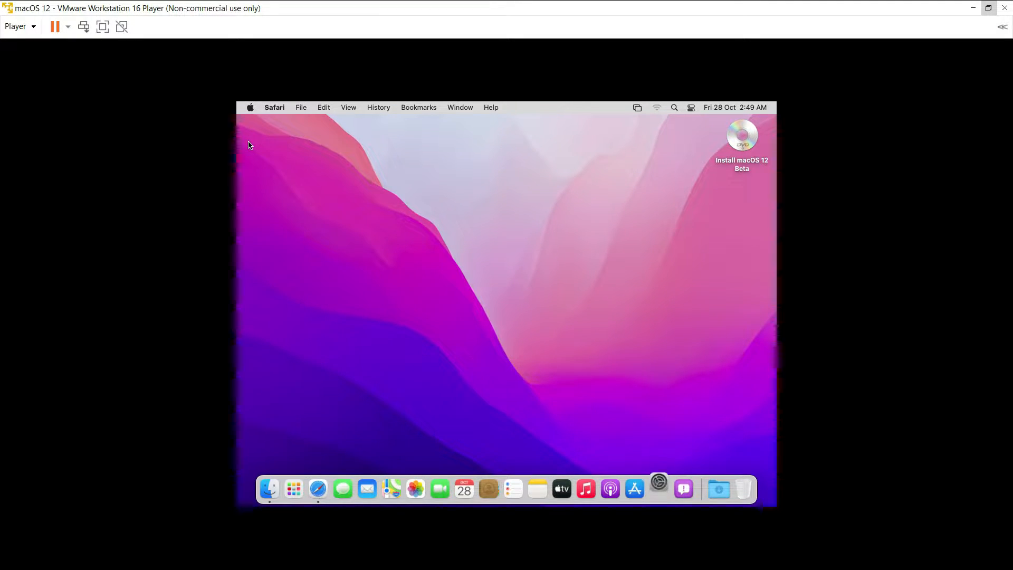
{"action": "left_click", "coordinate": [659, 489]}
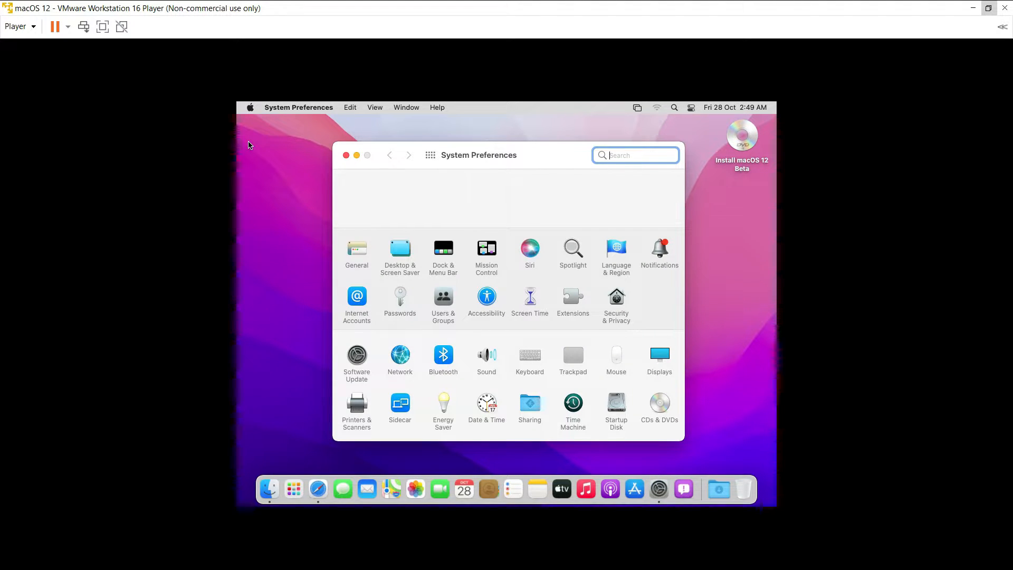
{"action": "mouse_move", "coordinate": [521, 382]}
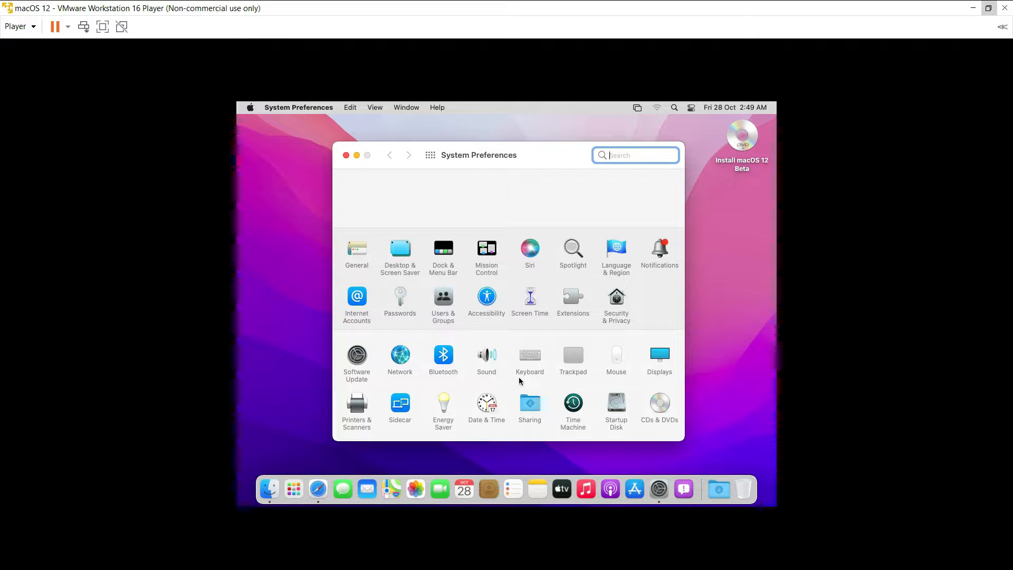
Check Displays (only 1024 × 768 offered), restore Default for Display, and close System Preferences
{"action": "left_click", "coordinate": [659, 356]}
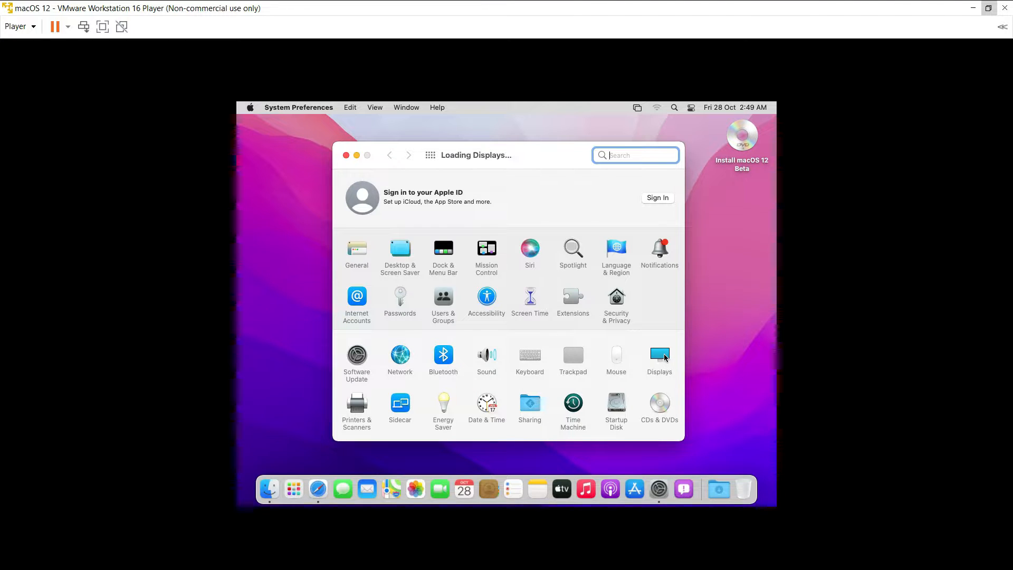
{"action": "left_click", "coordinate": [658, 356]}
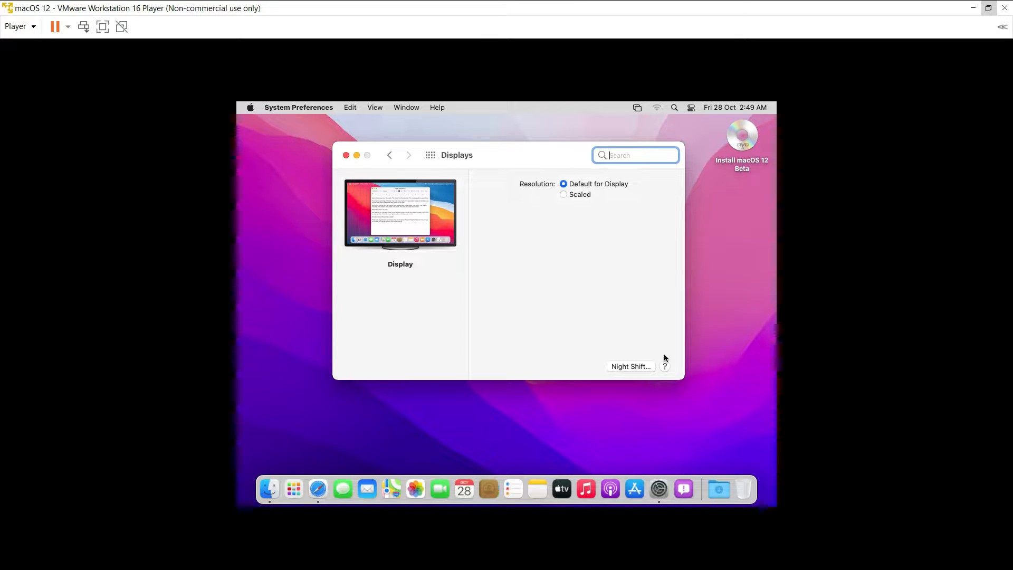
{"action": "mouse_move", "coordinate": [633, 343]}
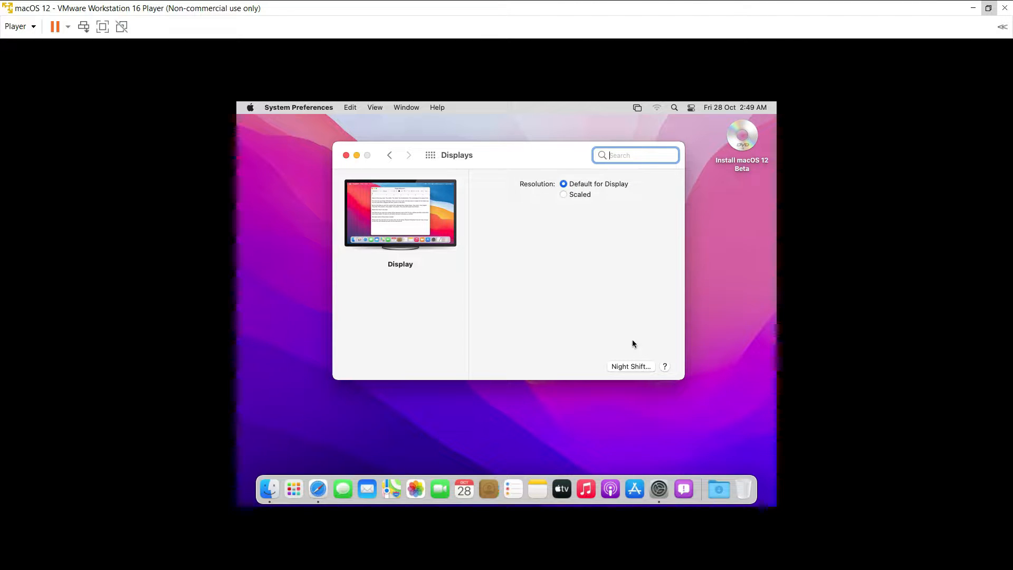
{"action": "mouse_move", "coordinate": [608, 190]}
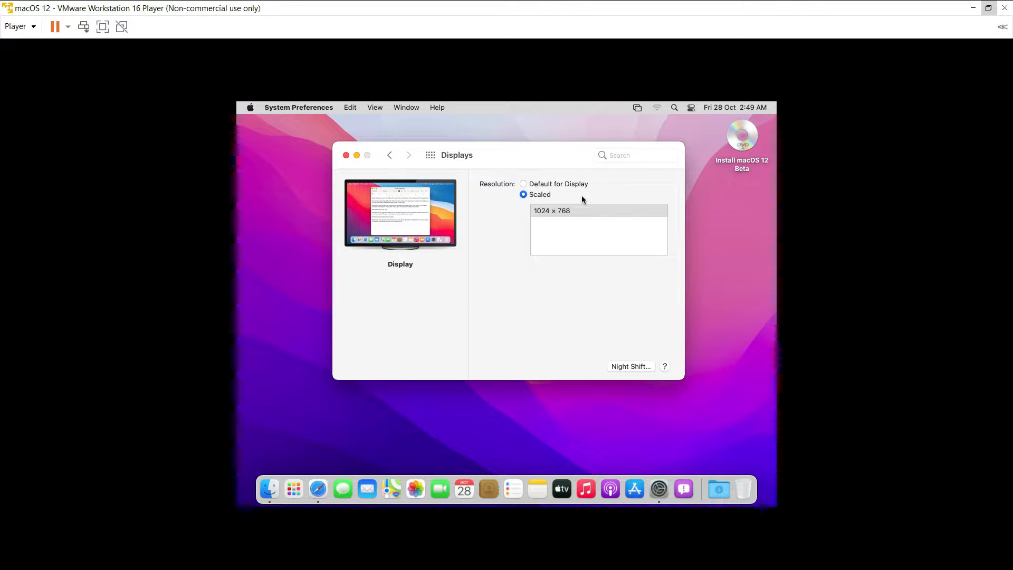
{"action": "mouse_move", "coordinate": [567, 209]}
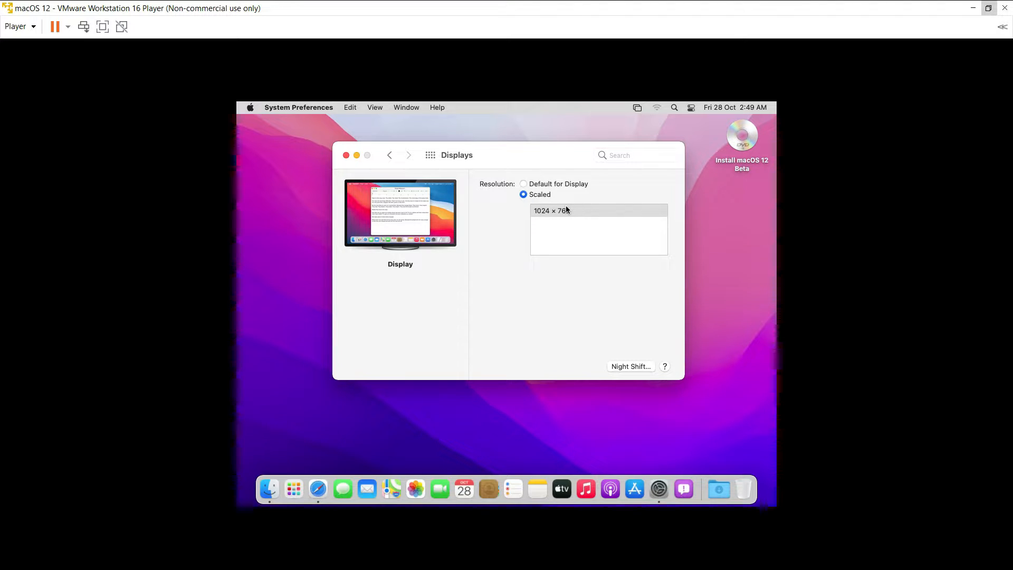
{"action": "left_click", "coordinate": [524, 184]}
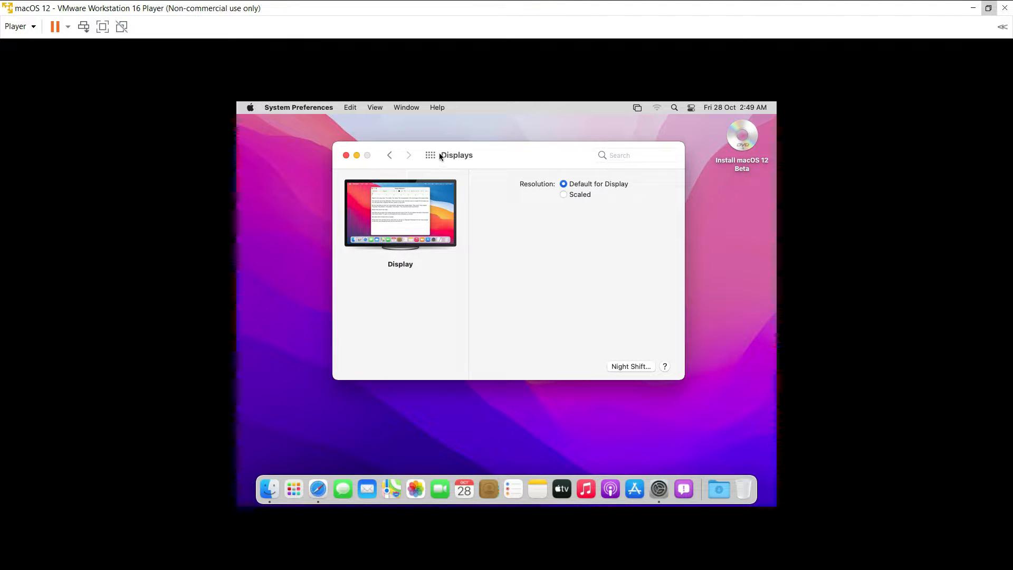
{"action": "left_click", "coordinate": [346, 155]}
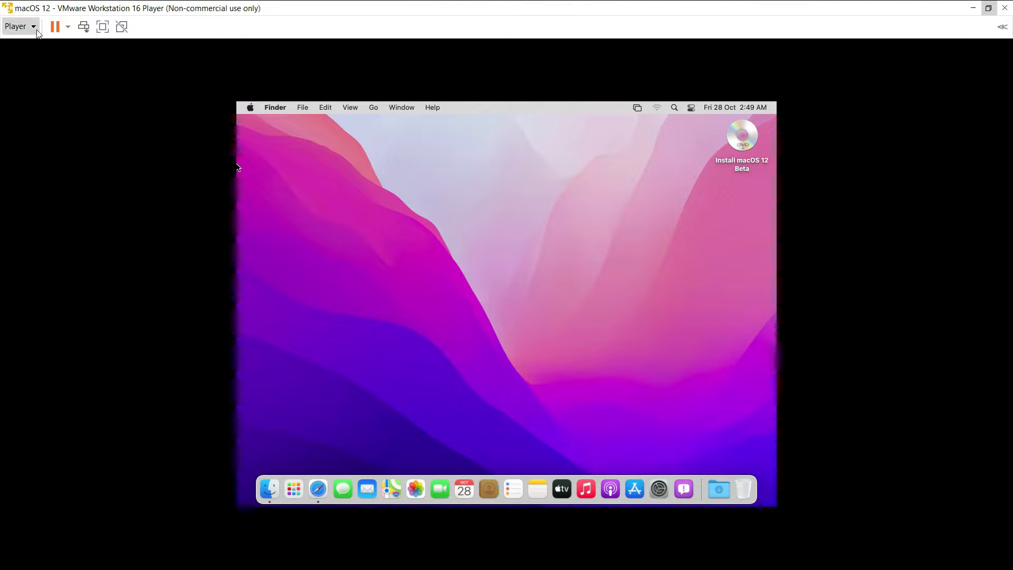
{"action": "left_click", "coordinate": [15, 25]}
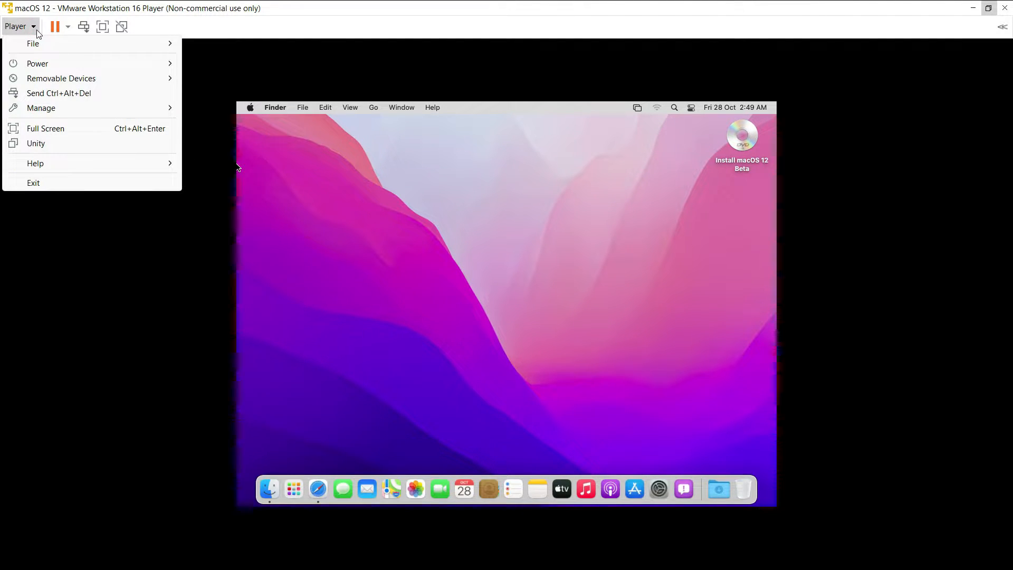
{"action": "left_click", "coordinate": [41, 107]}
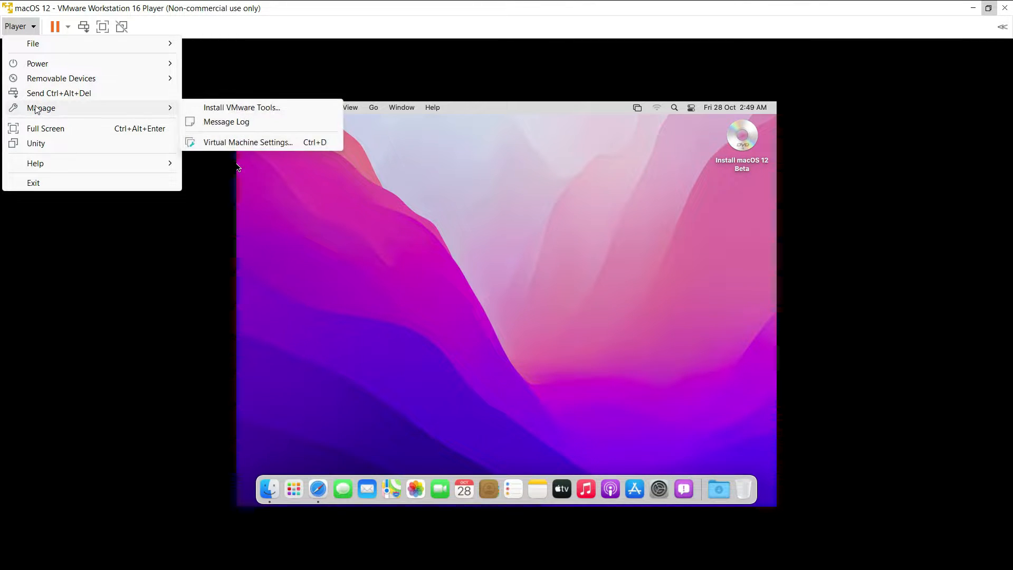
{"action": "mouse_move", "coordinate": [242, 108]}
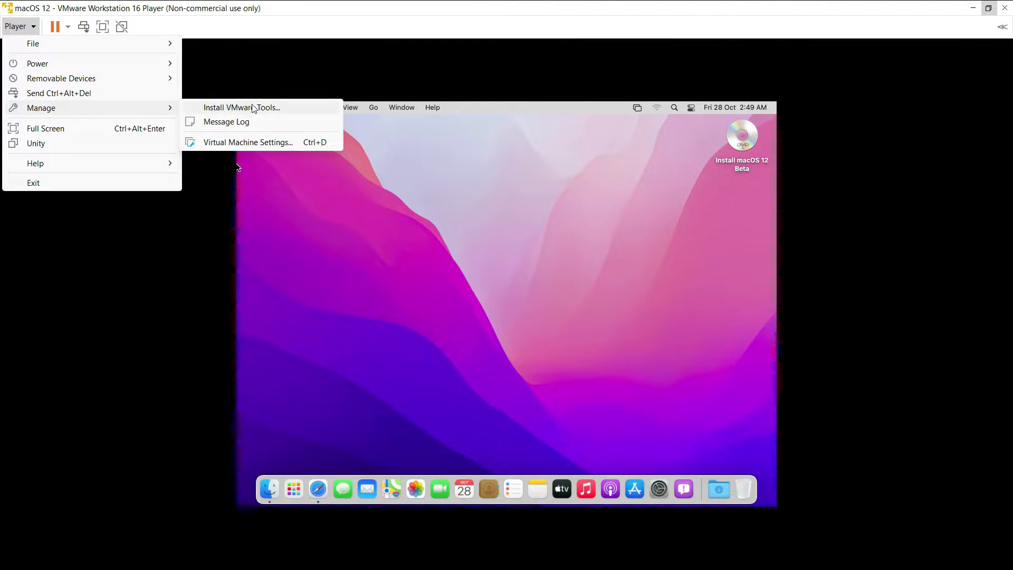
{"action": "left_click", "coordinate": [242, 108]}
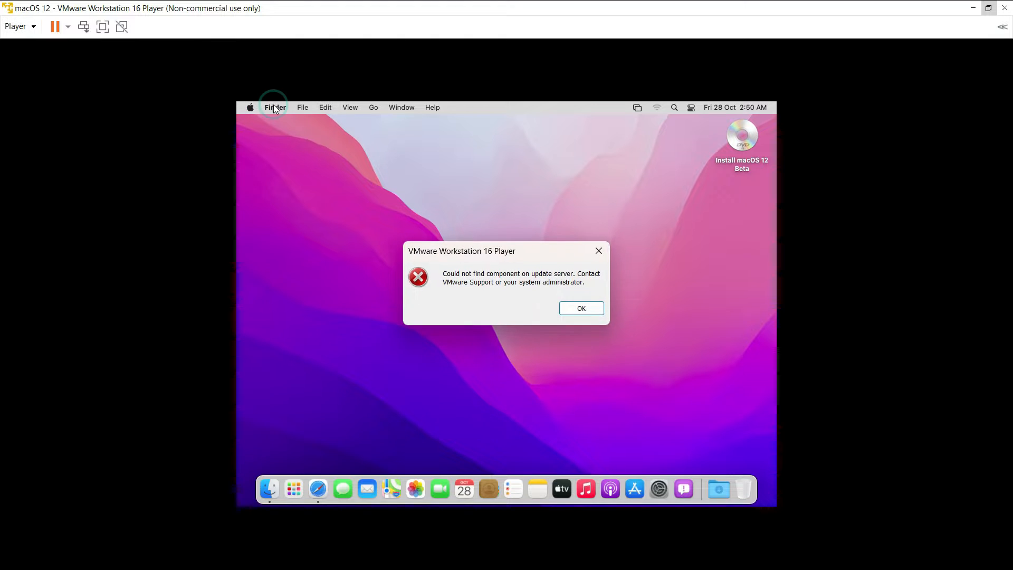
{"action": "mouse_move", "coordinate": [443, 208]}
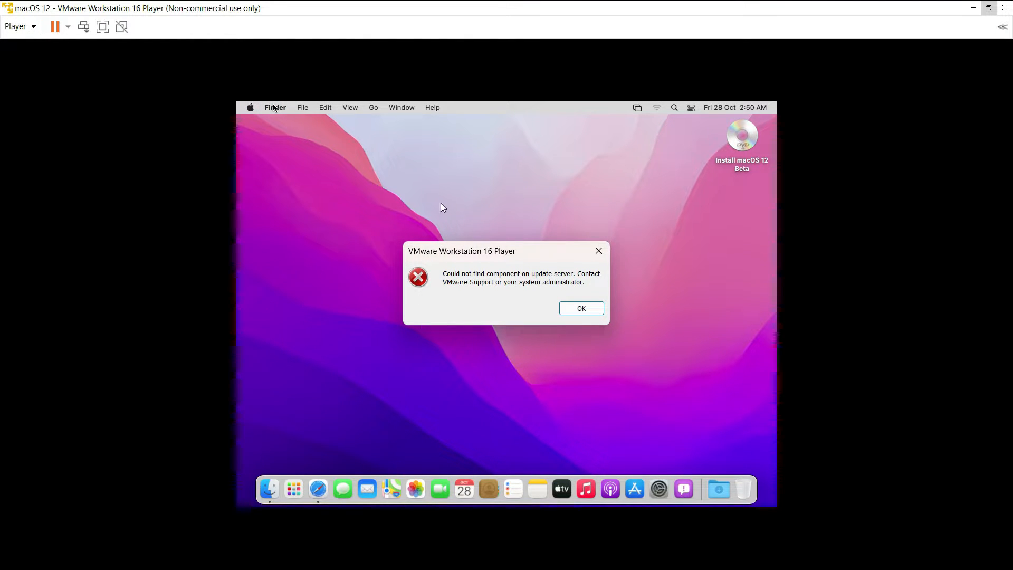
{"action": "mouse_move", "coordinate": [582, 343]}
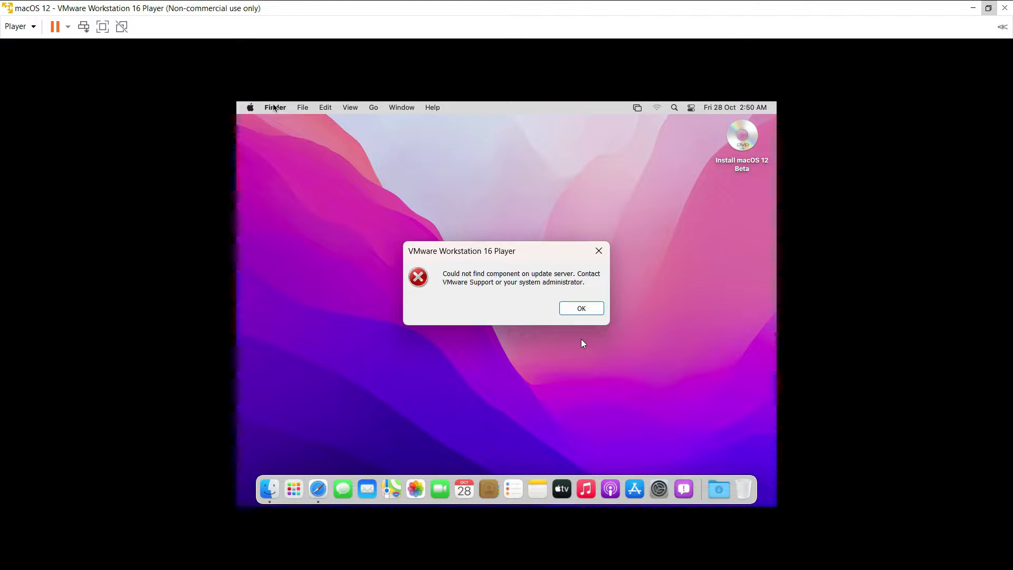
{"action": "mouse_move", "coordinate": [584, 335]}
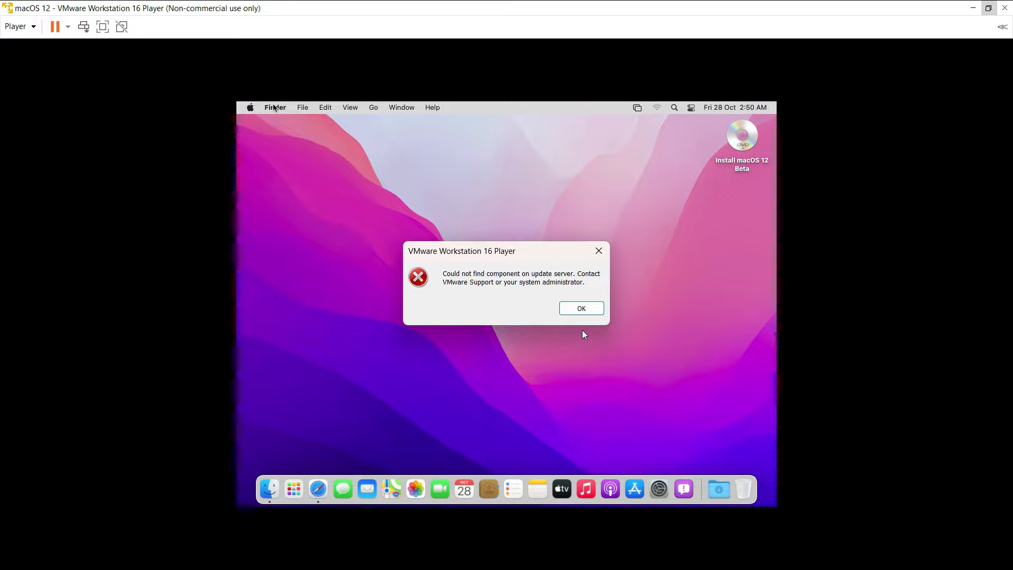
{"action": "left_click", "coordinate": [580, 308]}
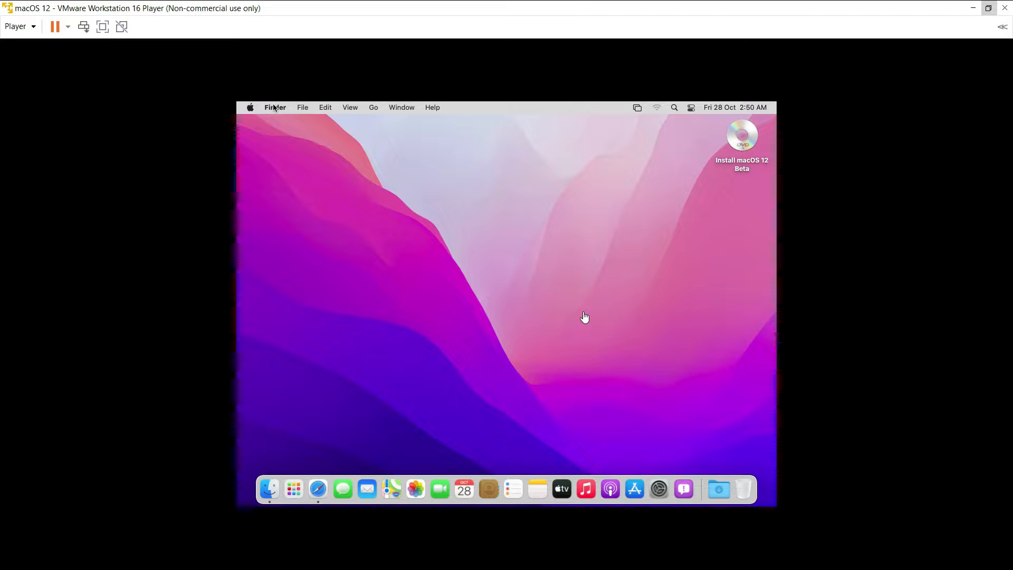
{"action": "mouse_move", "coordinate": [252, 135]}
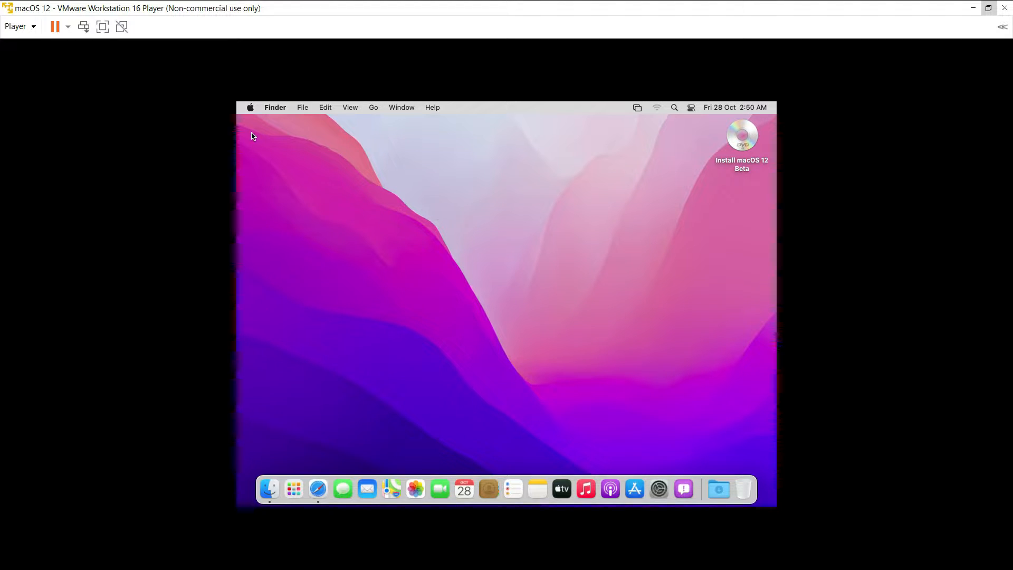
Shut down the macOS guest from the Apple menu and confirm
{"action": "left_click", "coordinate": [249, 108]}
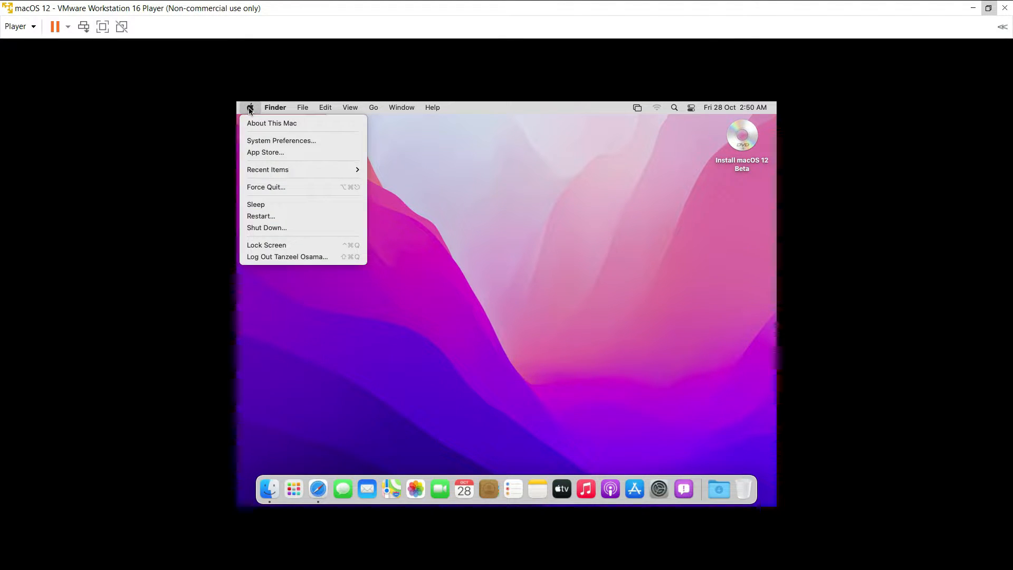
{"action": "mouse_move", "coordinate": [248, 182]}
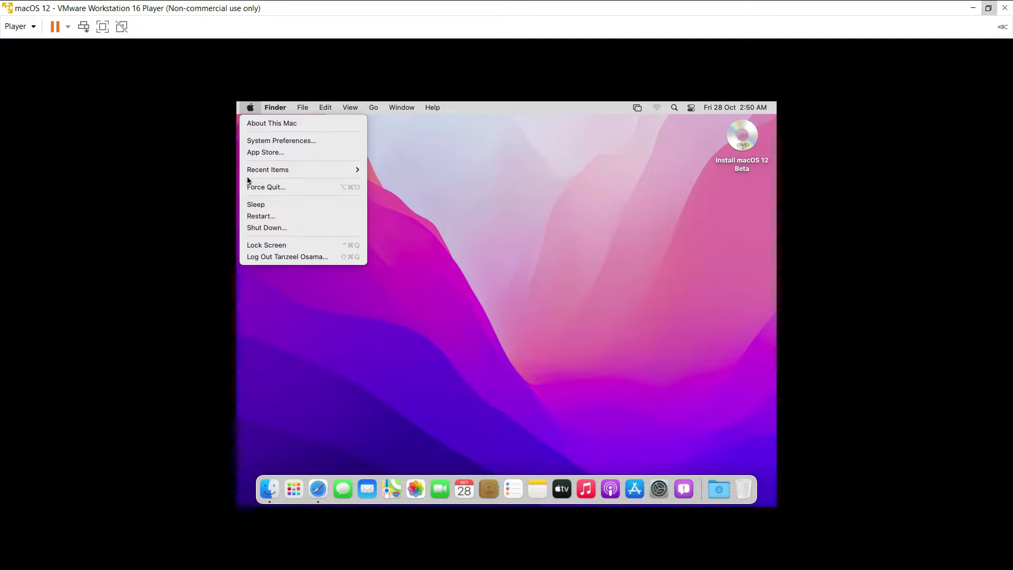
{"action": "left_click", "coordinate": [266, 228]}
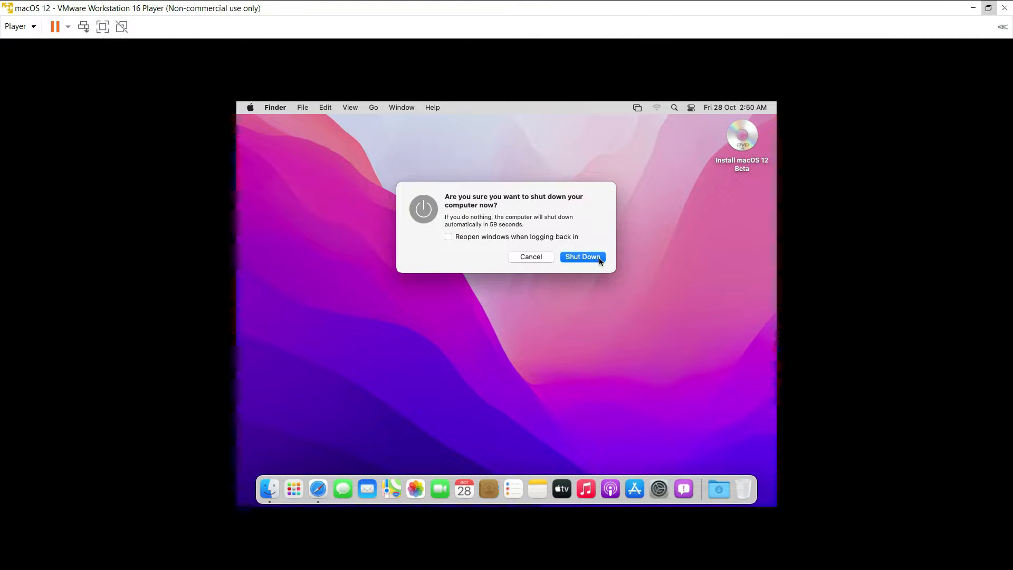
{"action": "left_click", "coordinate": [580, 256]}
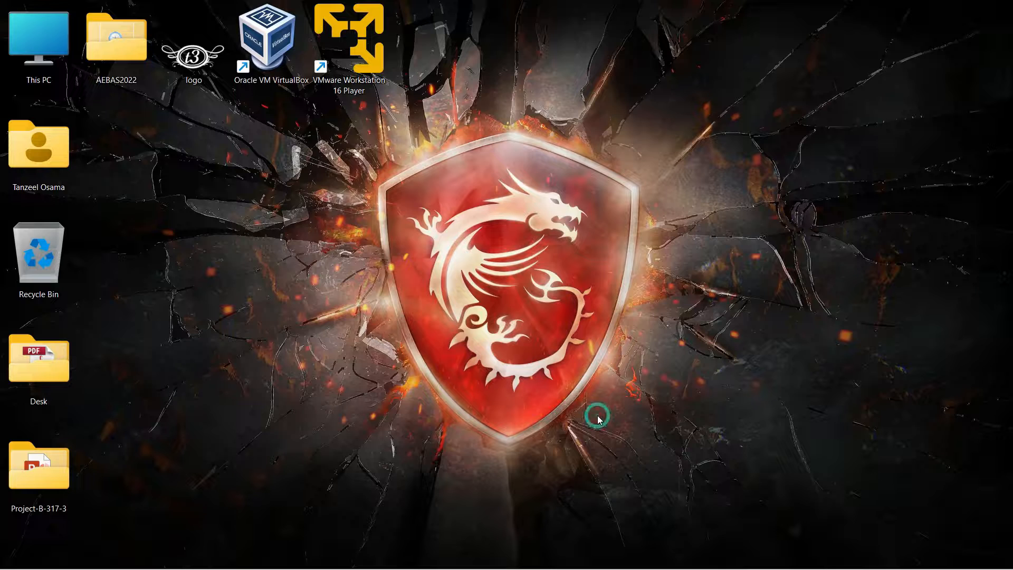
{"action": "mouse_move", "coordinate": [636, 563]}
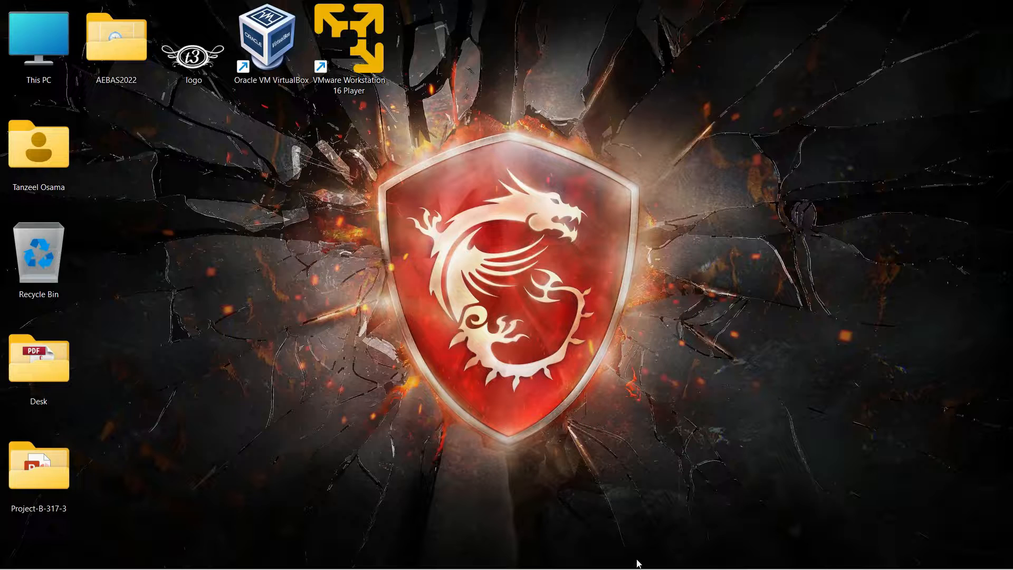
{"action": "mouse_move", "coordinate": [682, 554]}
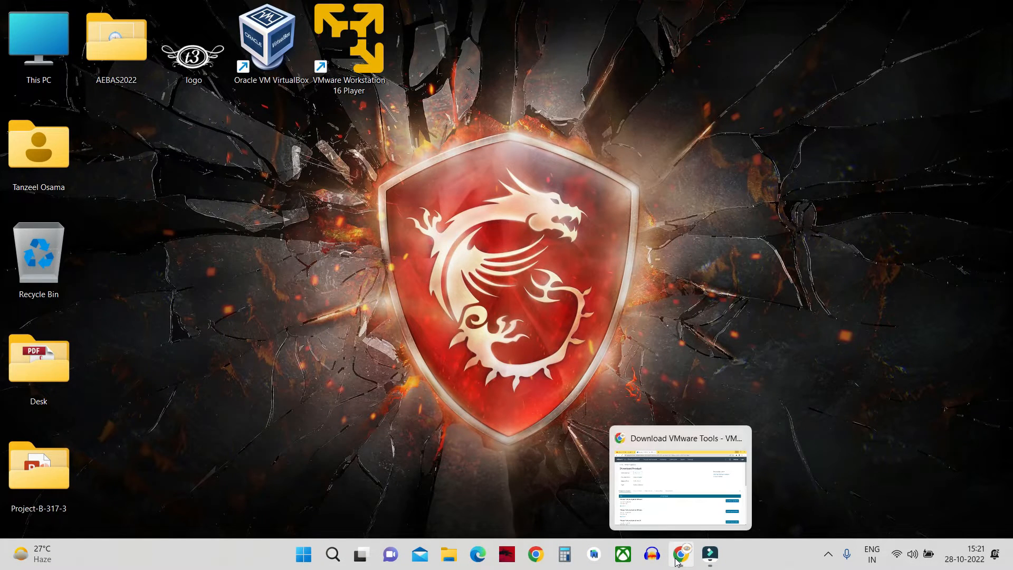
Request the VMware Tools 12.0.5 zip packages for macOS from the download page
{"action": "left_click", "coordinate": [680, 478]}
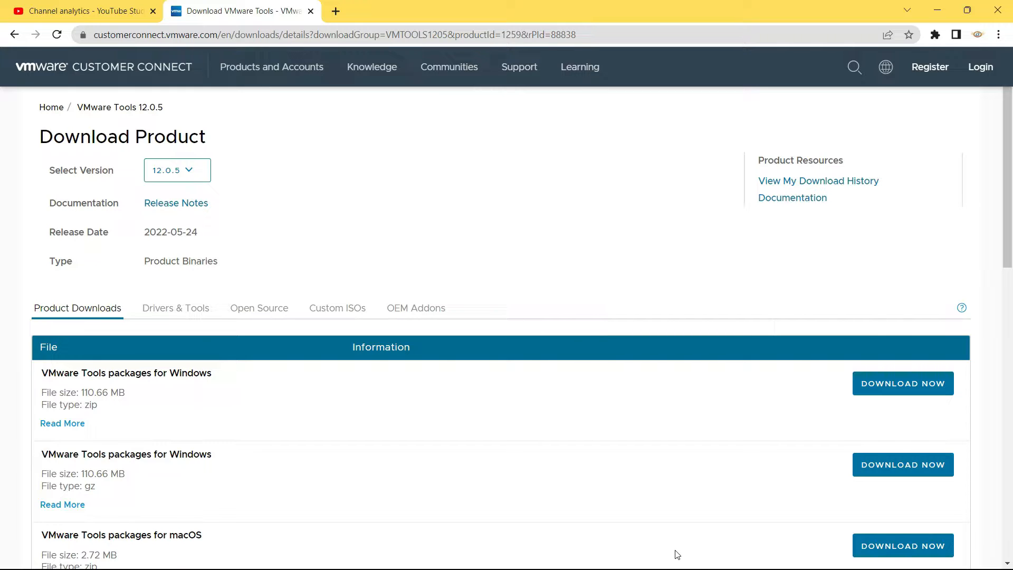
{"action": "mouse_move", "coordinate": [395, 335]}
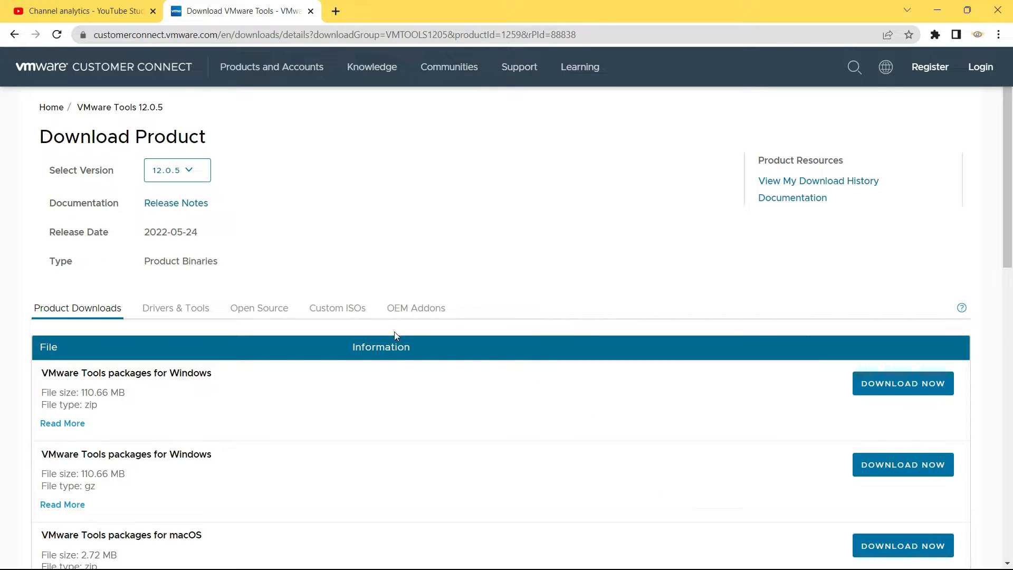
{"action": "scroll", "scroll_direction": "down", "scroll_amount": 3}
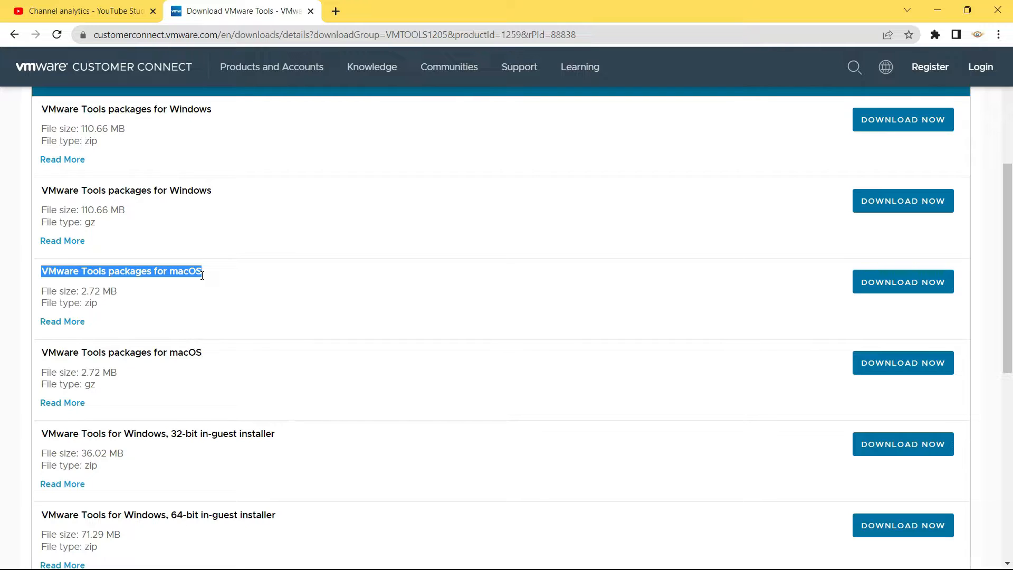
{"action": "mouse_move", "coordinate": [469, 285]}
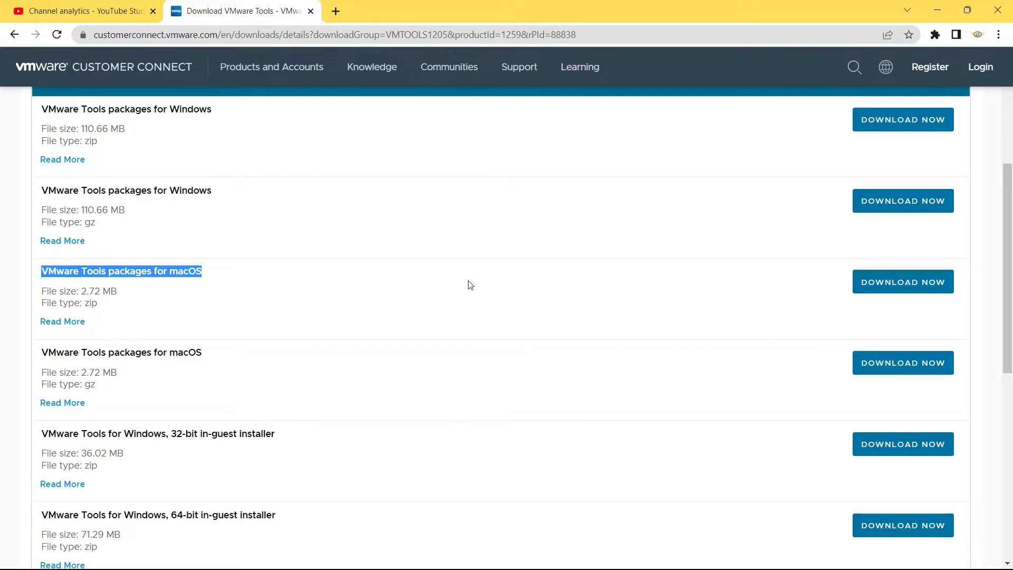
{"action": "mouse_move", "coordinate": [916, 279]}
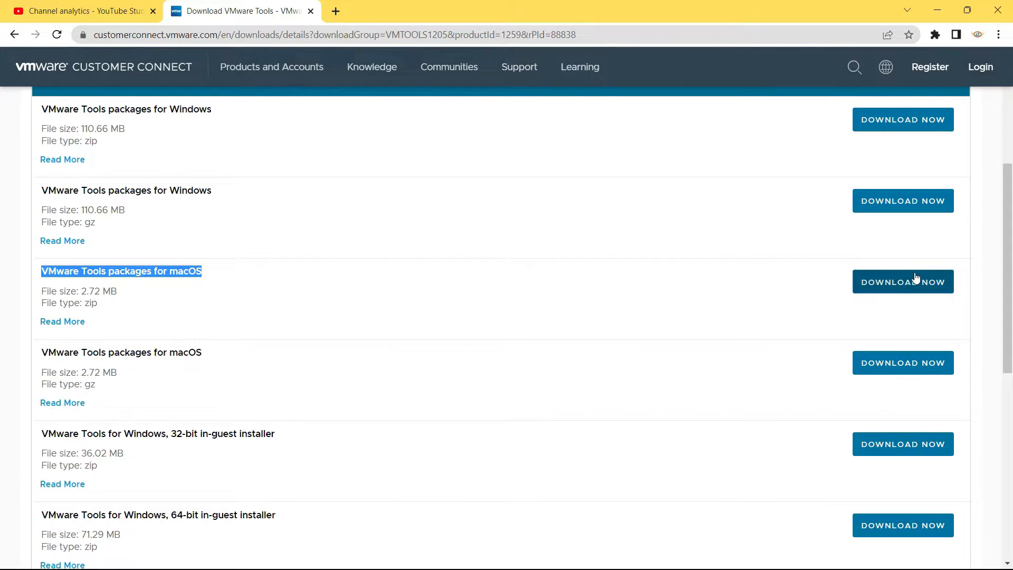
{"action": "left_click", "coordinate": [902, 281]}
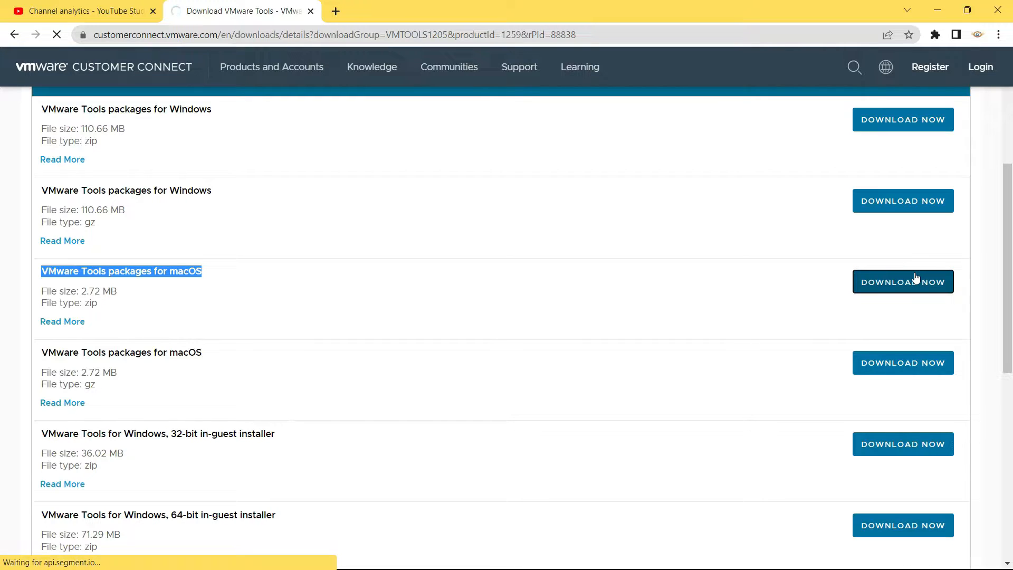
Sign in to VMware Customer Connect with the saved email and password
{"action": "left_click", "coordinate": [902, 280]}
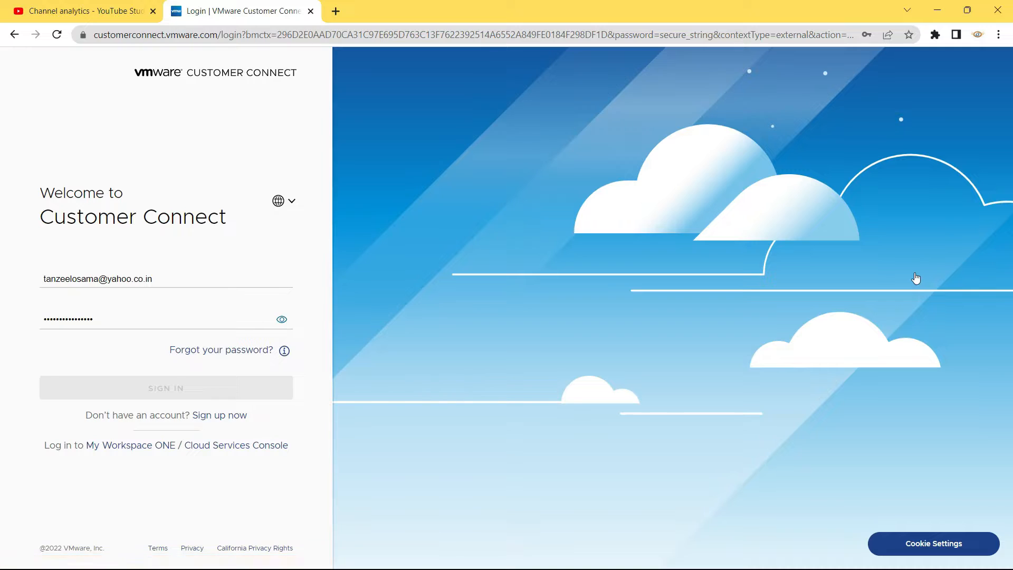
{"action": "mouse_move", "coordinate": [639, 283]}
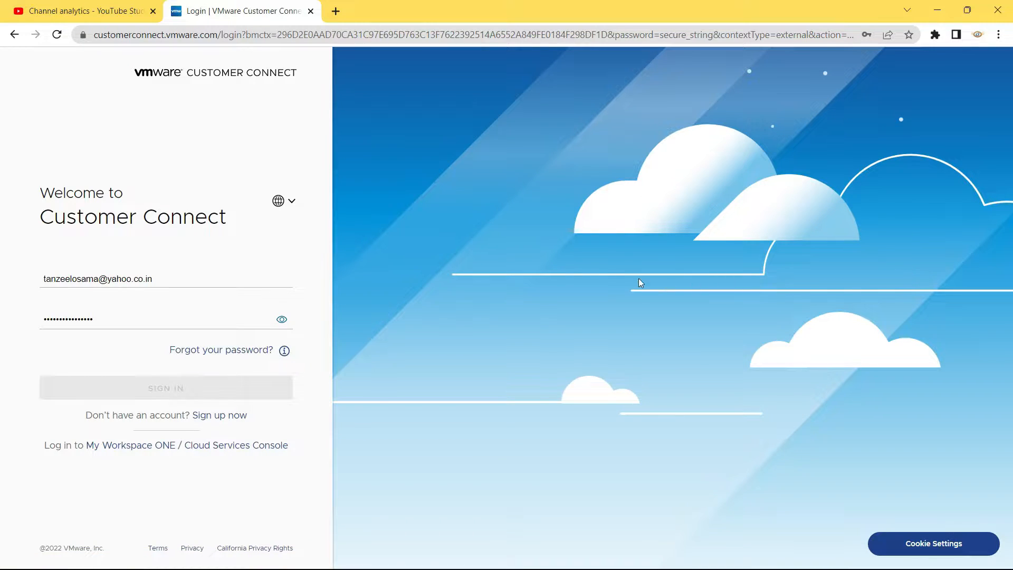
{"action": "mouse_move", "coordinate": [115, 236]}
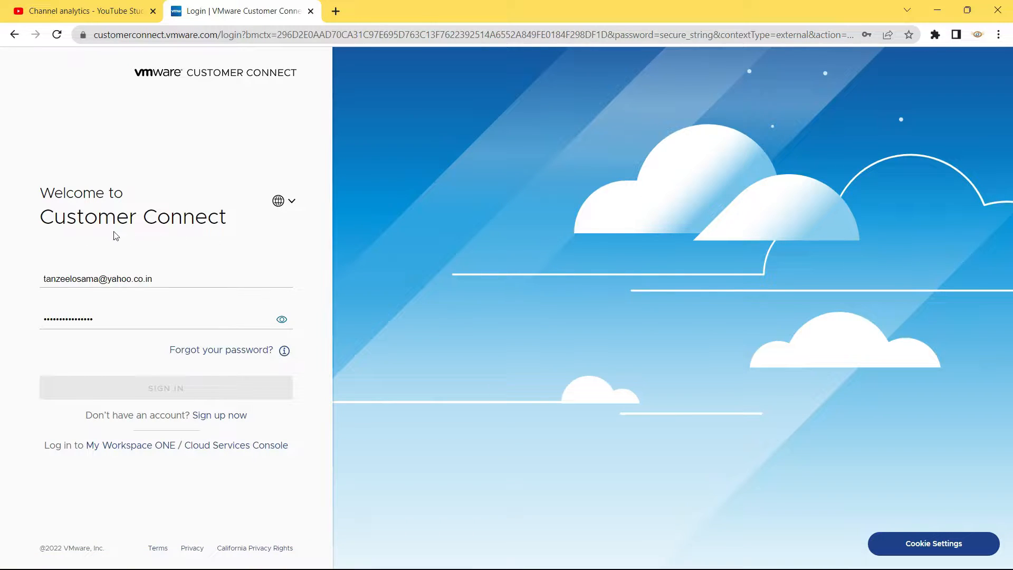
{"action": "mouse_move", "coordinate": [91, 236]}
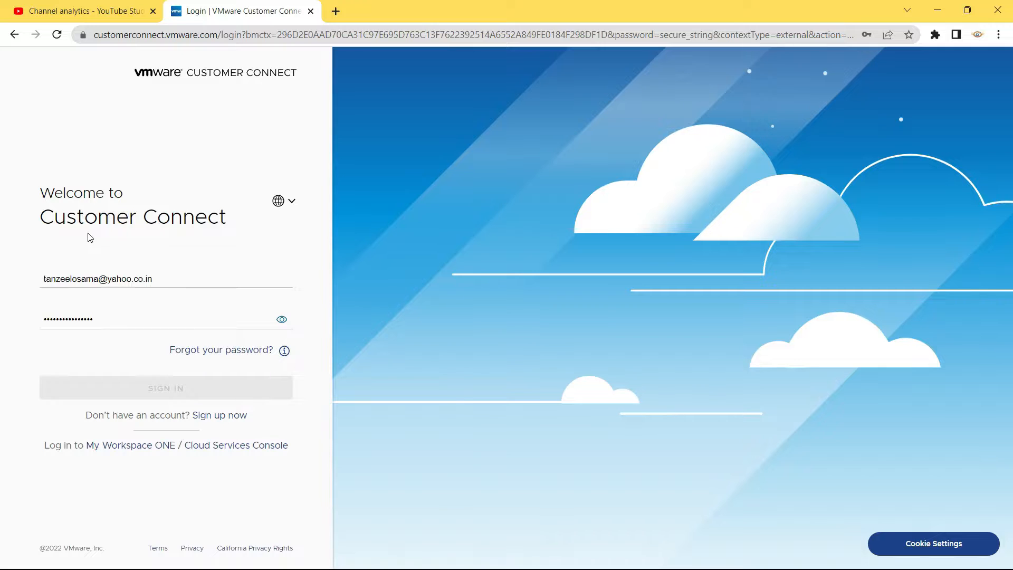
{"action": "left_click", "coordinate": [165, 388]}
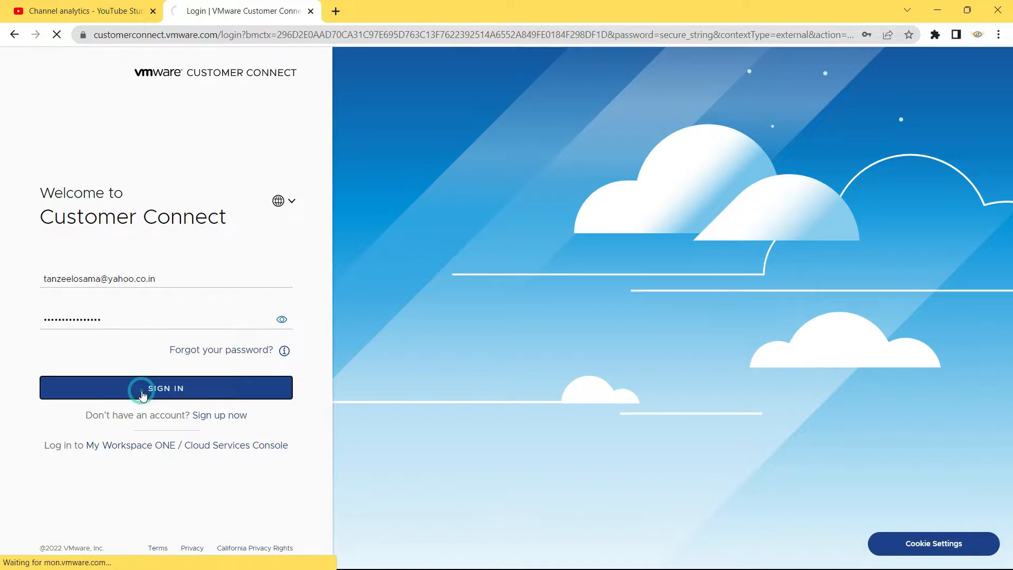
{"action": "left_click", "coordinate": [166, 387]}
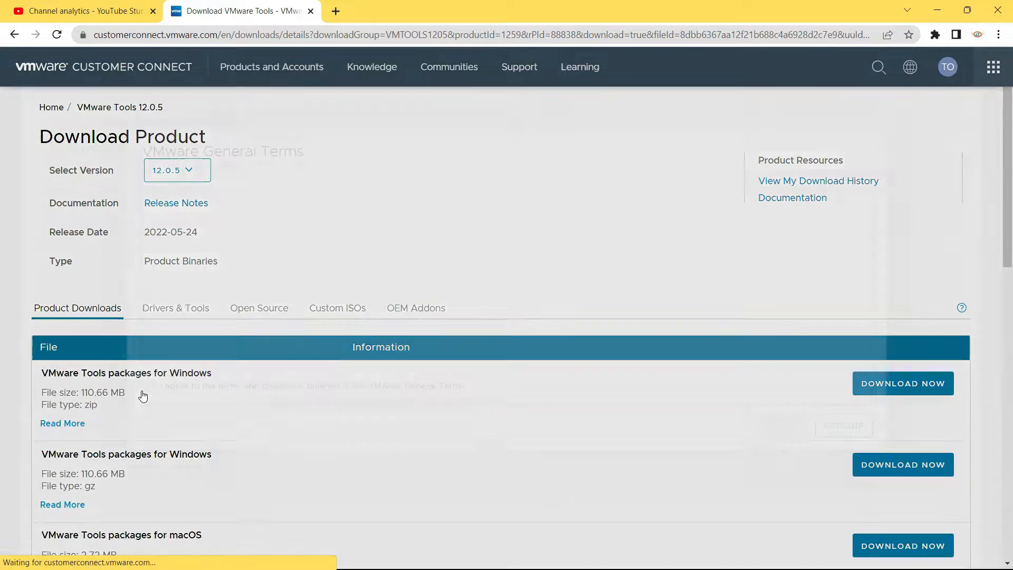
Accept the VMware General Terms and download the 2.72 MB macOS zip into Downloads\Compressed
{"action": "left_click", "coordinate": [903, 382]}
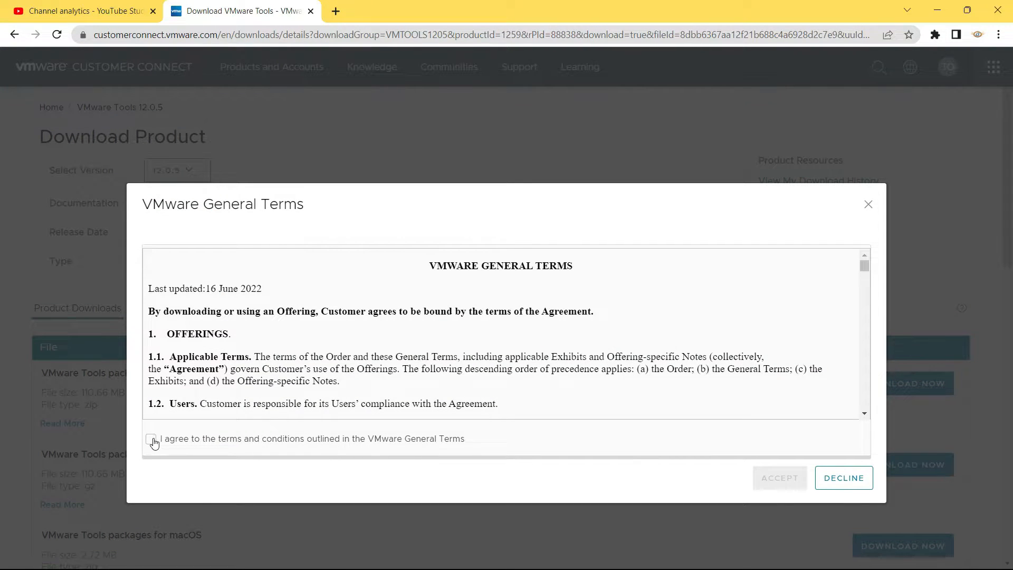
{"action": "left_click", "coordinate": [151, 439]}
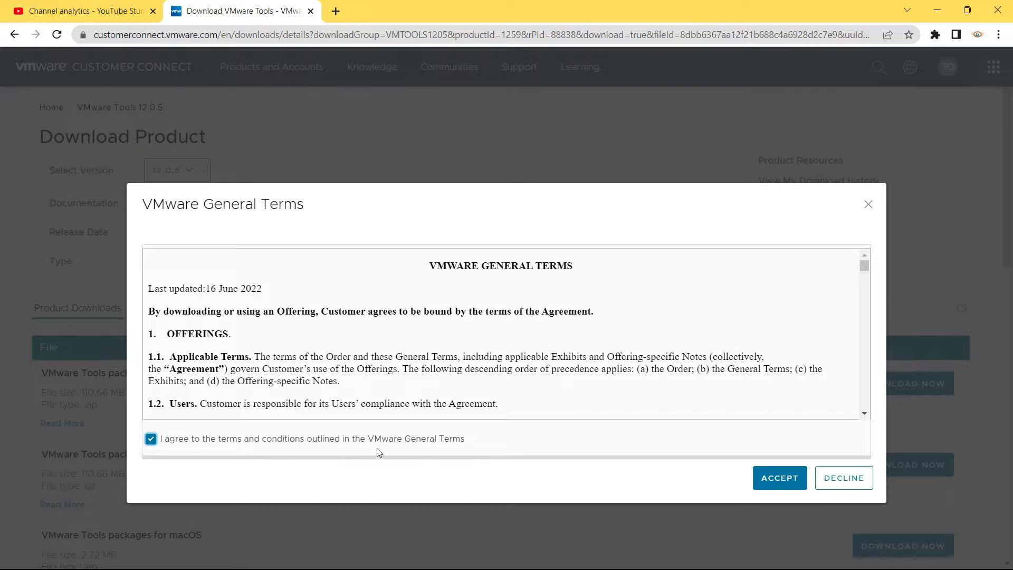
{"action": "mouse_move", "coordinate": [779, 477]}
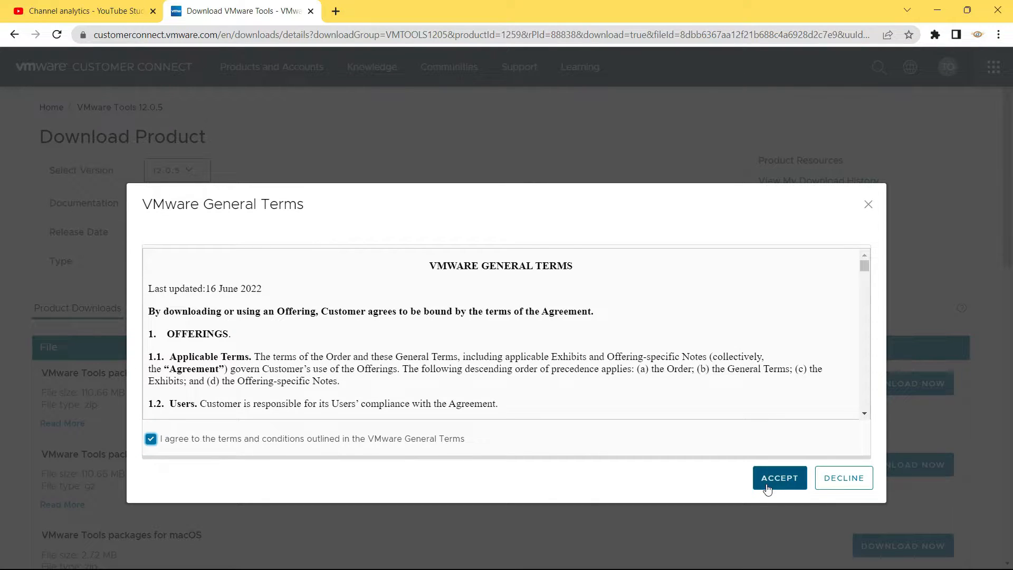
{"action": "left_click", "coordinate": [779, 477]}
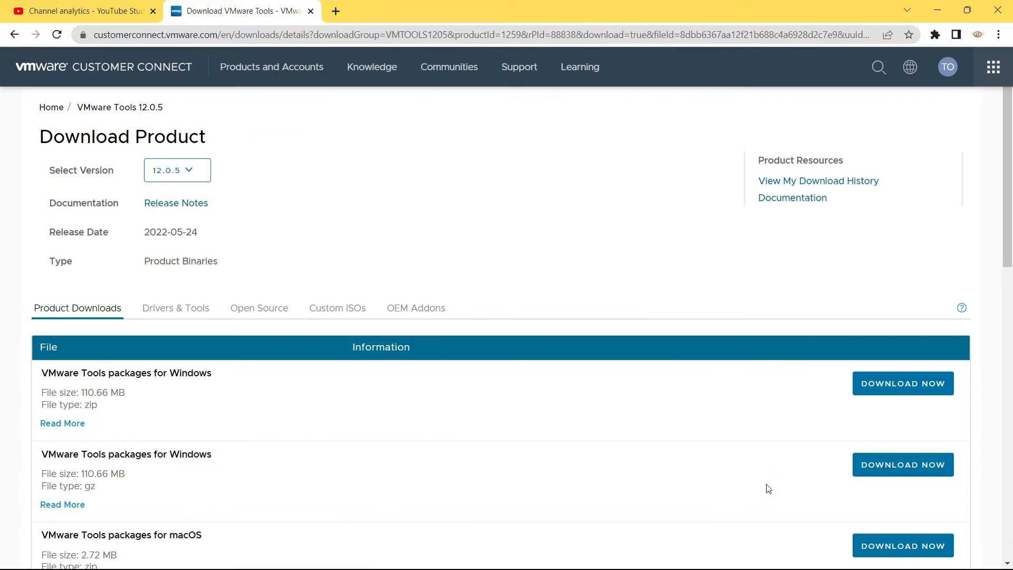
{"action": "left_click", "coordinate": [902, 544]}
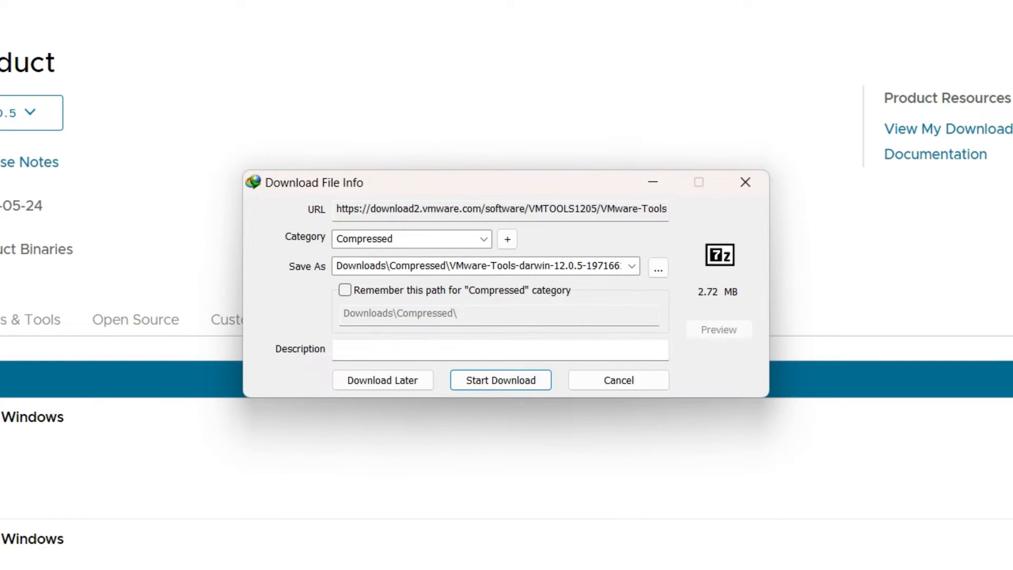
{"action": "mouse_move", "coordinate": [500, 380]}
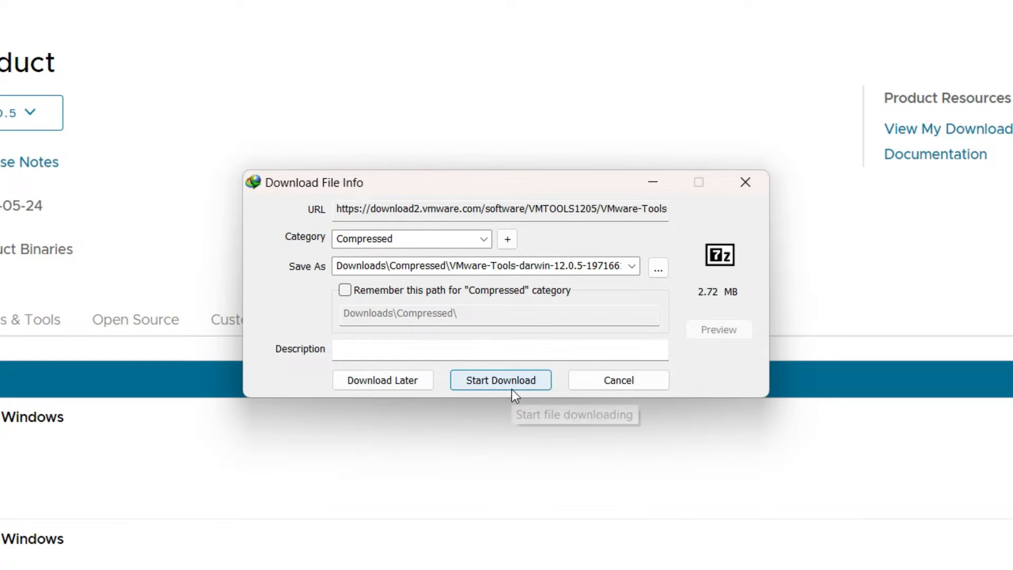
{"action": "left_click", "coordinate": [499, 379]}
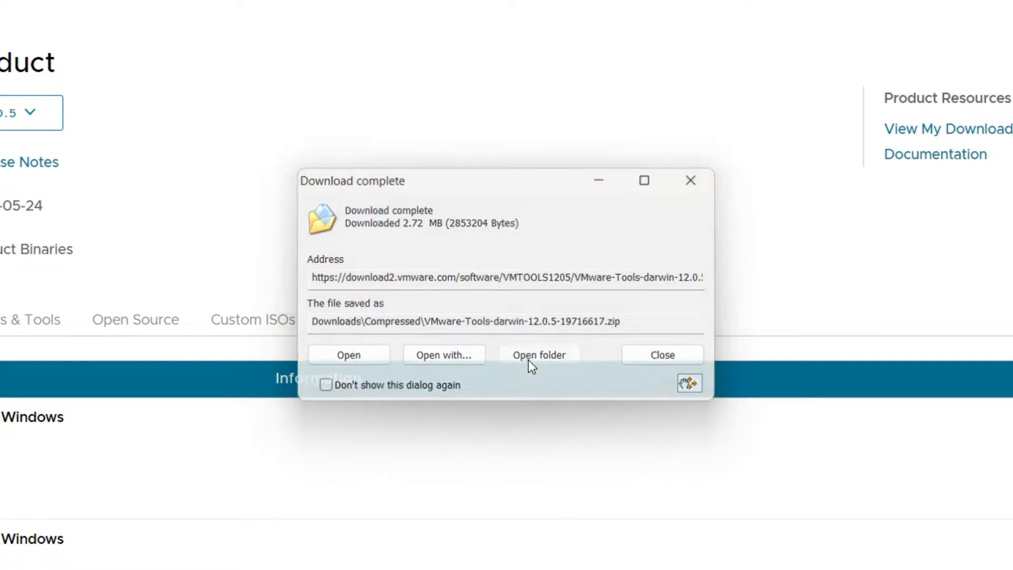
Extract the vmtools folder from the VMware Tools zip into D:\Downloads\Compressed\ with 7-Zip
{"action": "left_click", "coordinate": [538, 354]}
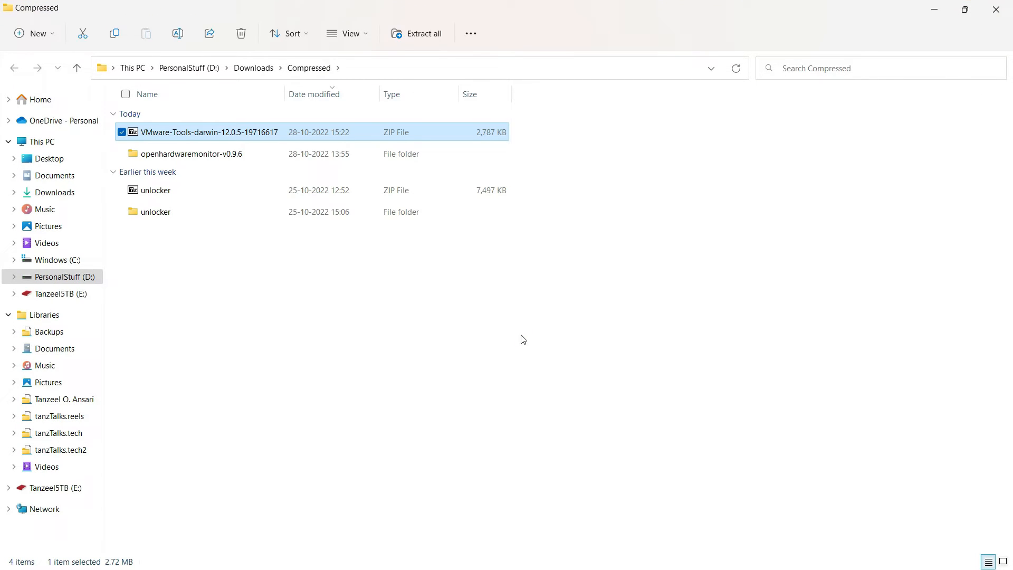
{"action": "mouse_move", "coordinate": [323, 288]}
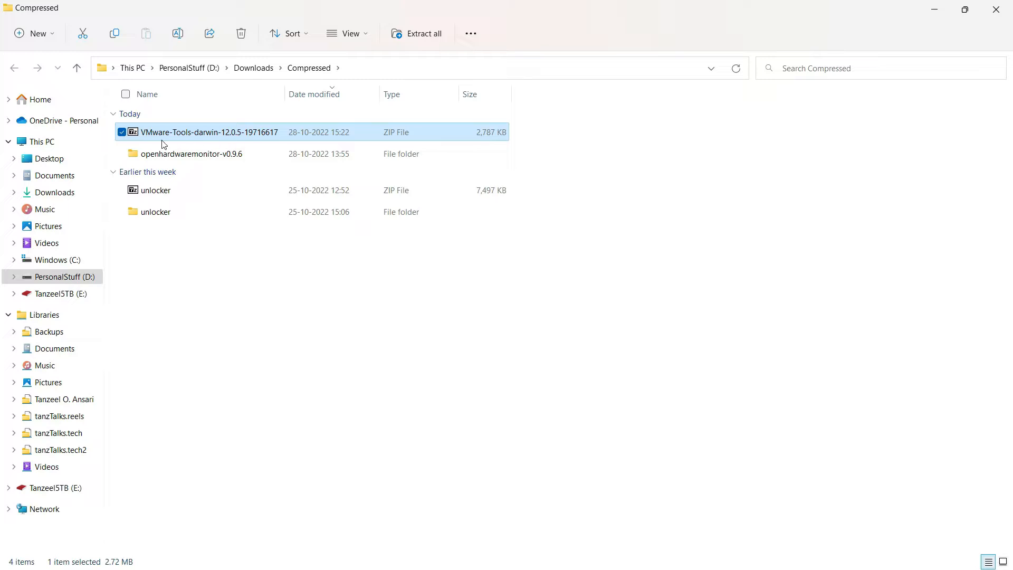
{"action": "mouse_move", "coordinate": [217, 142]}
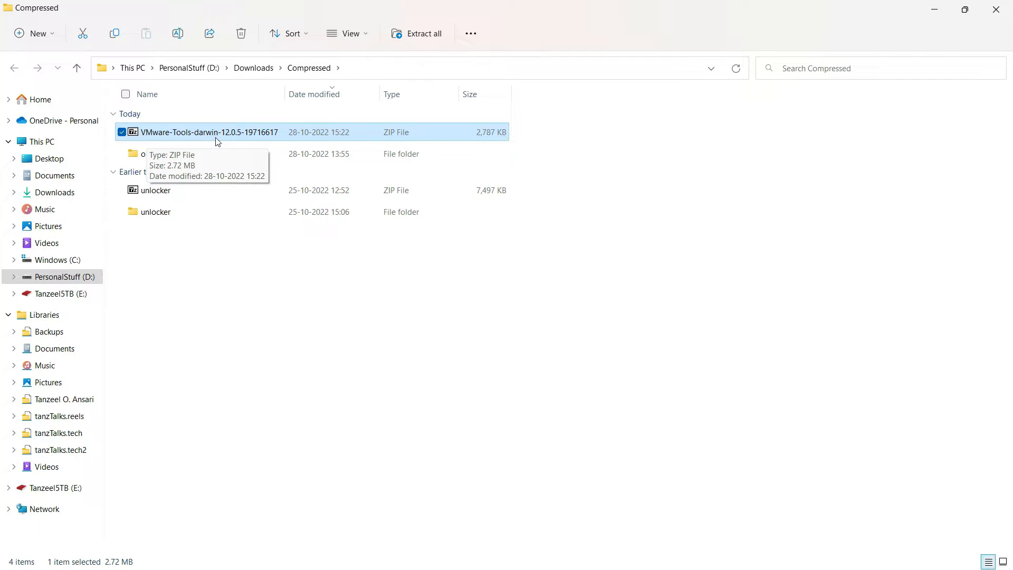
{"action": "double_click", "coordinate": [209, 132]}
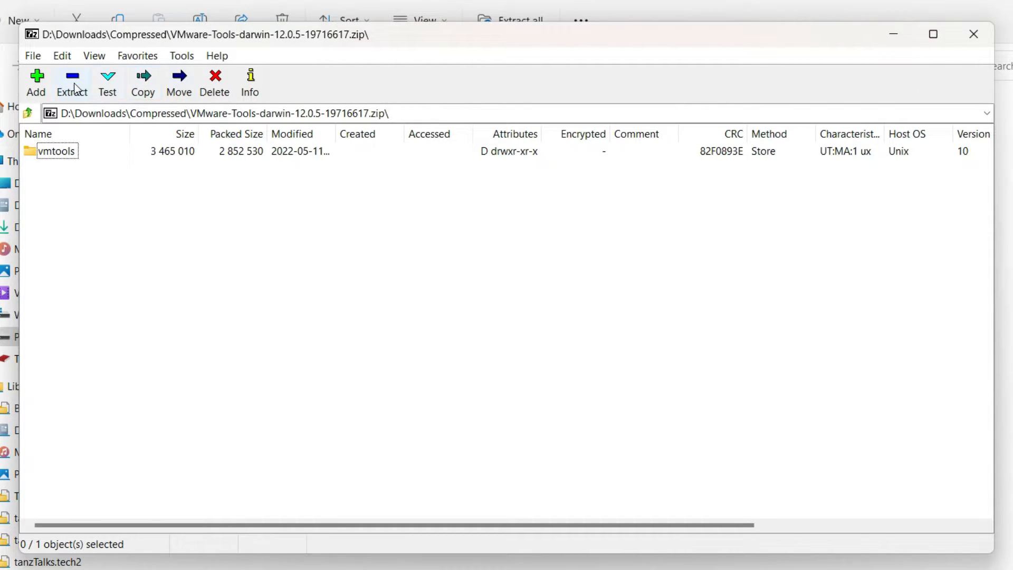
{"action": "left_click", "coordinate": [143, 82]}
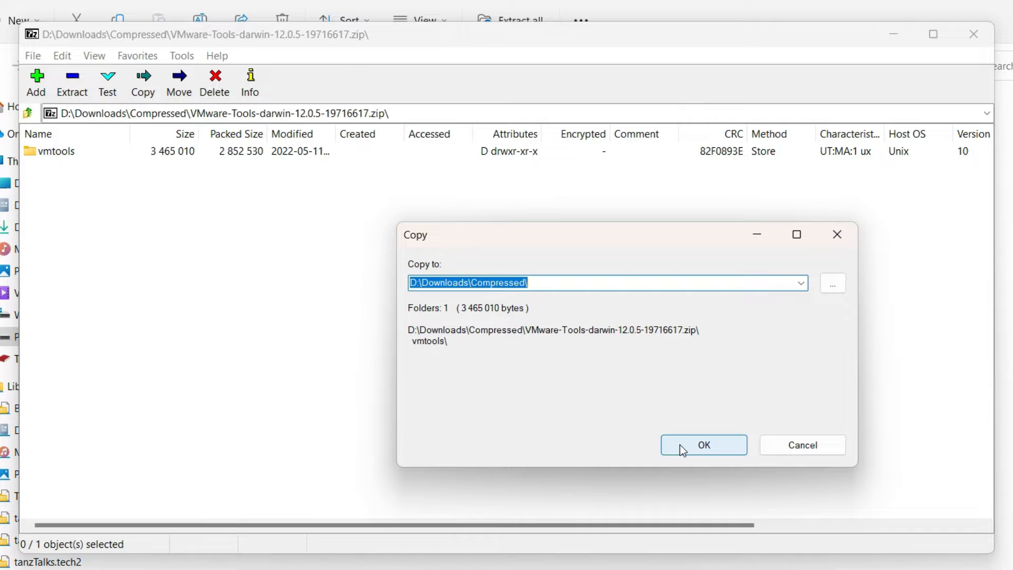
{"action": "left_click", "coordinate": [704, 445]}
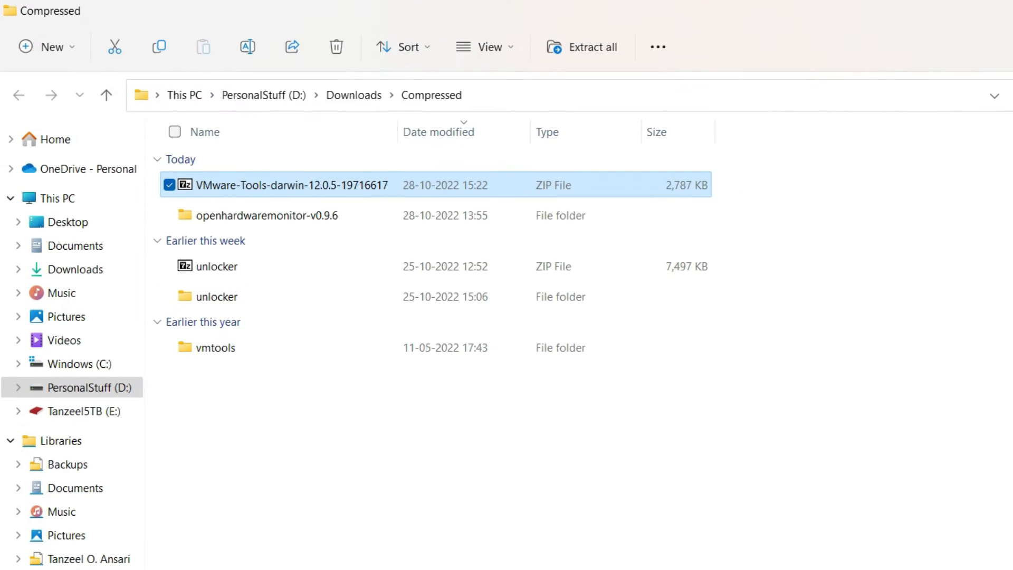
{"action": "mouse_move", "coordinate": [259, 356]}
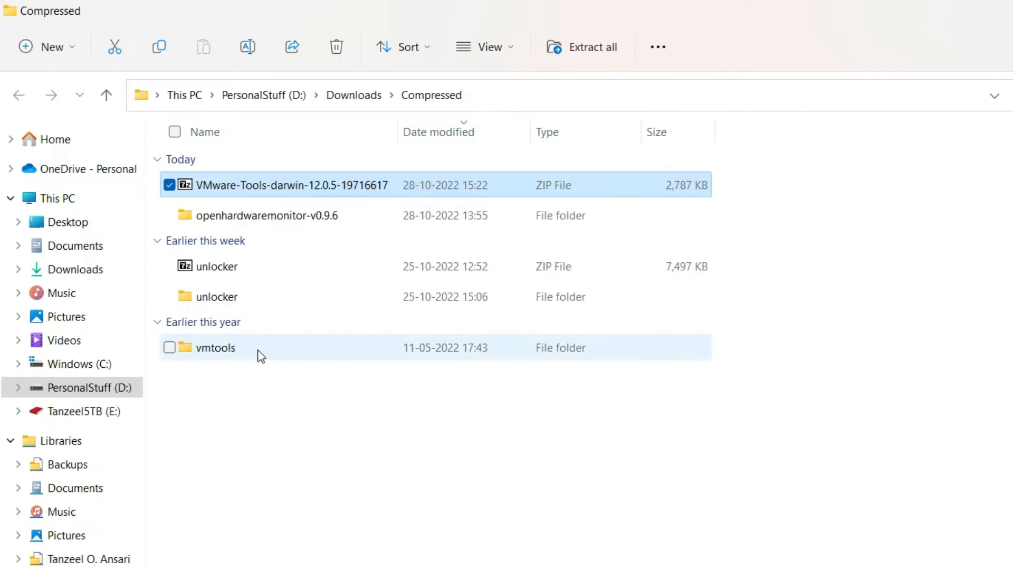
{"action": "mouse_move", "coordinate": [234, 372]}
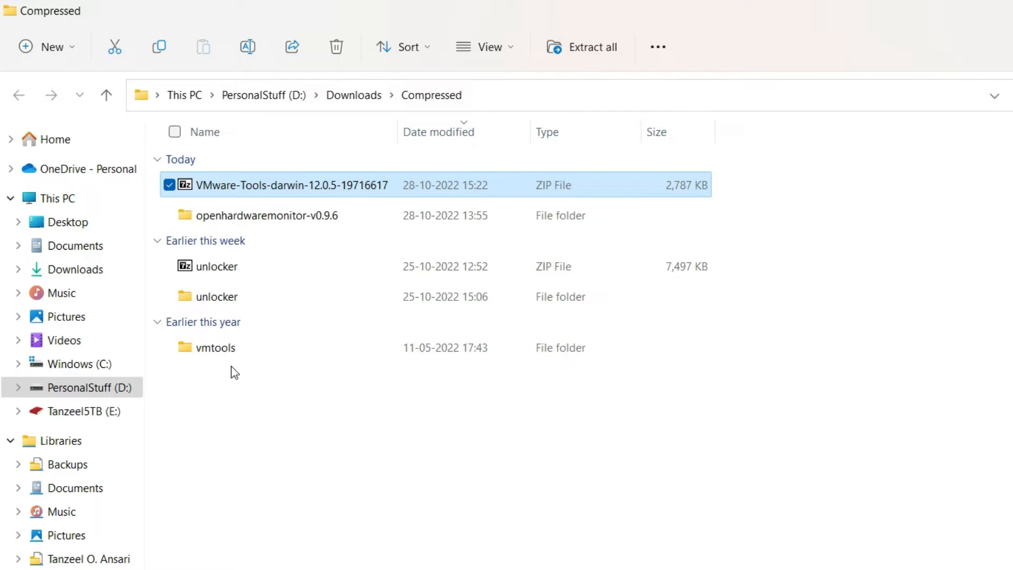
{"action": "mouse_move", "coordinate": [215, 348]}
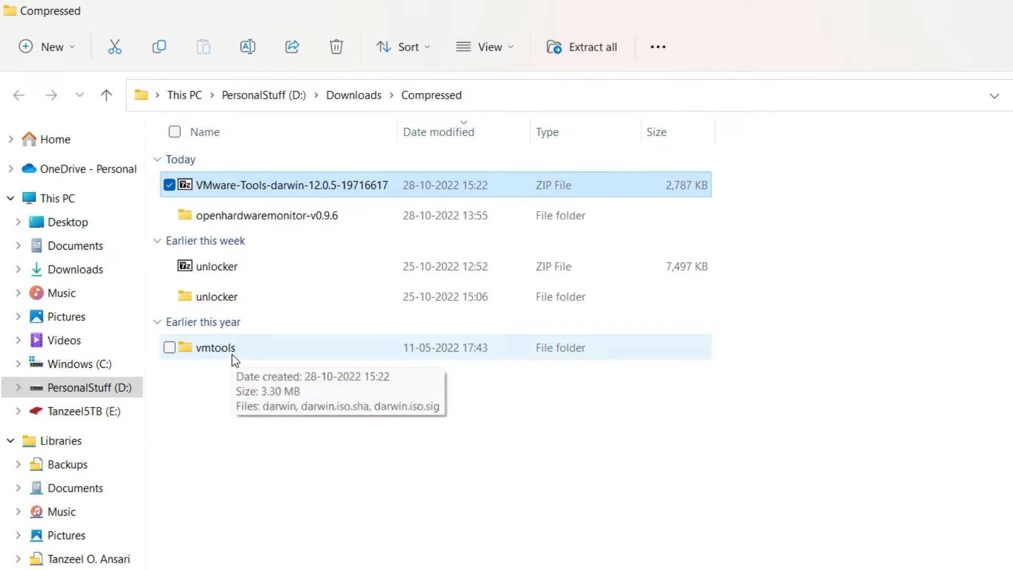
Open the vmtools folder to view the darwin disc image with its .sha and .sig files
{"action": "double_click", "coordinate": [214, 347]}
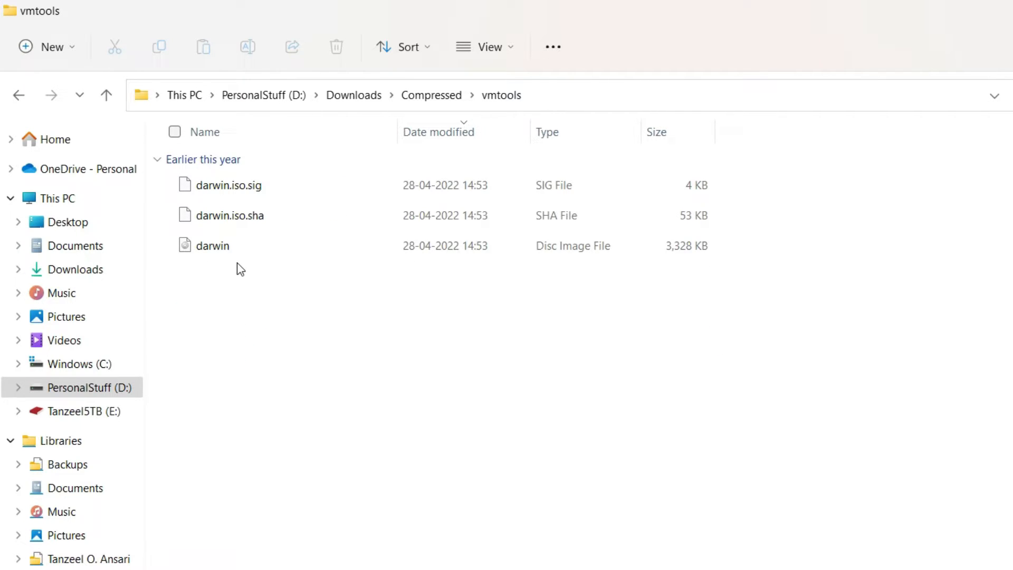
{"action": "mouse_move", "coordinate": [213, 246]}
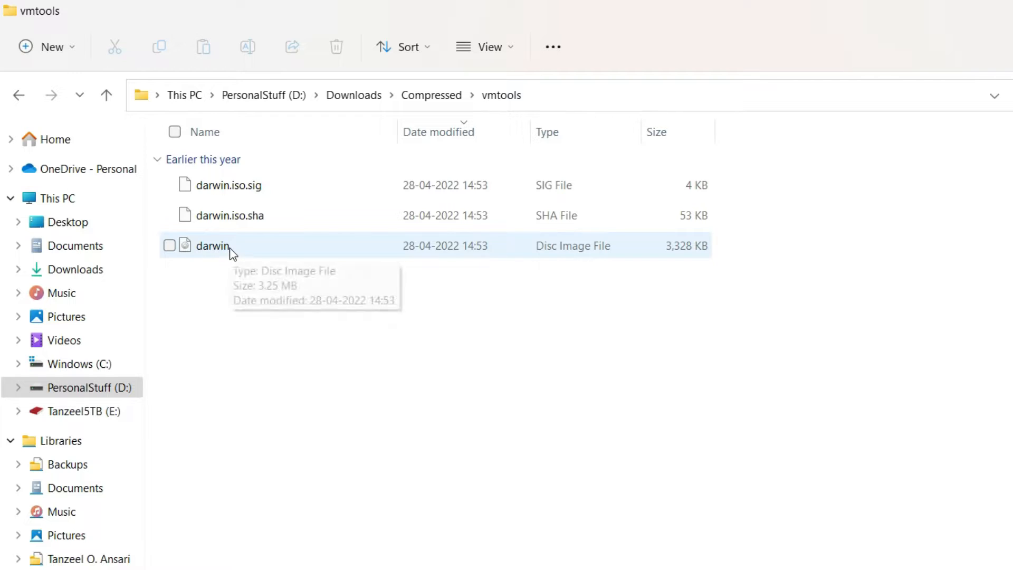
{"action": "mouse_move", "coordinate": [227, 255]}
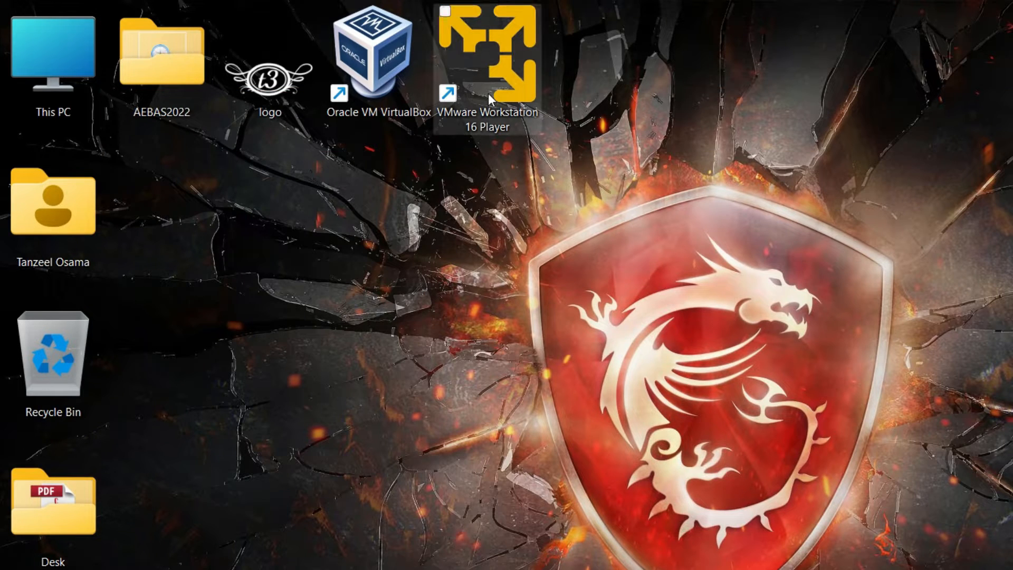
Relaunch VMware Workstation 16 Player and select the powered-off macOS 12 VM
{"action": "left_click", "coordinate": [485, 55]}
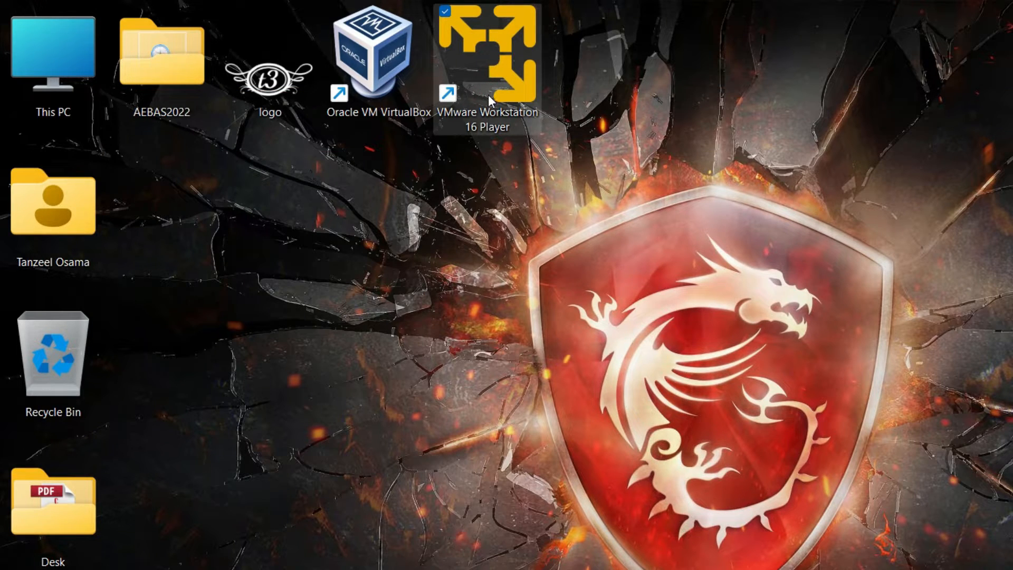
{"action": "double_click", "coordinate": [487, 52]}
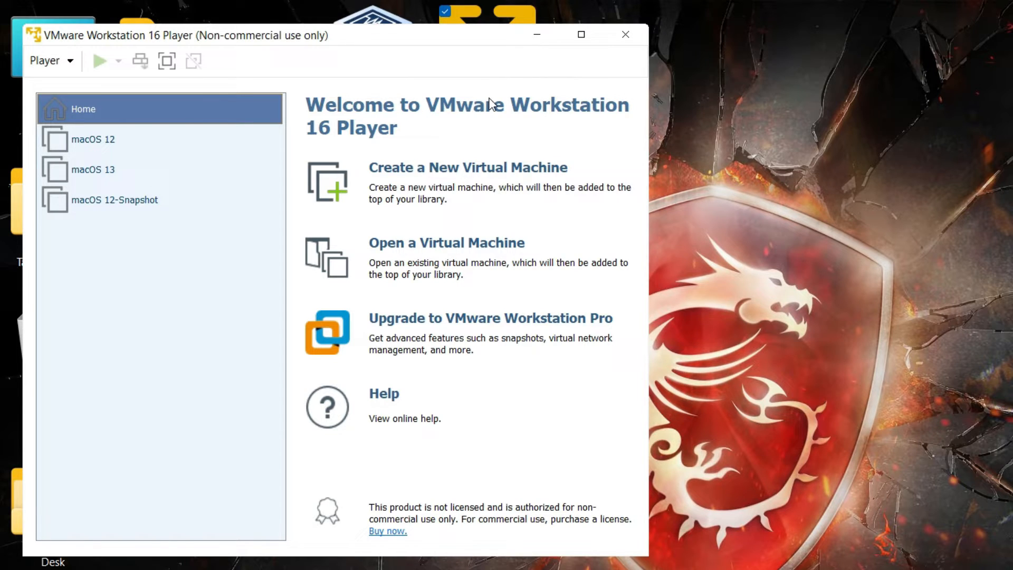
{"action": "mouse_move", "coordinate": [191, 189]}
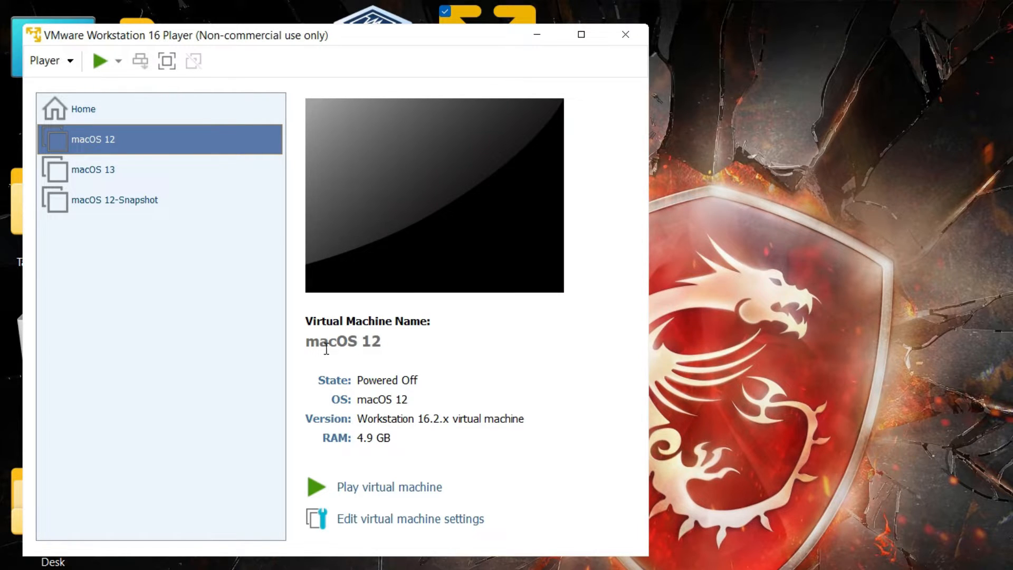
{"action": "double_click", "coordinate": [342, 341]}
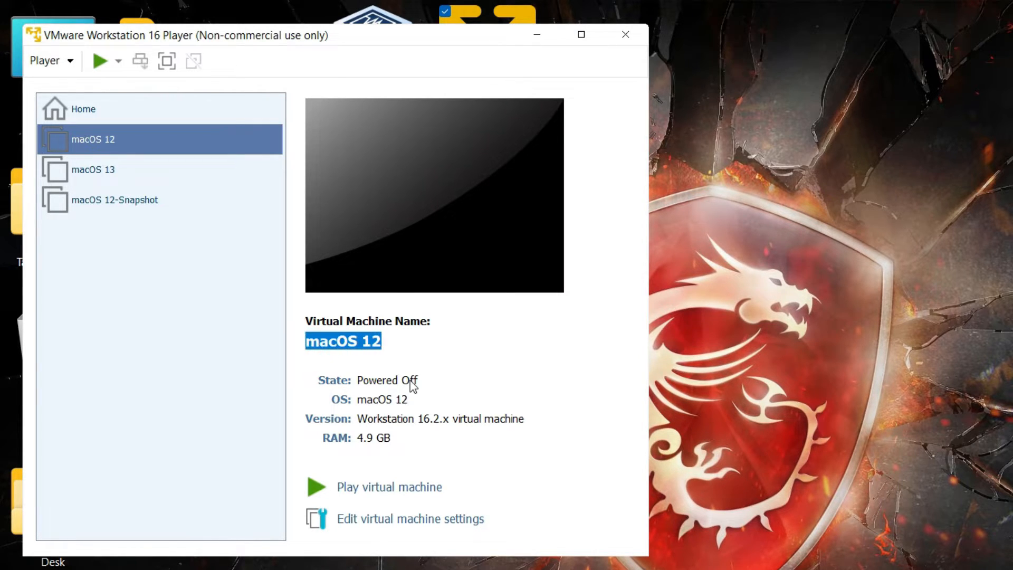
{"action": "mouse_move", "coordinate": [406, 511]}
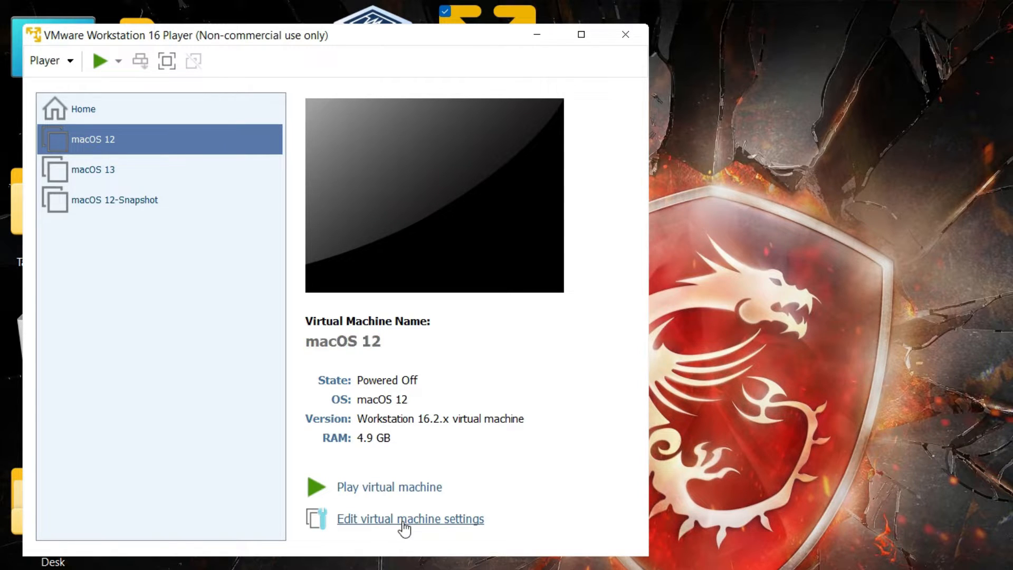
Open the macOS 12 VM settings to its CD/DVD (SATA) drive using the Monterey ISO
{"action": "left_click", "coordinate": [410, 520]}
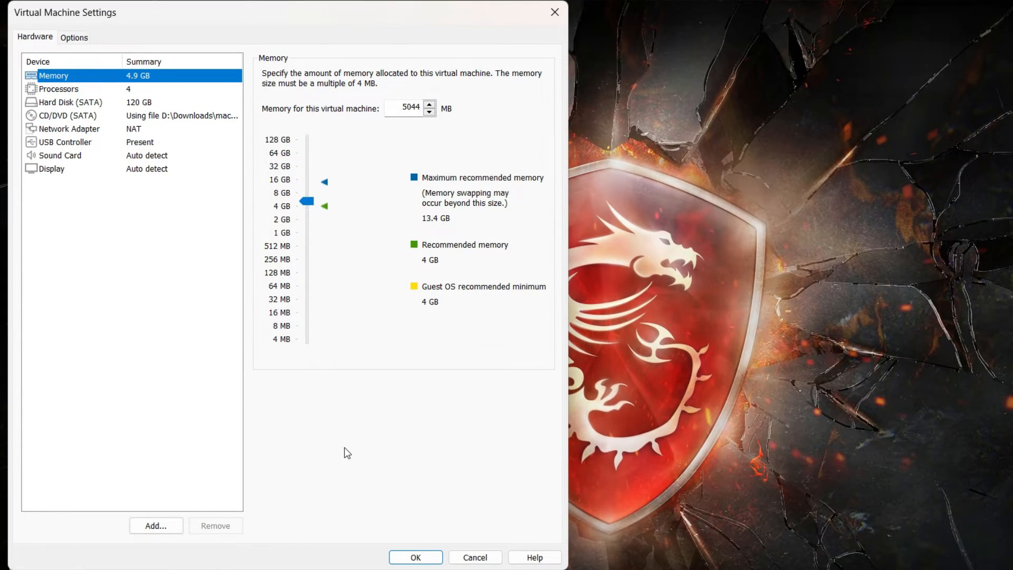
{"action": "mouse_move", "coordinate": [388, 390]}
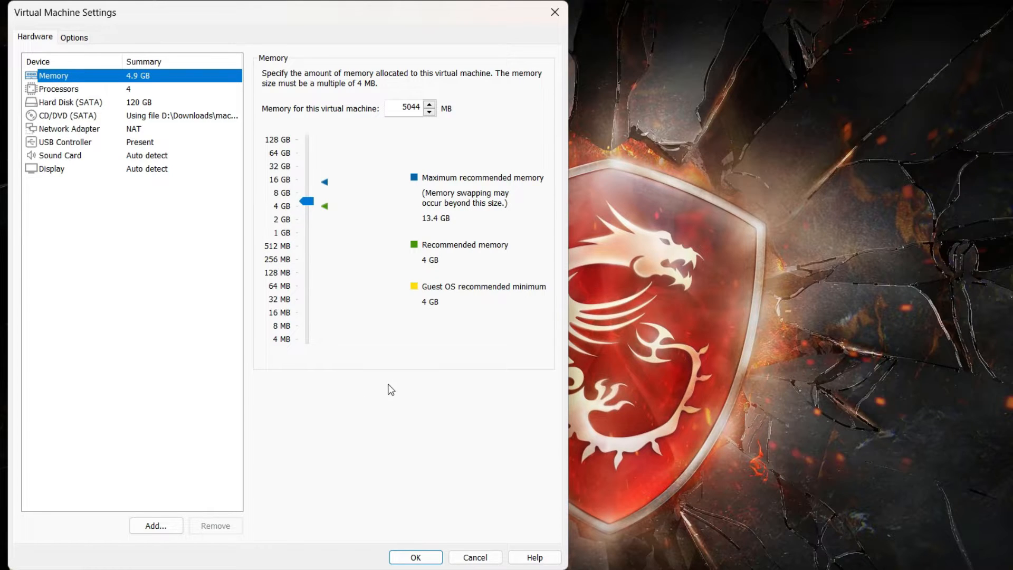
{"action": "mouse_move", "coordinate": [163, 130]}
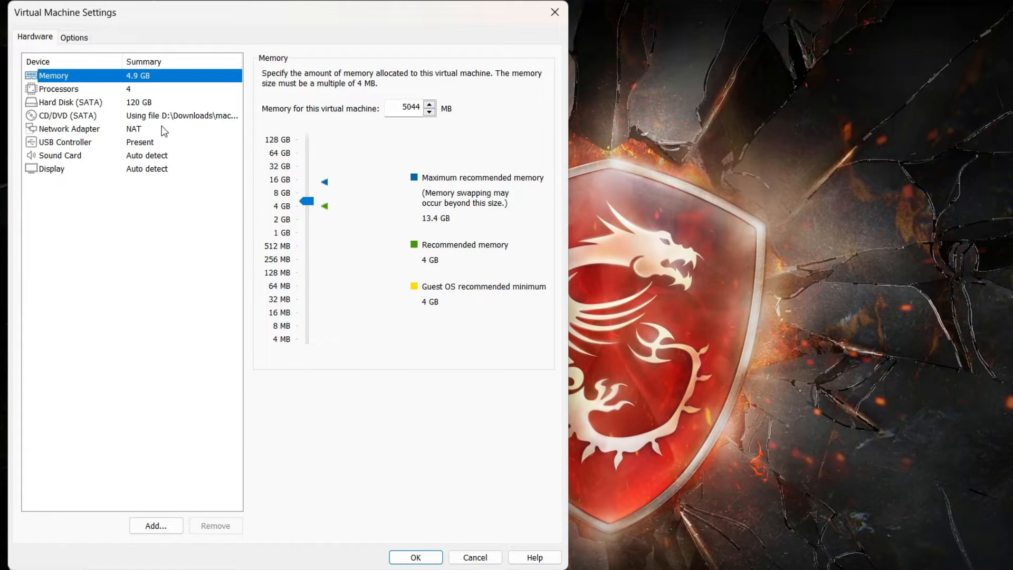
{"action": "left_click", "coordinate": [68, 115]}
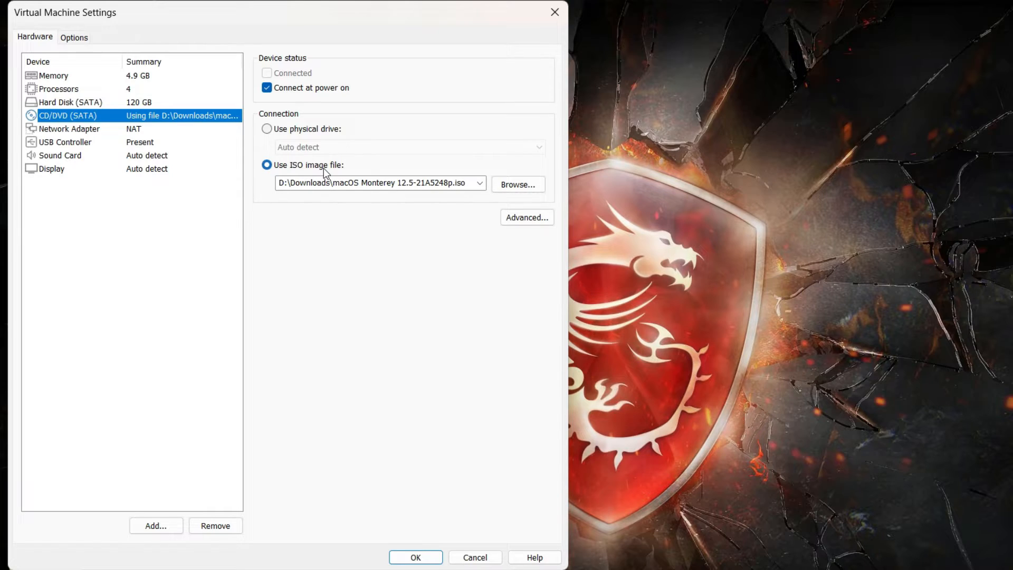
{"action": "mouse_move", "coordinate": [518, 185]}
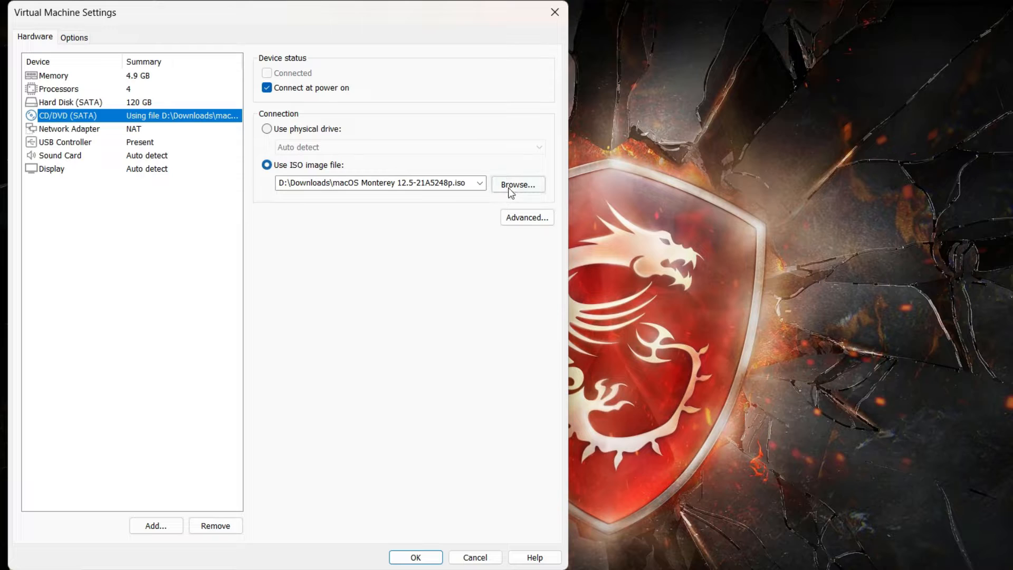
Point the CD/DVD drive at darwin.iso from Downloads > Compressed > vmtools and save the settings
{"action": "left_click", "coordinate": [517, 185]}
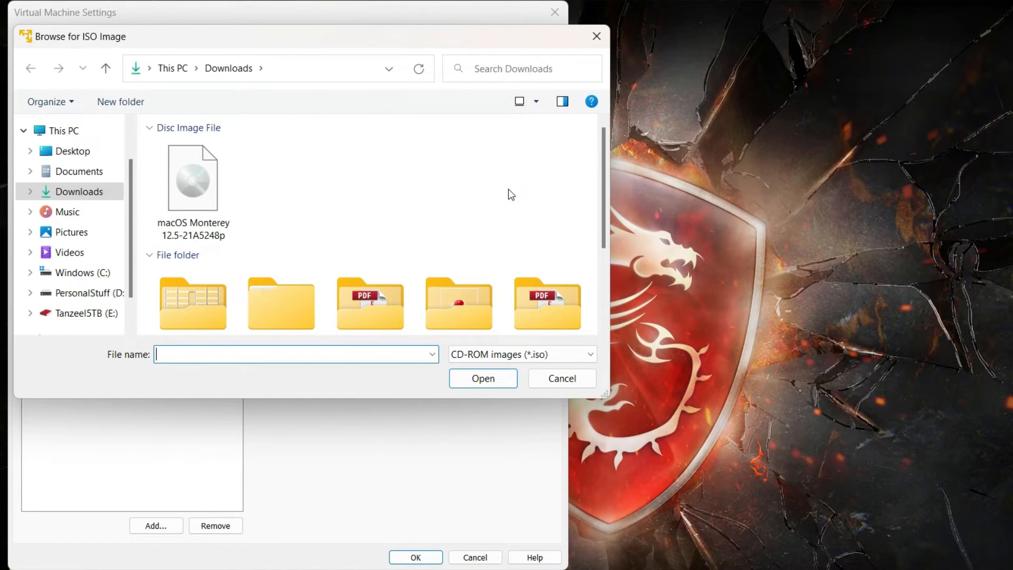
{"action": "double_click", "coordinate": [280, 303]}
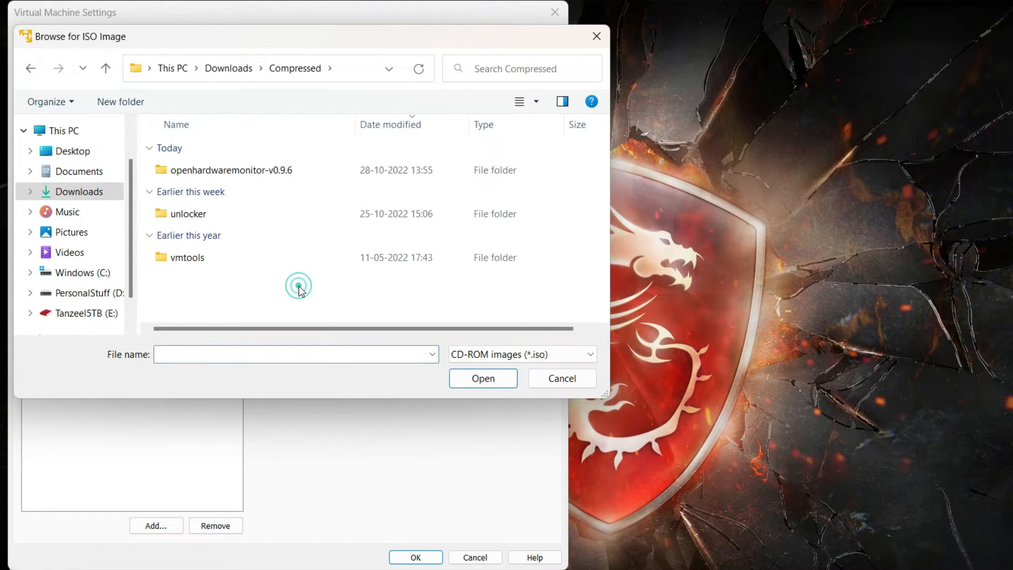
{"action": "double_click", "coordinate": [186, 257]}
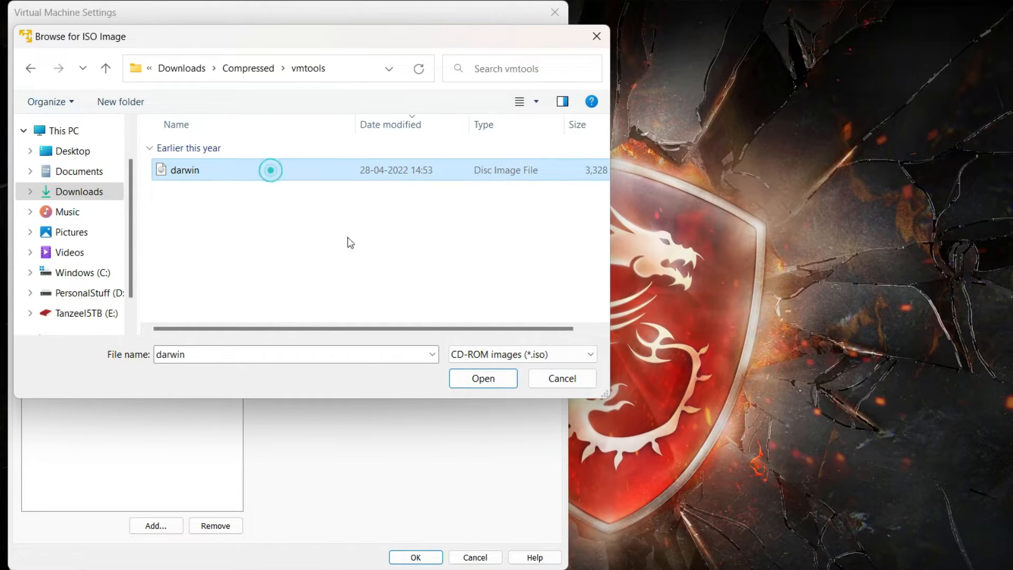
{"action": "left_click", "coordinate": [482, 378]}
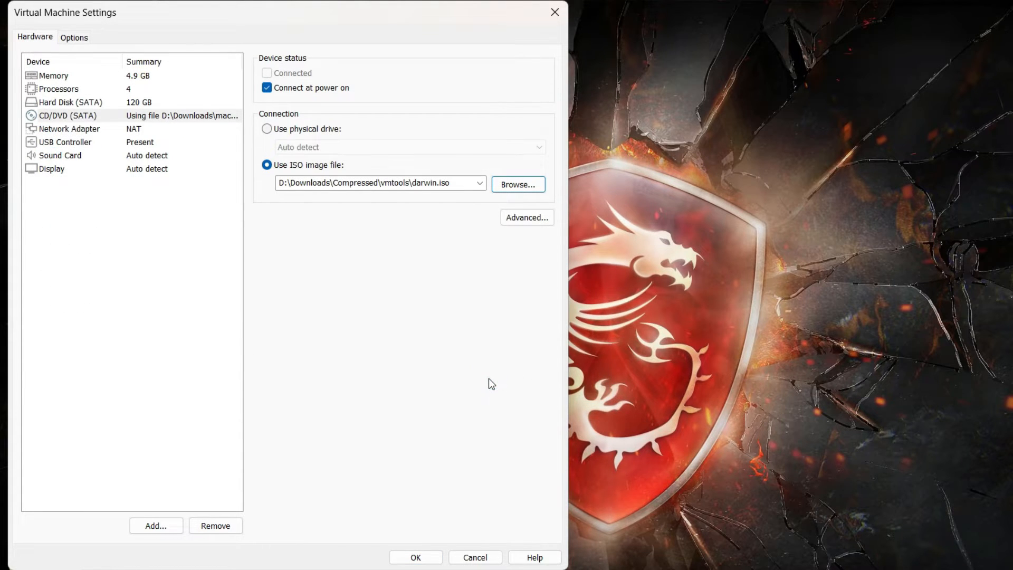
{"action": "left_click", "coordinate": [416, 557]}
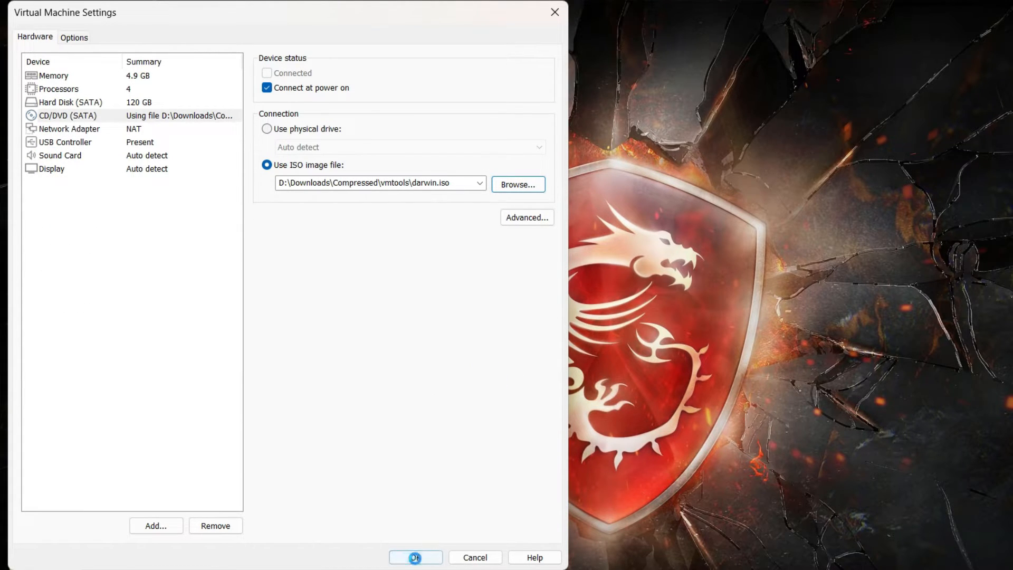
{"action": "left_click", "coordinate": [416, 557]}
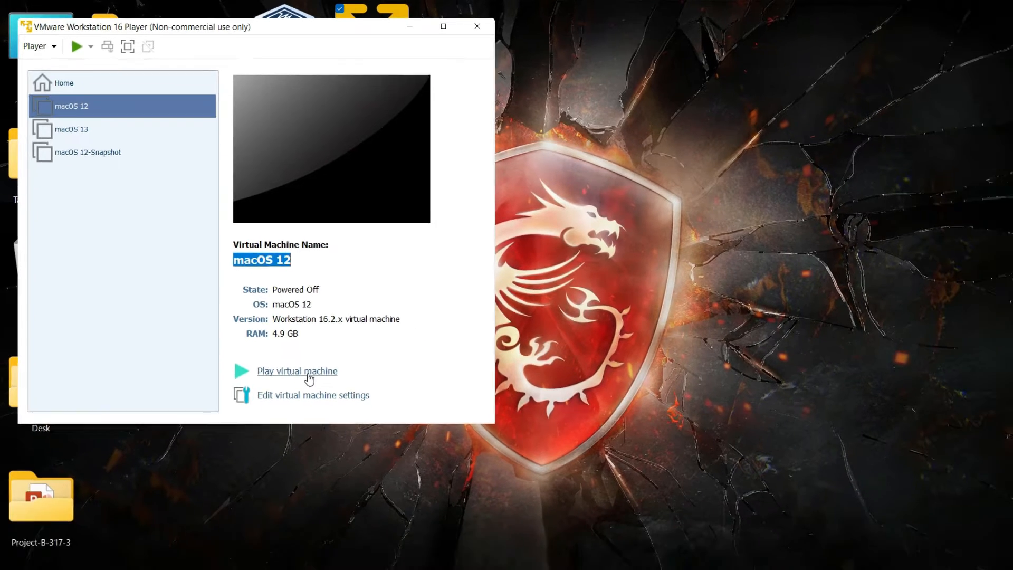
Power on the macOS 12 VM and launch Install VMware Tools from the mounted disc
{"action": "left_click", "coordinate": [297, 370]}
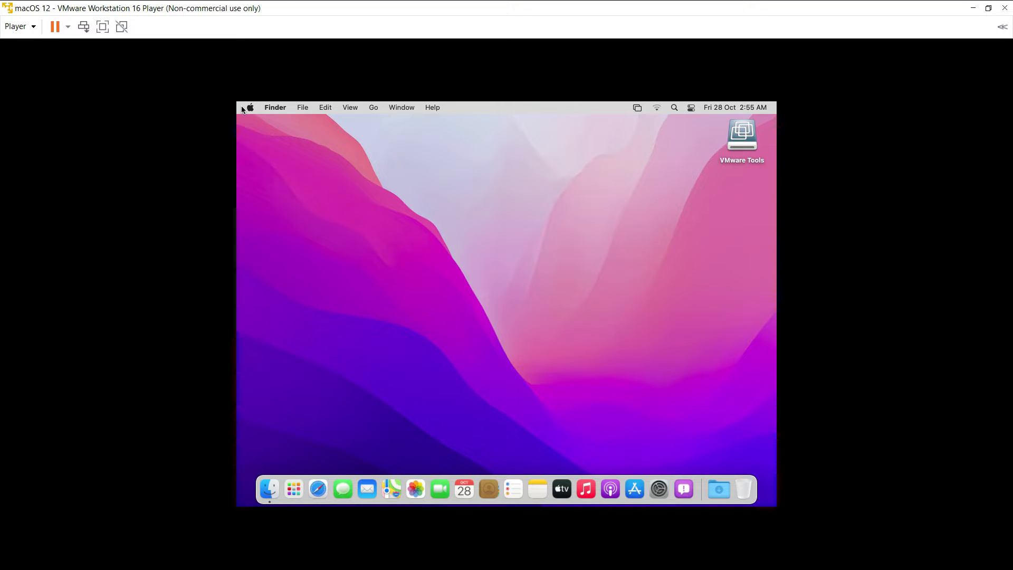
{"action": "mouse_move", "coordinate": [583, 224]}
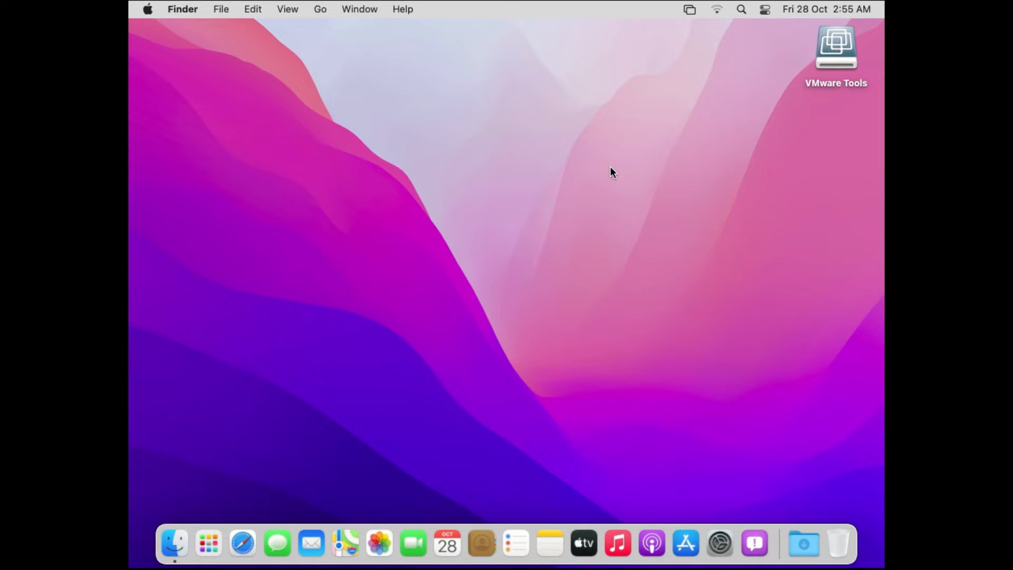
{"action": "mouse_move", "coordinate": [845, 85]}
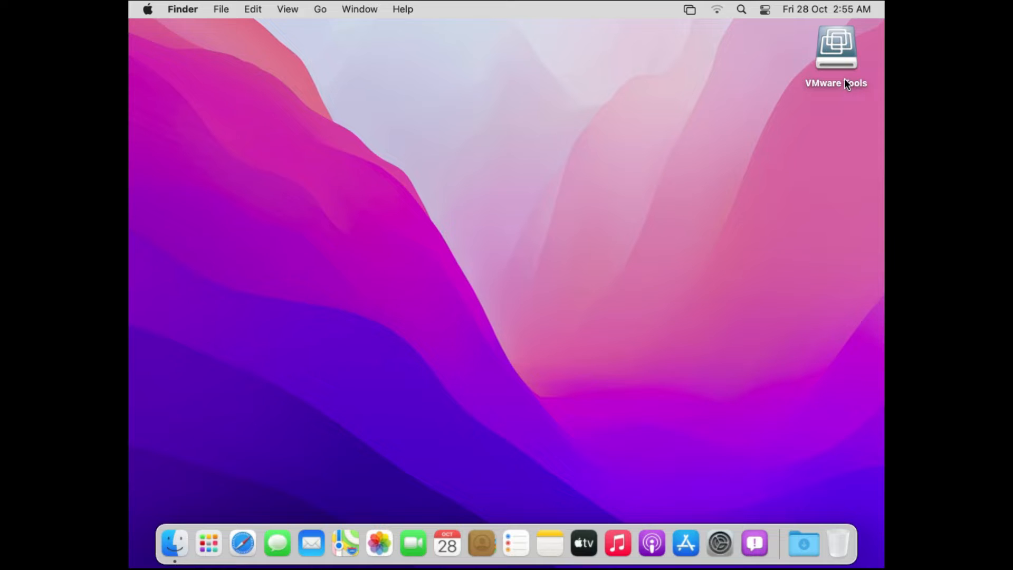
{"action": "mouse_move", "coordinate": [842, 62]}
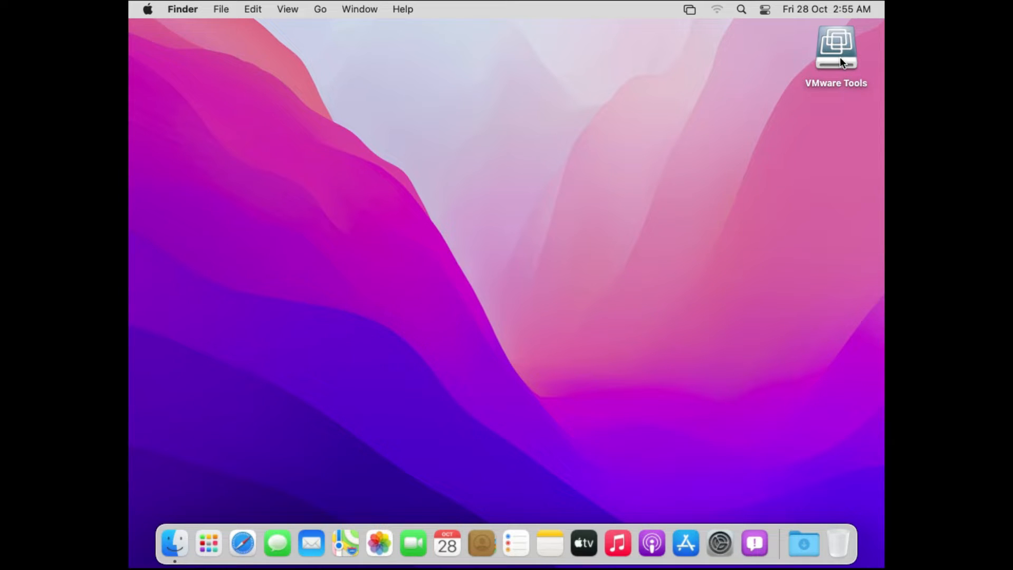
{"action": "right_click", "coordinate": [835, 46]}
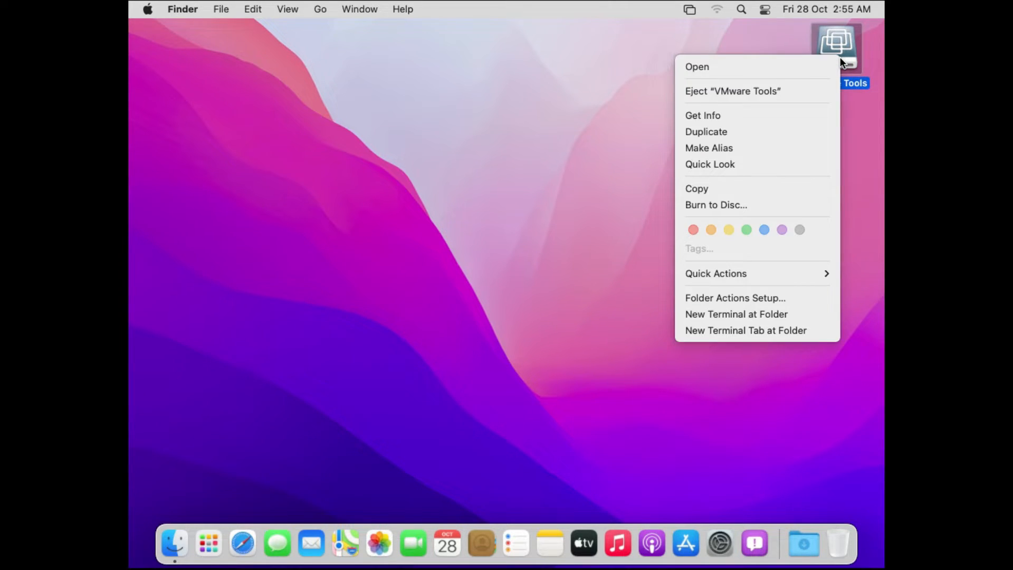
{"action": "mouse_move", "coordinate": [771, 71]}
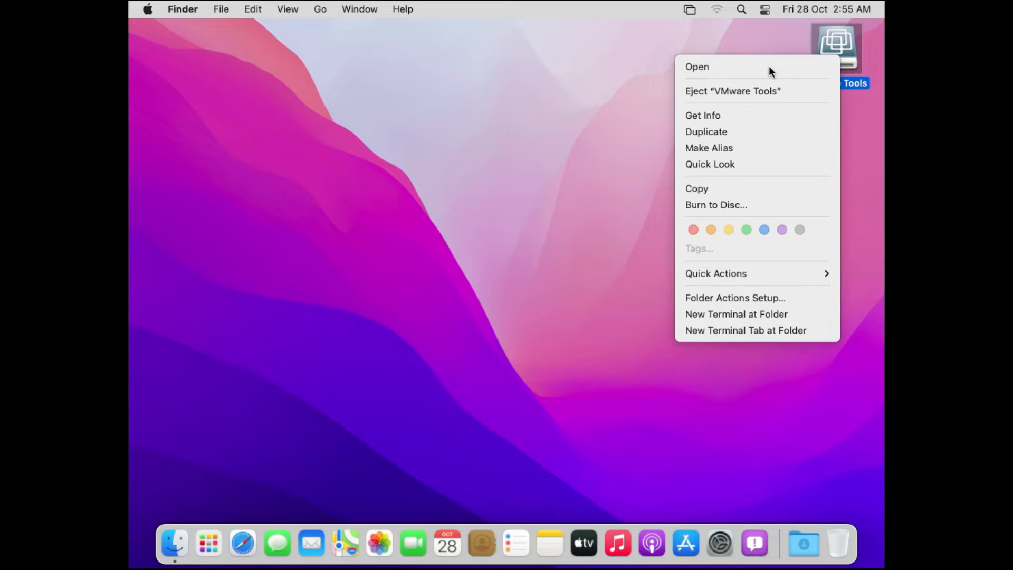
{"action": "left_click", "coordinate": [696, 67]}
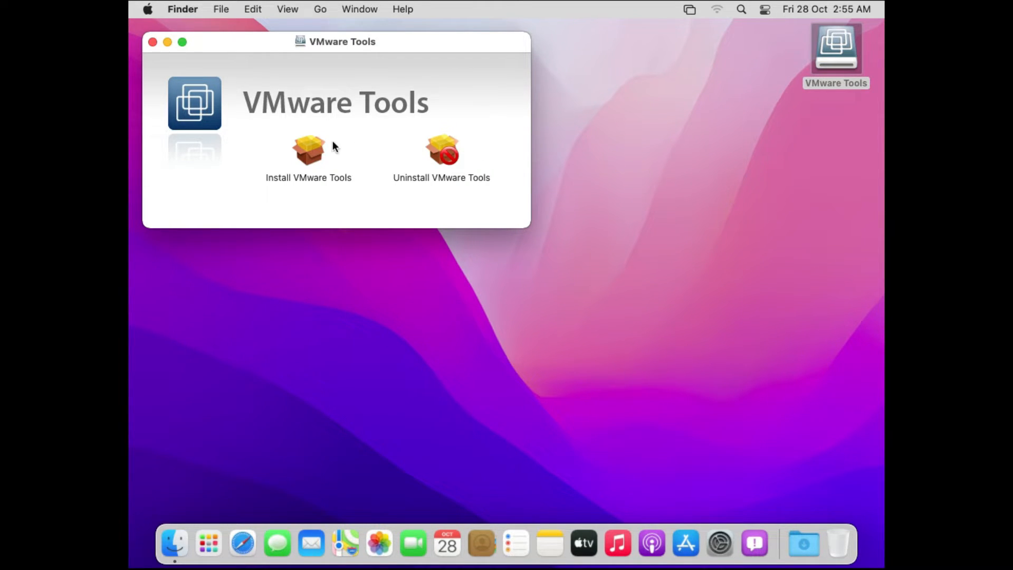
{"action": "left_click", "coordinate": [308, 152]}
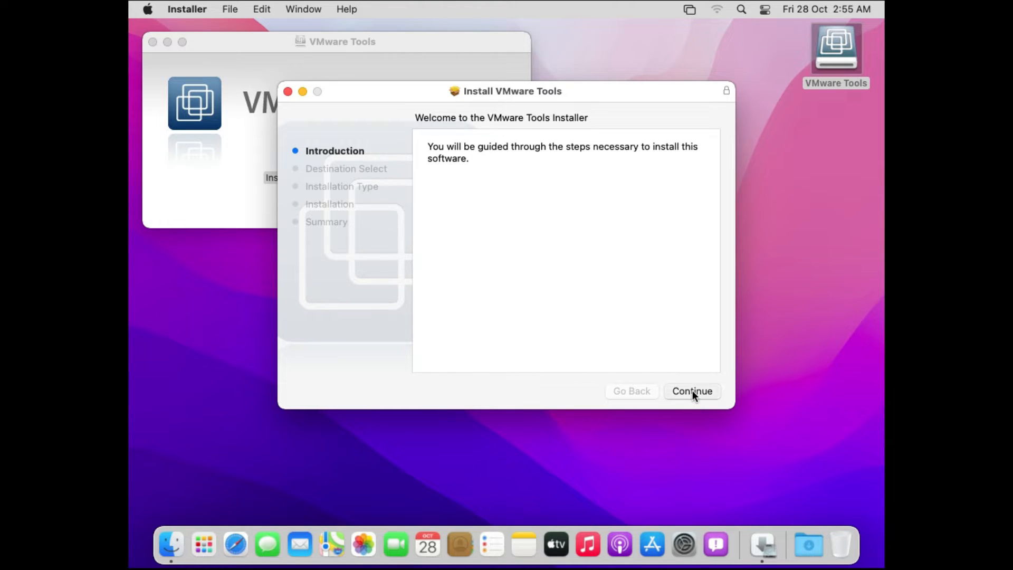
Run the standard VMware Tools install on macOS12HD, authorizing it with the admin password
{"action": "left_click", "coordinate": [692, 390]}
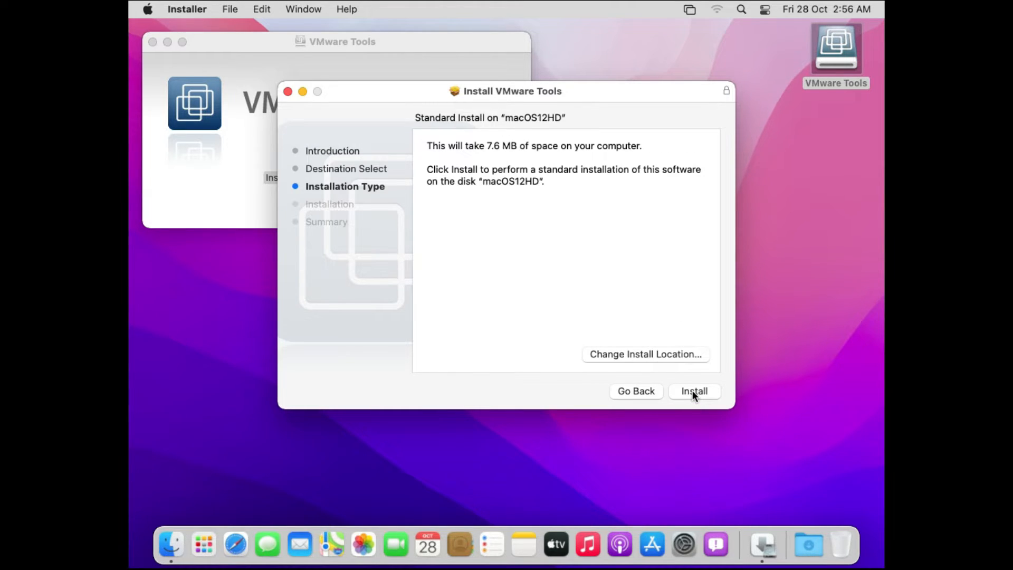
{"action": "left_click", "coordinate": [695, 390]}
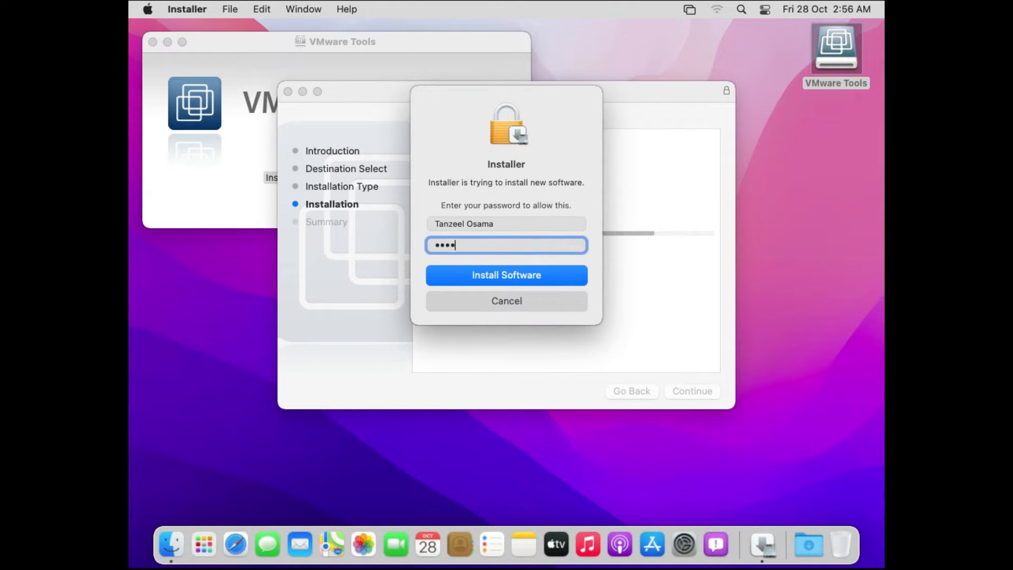
{"action": "type", "text": "••"}
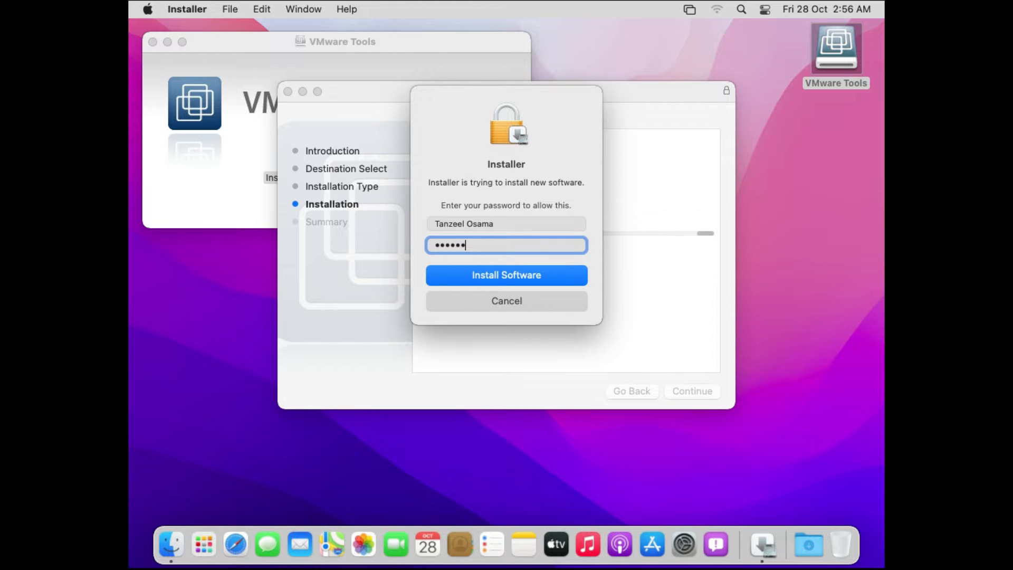
{"action": "left_click", "coordinate": [506, 274]}
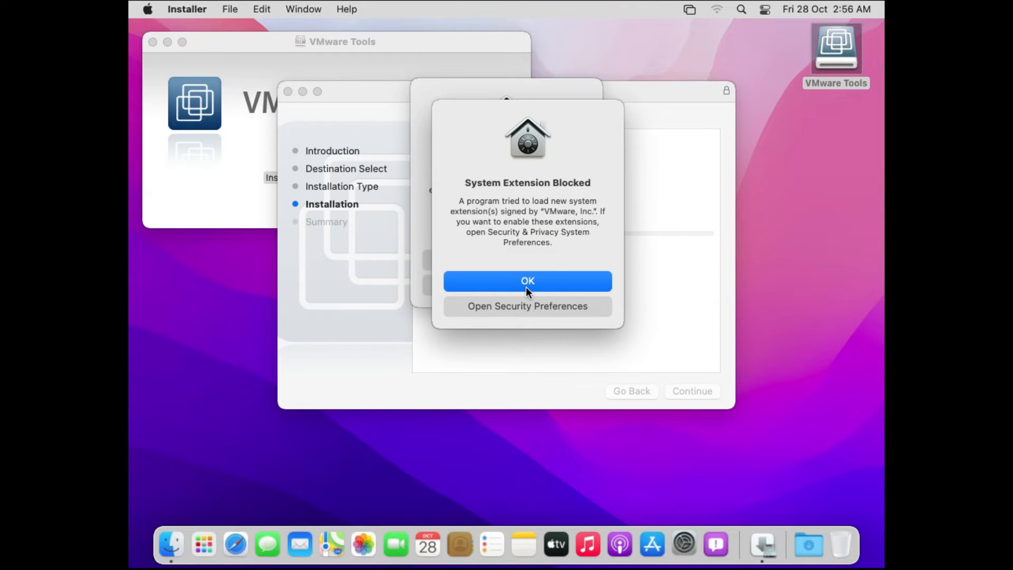
{"action": "mouse_move", "coordinate": [527, 317]}
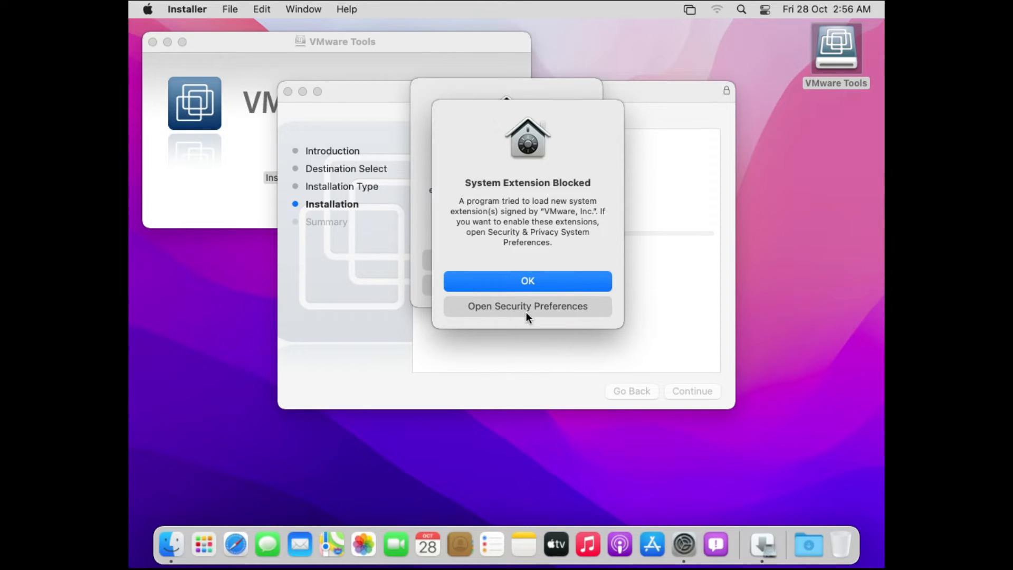
{"action": "mouse_move", "coordinate": [527, 311]}
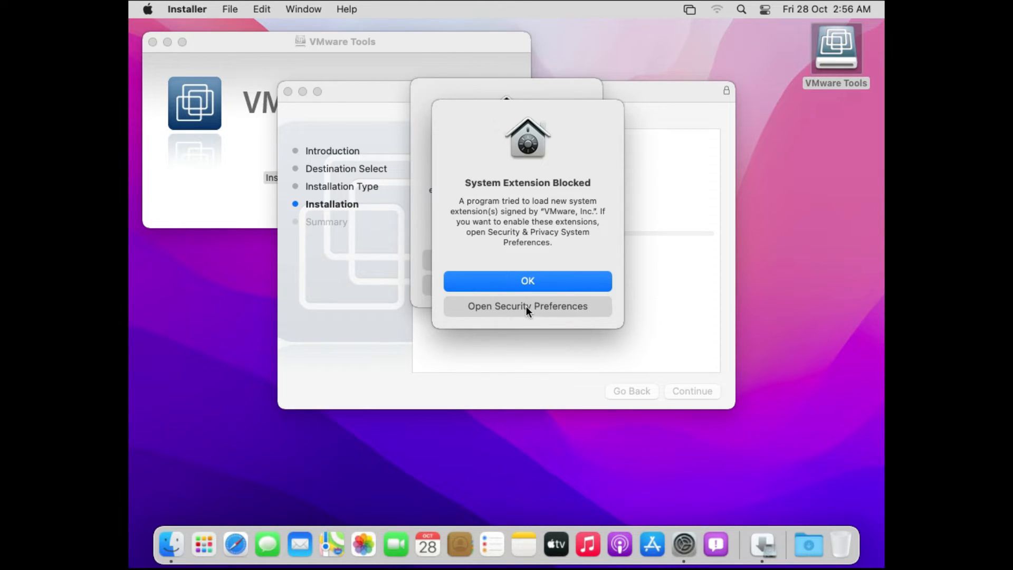
Dismiss the blocked-extension warning and reach the guest's Security & Privacy pane
{"action": "left_click", "coordinate": [527, 306]}
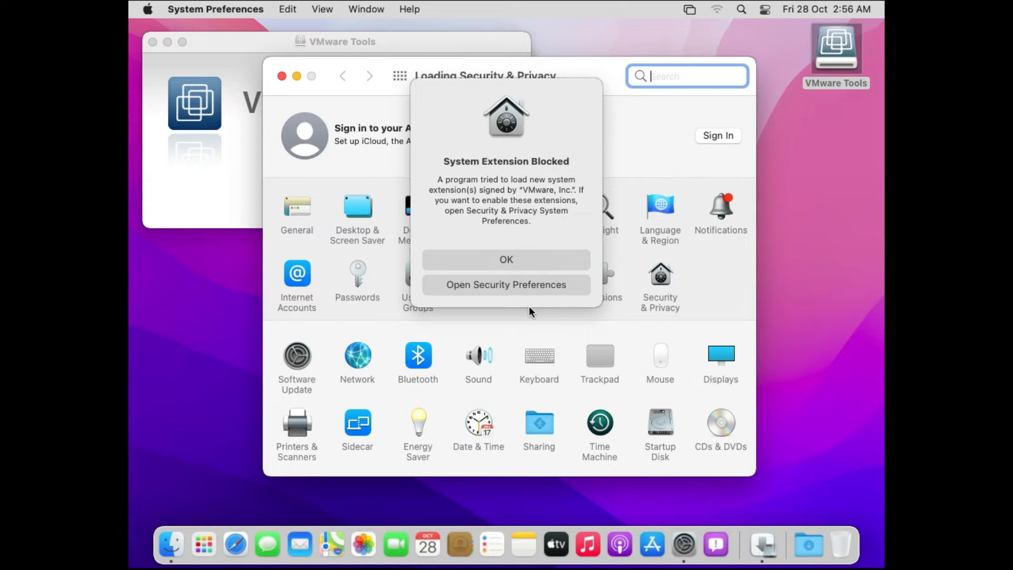
{"action": "left_click", "coordinate": [506, 260]}
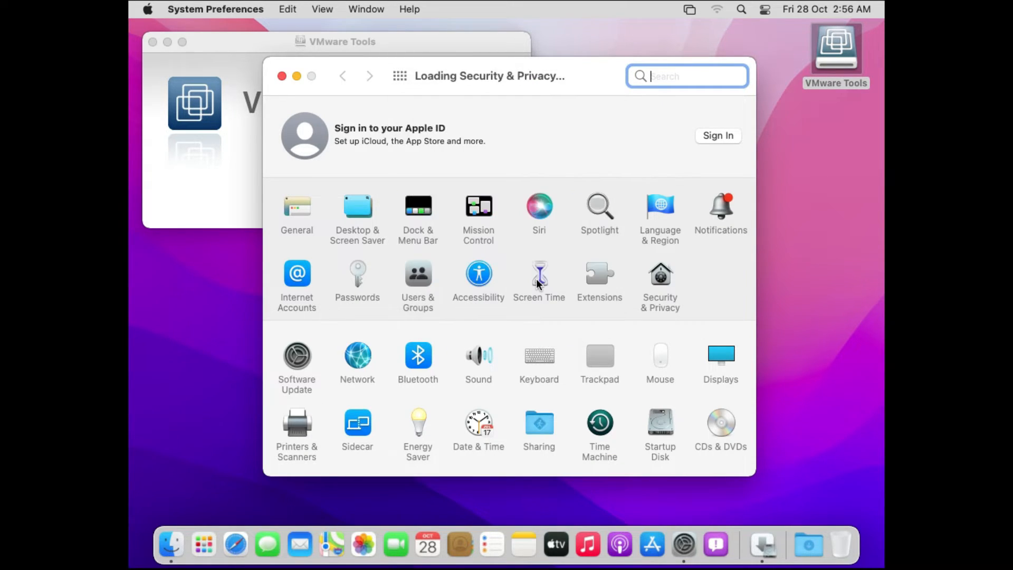
{"action": "left_click", "coordinate": [659, 273]}
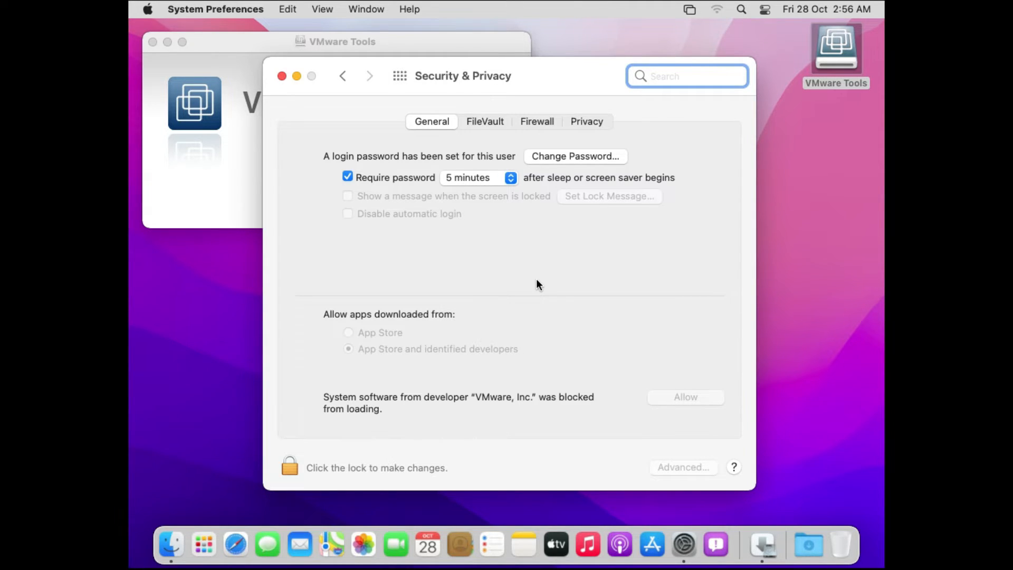
{"action": "left_click", "coordinate": [687, 76]}
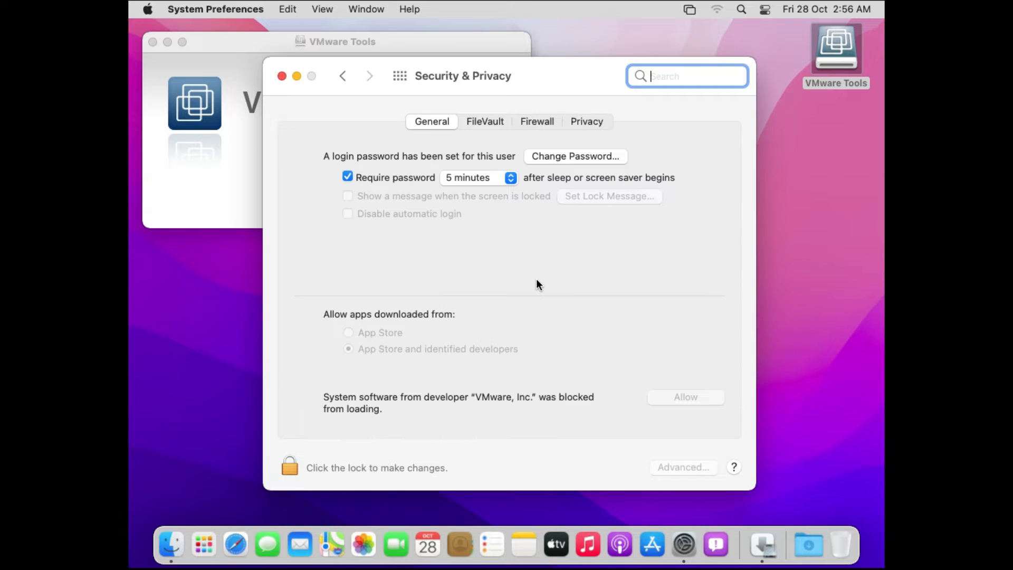
{"action": "mouse_move", "coordinate": [378, 350]}
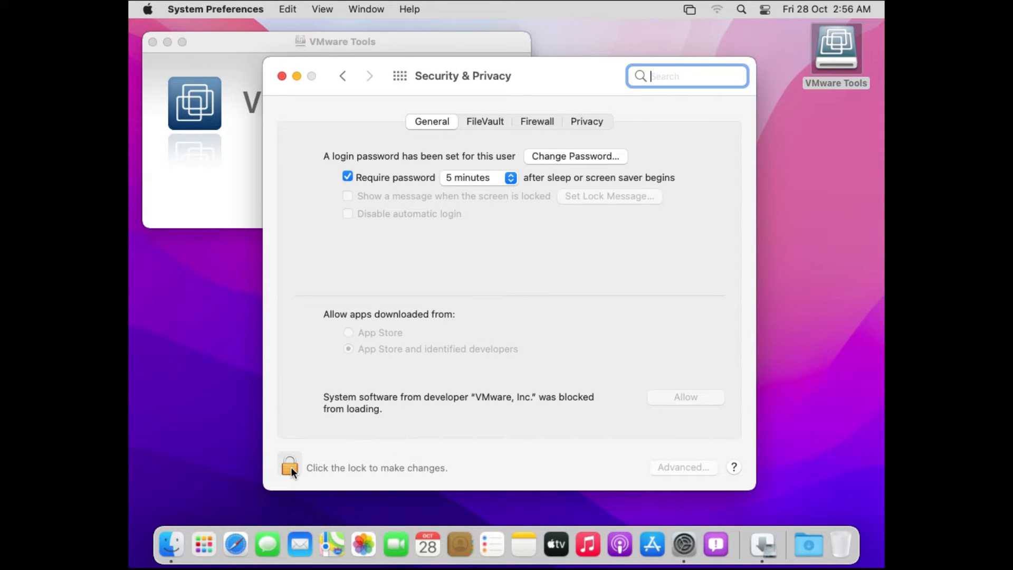
Unlock Security & Privacy with the admin password so changes are allowed
{"action": "left_click", "coordinate": [290, 467]}
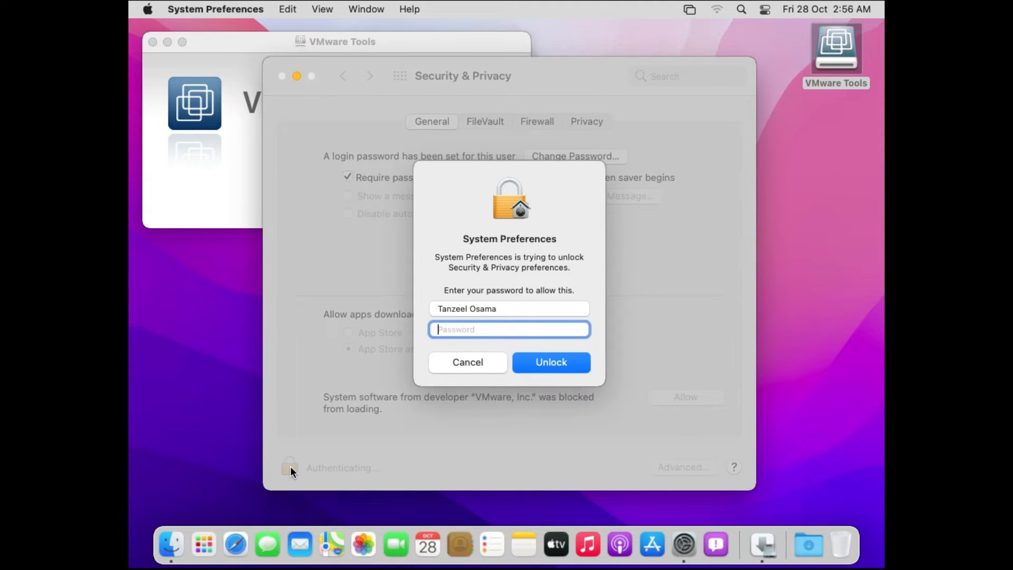
{"action": "type", "text": "•••"}
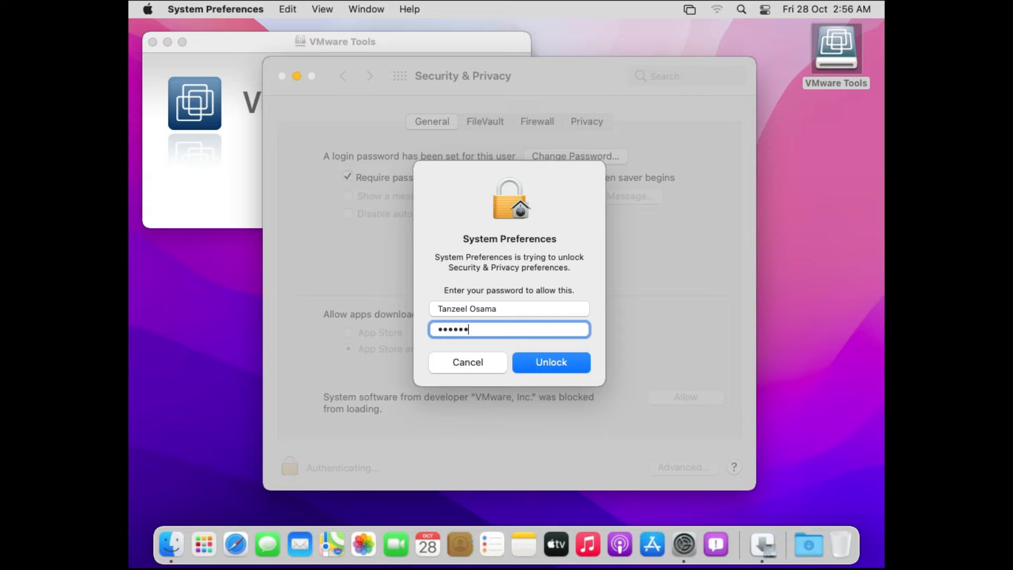
{"action": "left_click", "coordinate": [550, 362]}
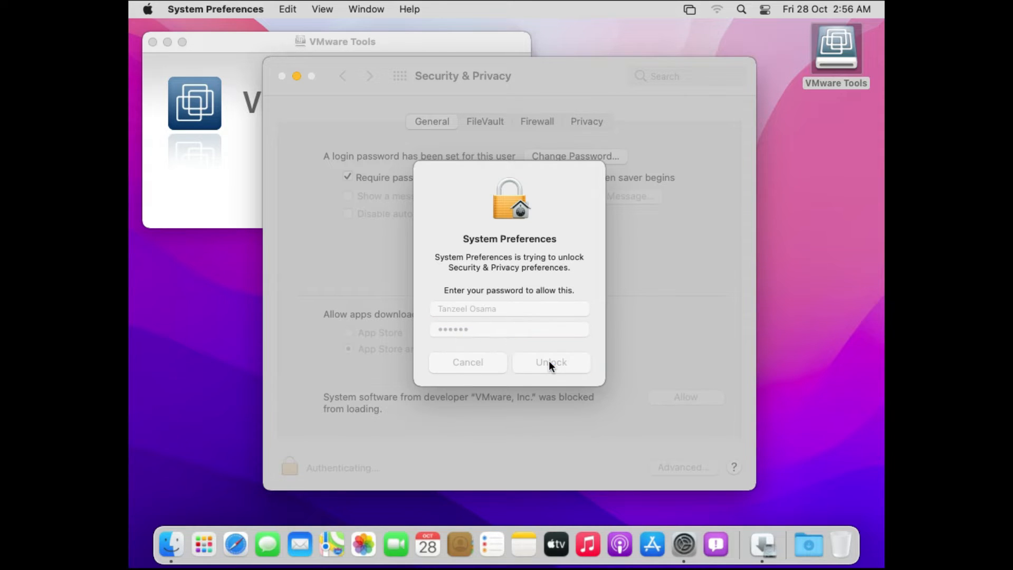
{"action": "left_click", "coordinate": [551, 362]}
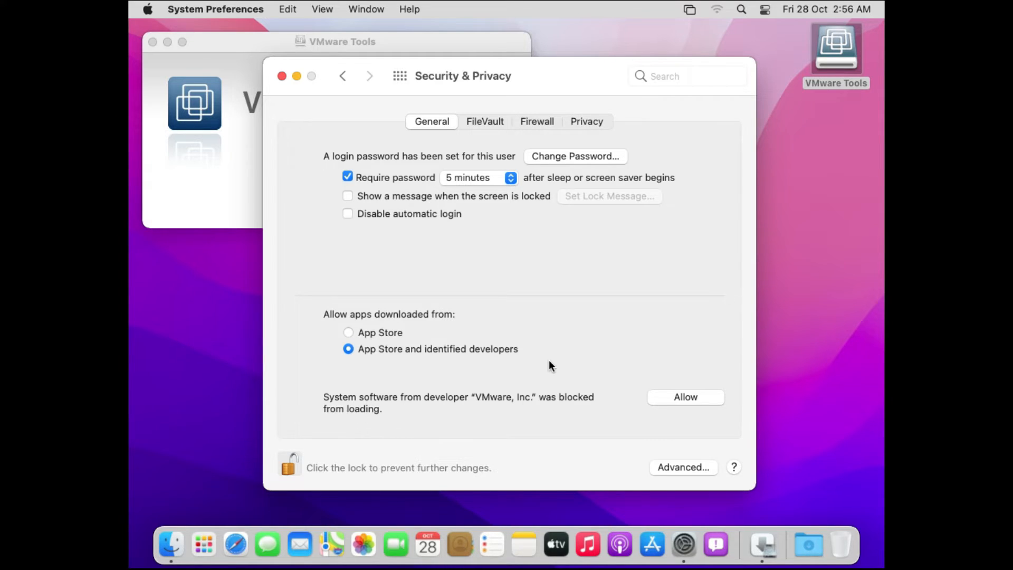
{"action": "mouse_move", "coordinate": [657, 394]}
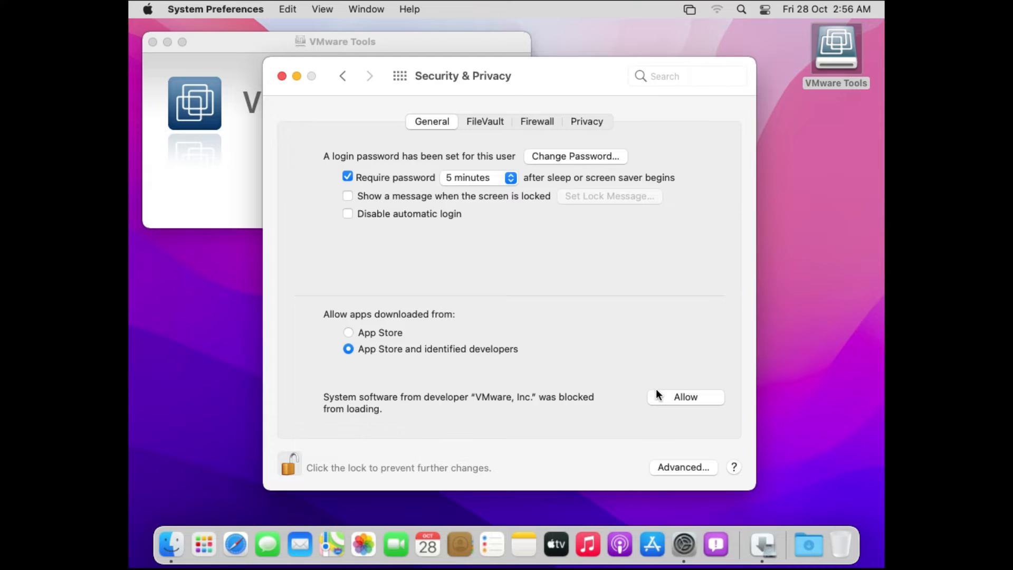
Allow the blocked VMware, Inc. system software and postpone the restart with Not Now
{"action": "left_click", "coordinate": [685, 397]}
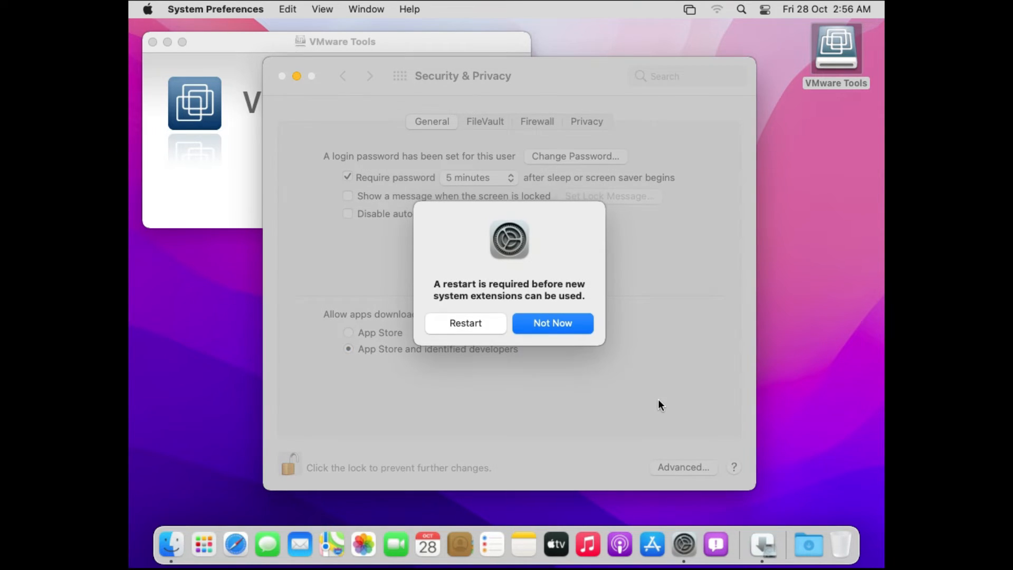
{"action": "mouse_move", "coordinate": [532, 337]}
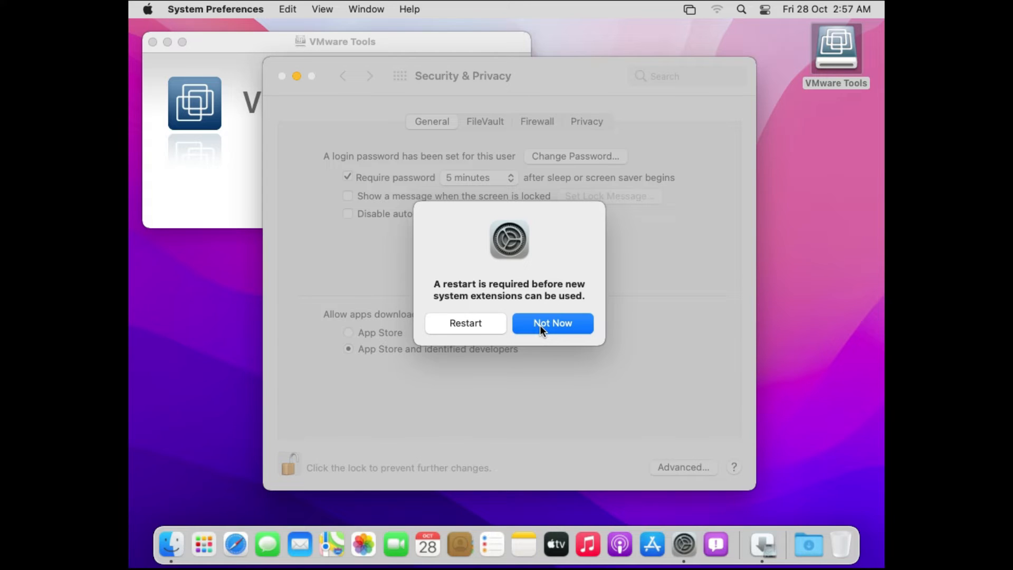
{"action": "left_click", "coordinate": [552, 323]}
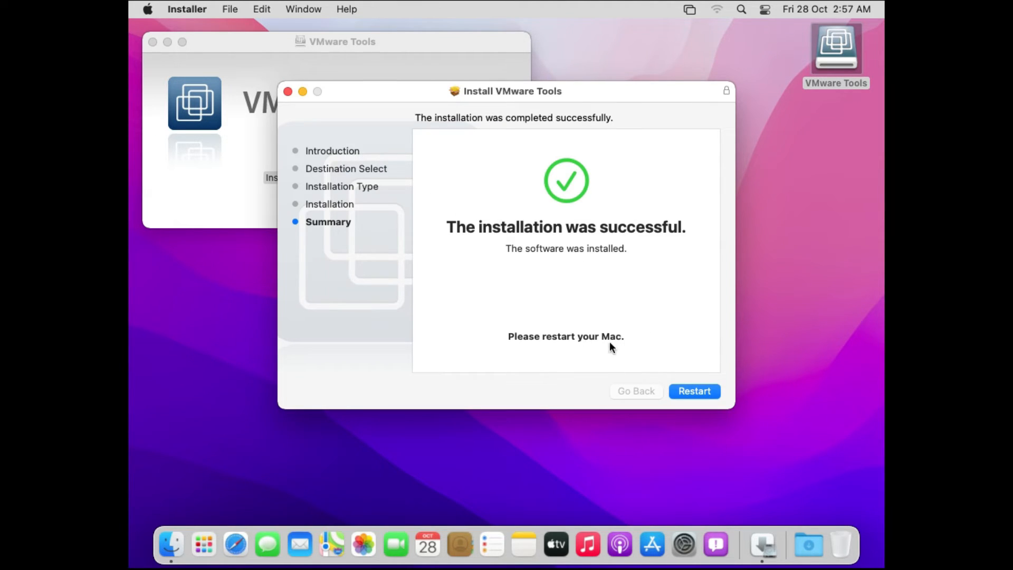
{"action": "mouse_move", "coordinate": [589, 353]}
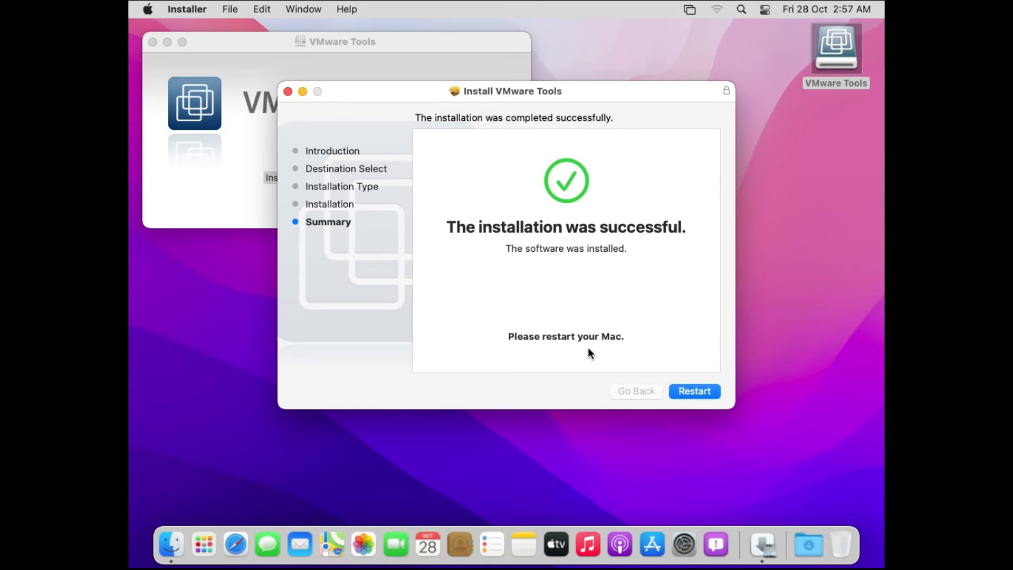
{"action": "mouse_move", "coordinate": [691, 397]}
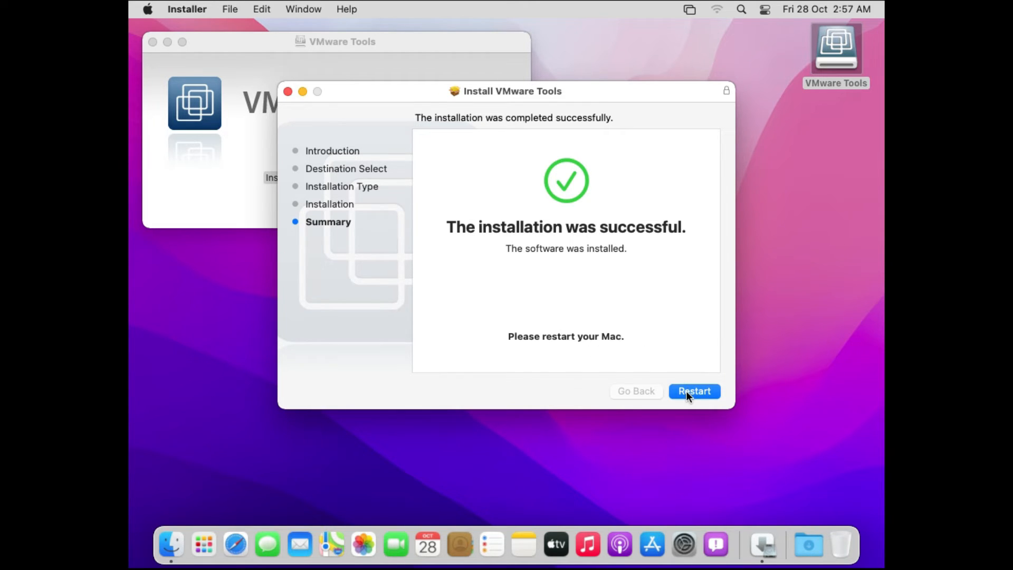
Restart the macOS guest from the VMware Tools installer summary
{"action": "left_click", "coordinate": [694, 390]}
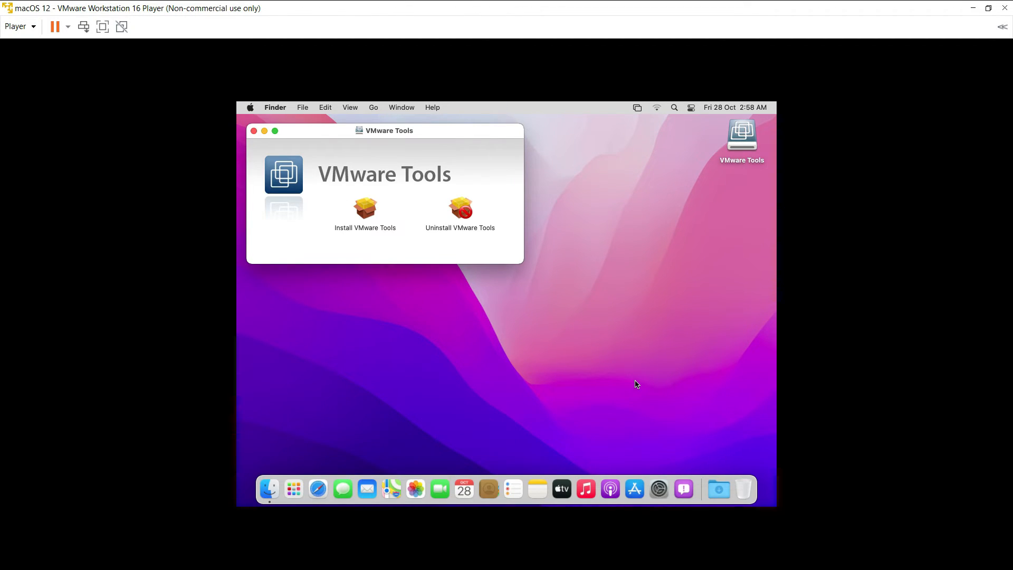
{"action": "mouse_move", "coordinate": [617, 331]}
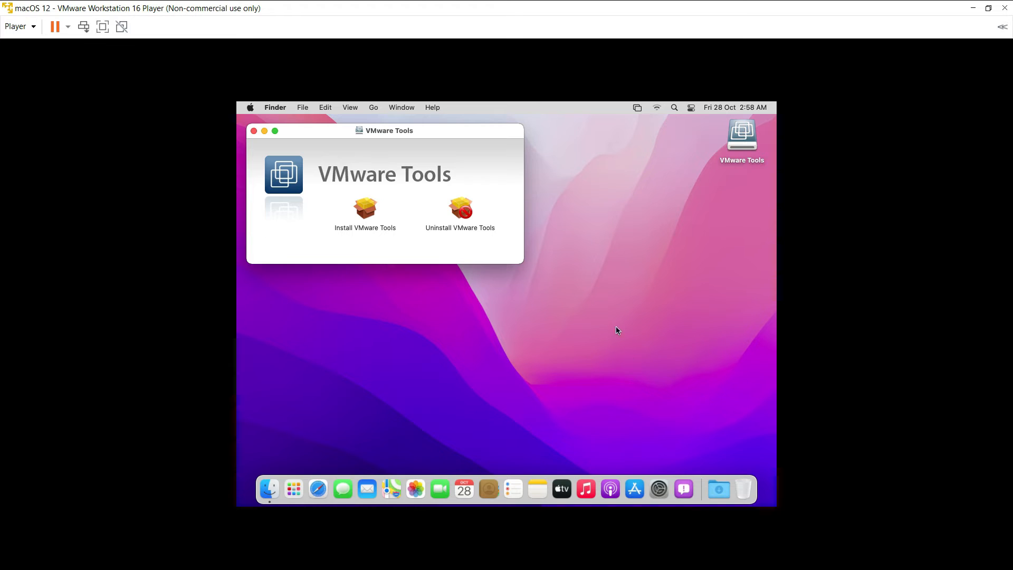
Close the VMware Tools window and eject the VMware Tools disc from the desktop
{"action": "left_click", "coordinate": [254, 131]}
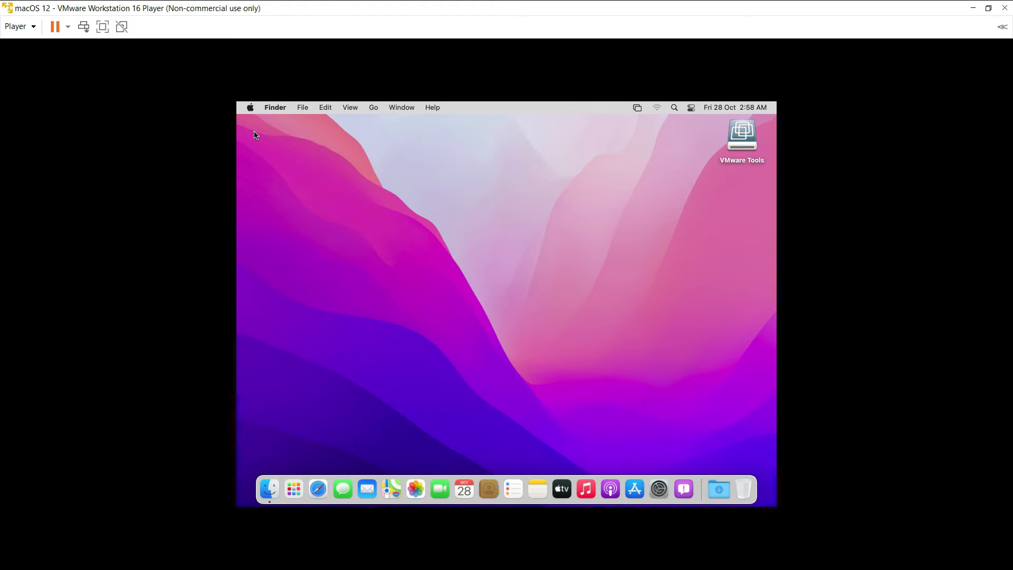
{"action": "mouse_move", "coordinate": [467, 324]}
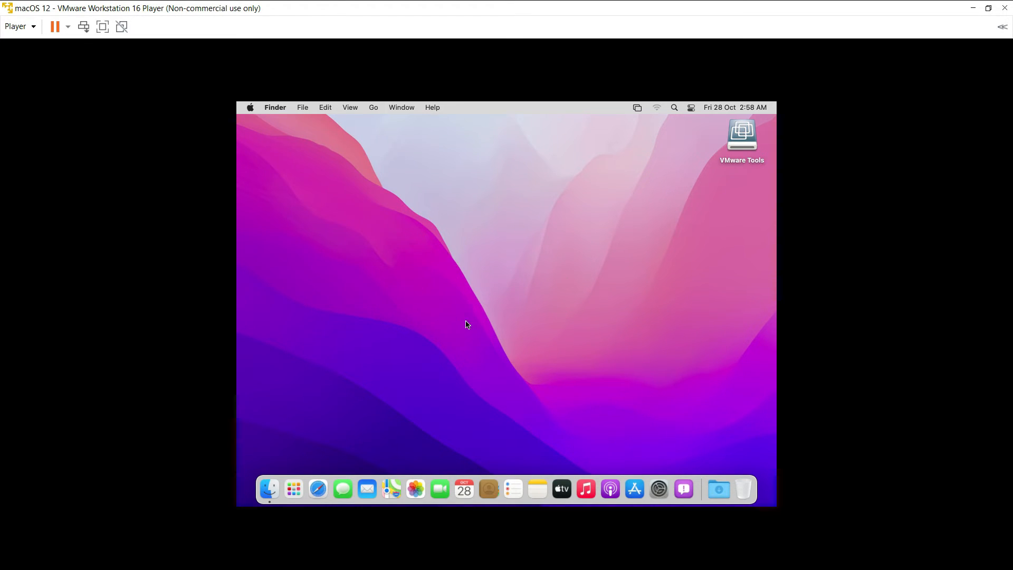
{"action": "mouse_move", "coordinate": [742, 162]}
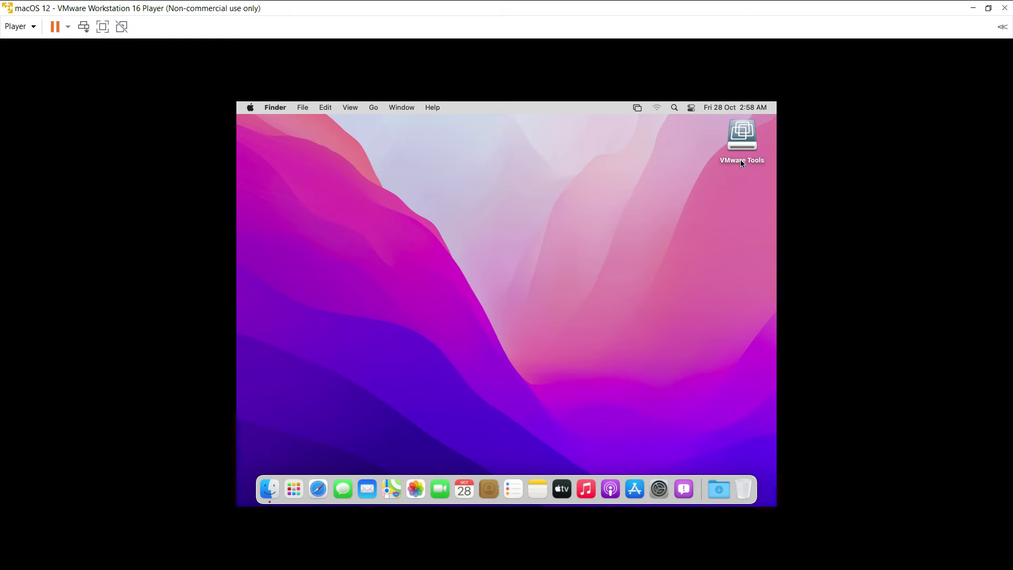
{"action": "right_click", "coordinate": [741, 136]}
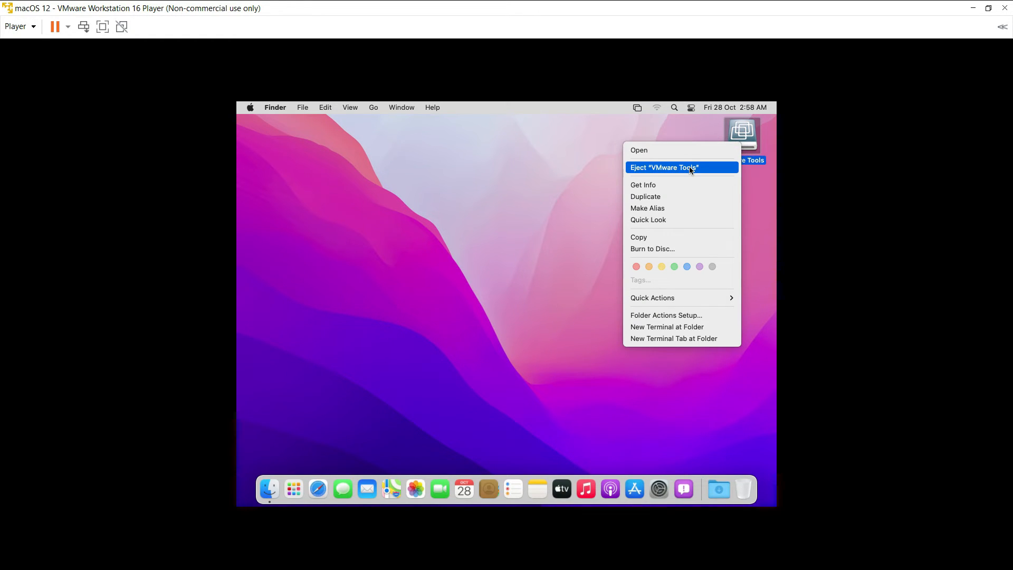
{"action": "left_click", "coordinate": [662, 168]}
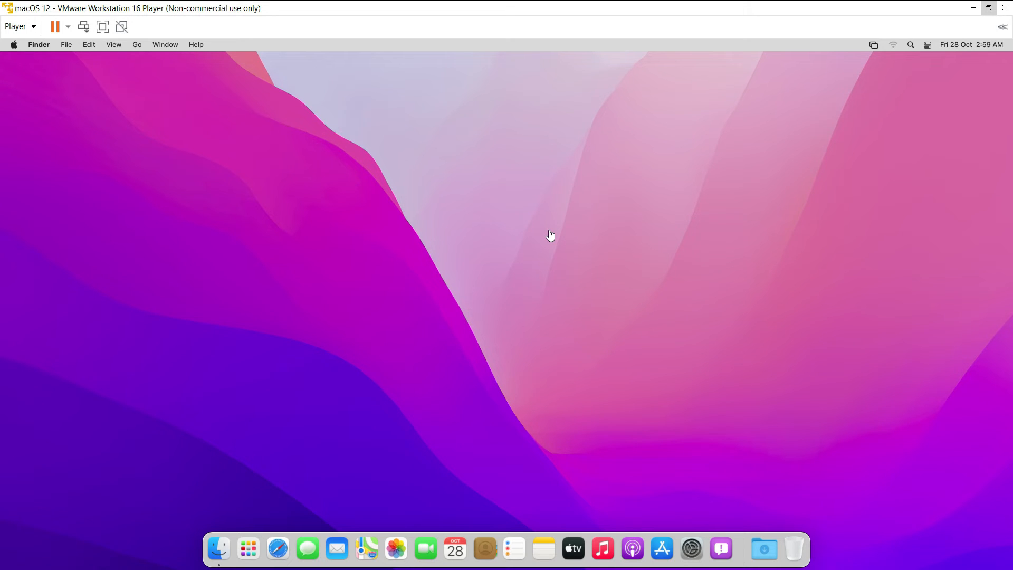
{"action": "mouse_move", "coordinate": [6, 51]}
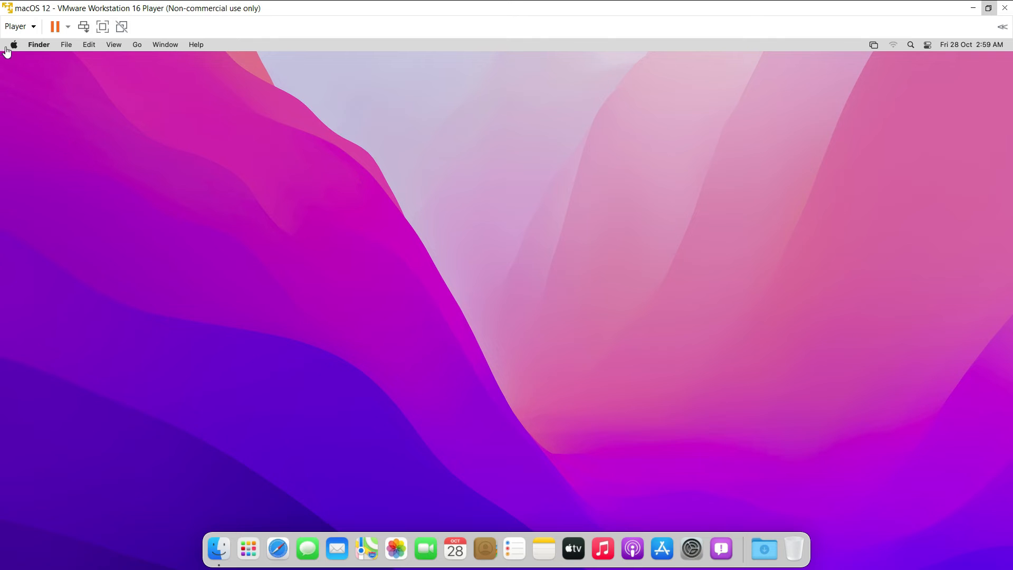
Set the guest display to Default for Display (1920 × 1007) in System Preferences and close it
{"action": "left_click", "coordinate": [12, 44]}
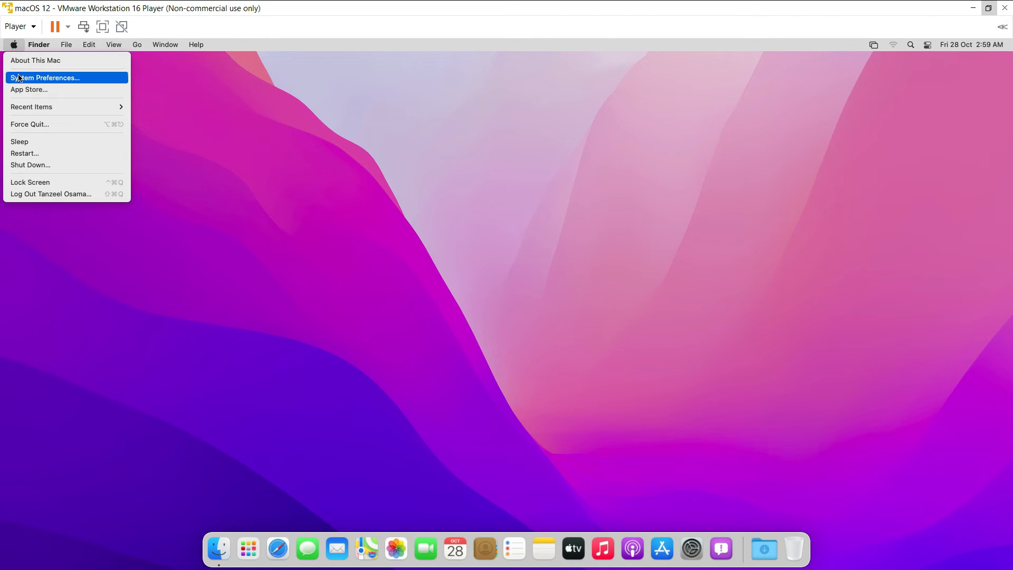
{"action": "left_click", "coordinate": [45, 77]}
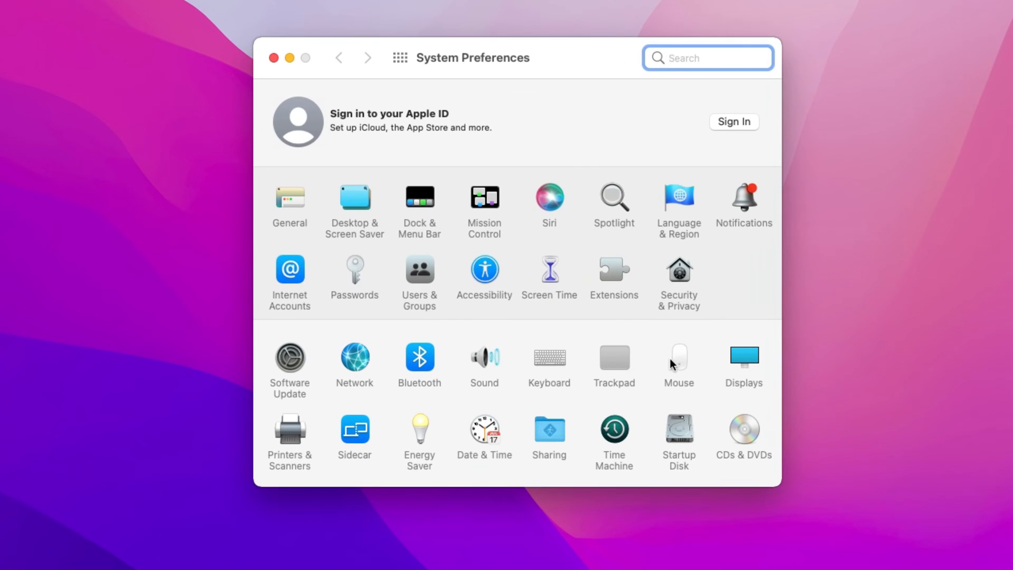
{"action": "left_click", "coordinate": [744, 355]}
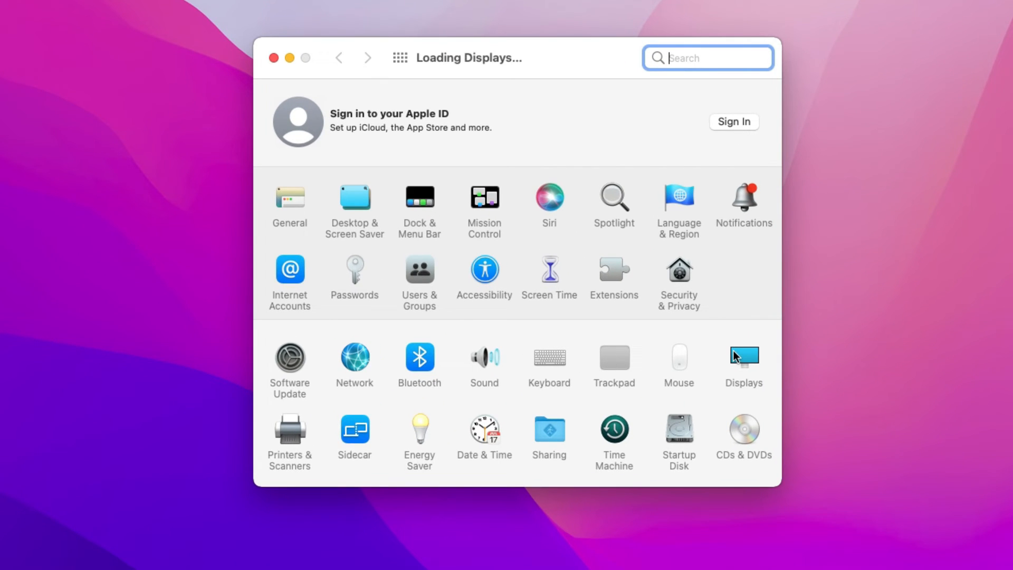
{"action": "left_click", "coordinate": [745, 356]}
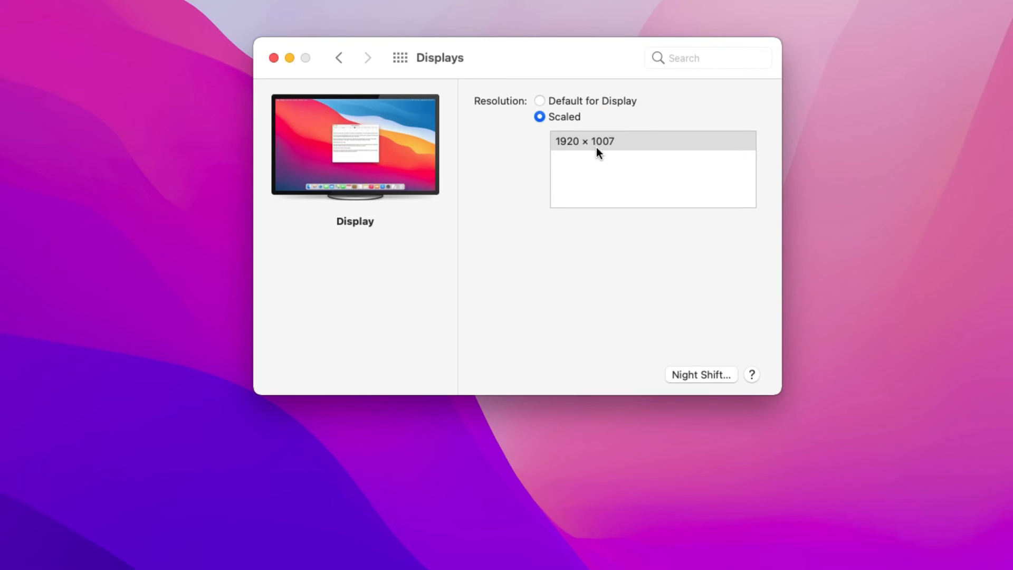
{"action": "mouse_move", "coordinate": [618, 158]}
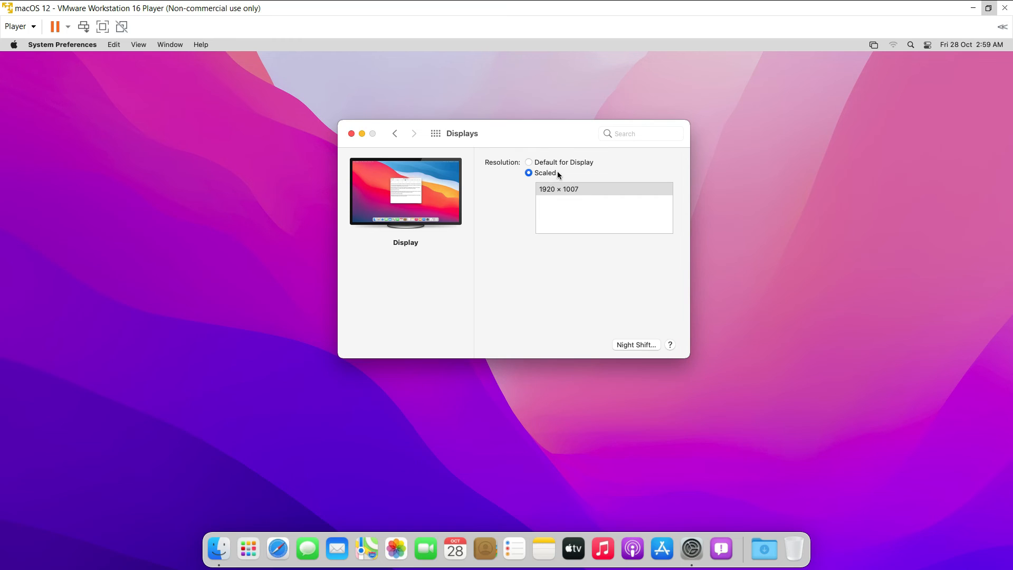
{"action": "left_click", "coordinate": [529, 163]}
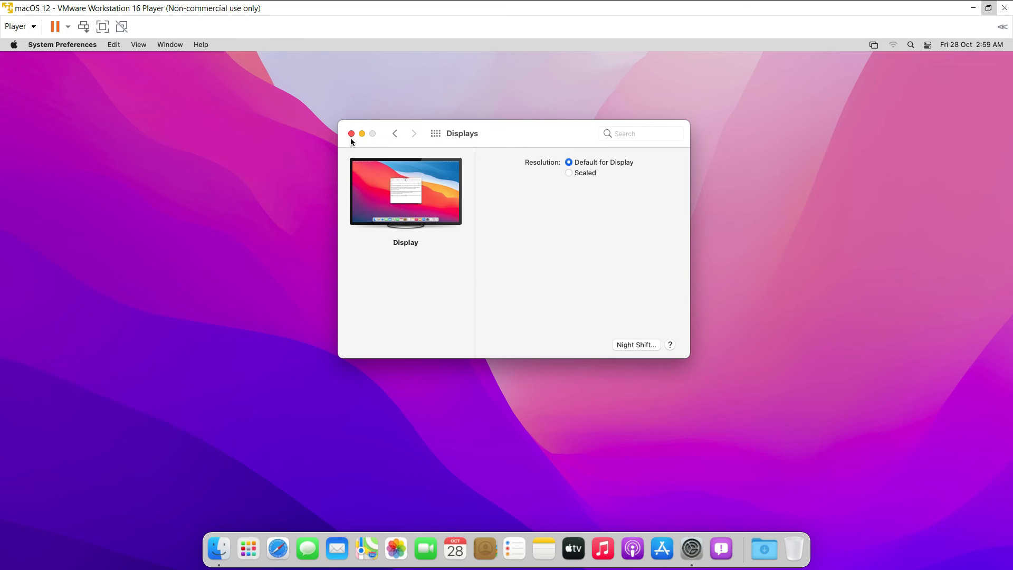
{"action": "left_click", "coordinate": [352, 134]}
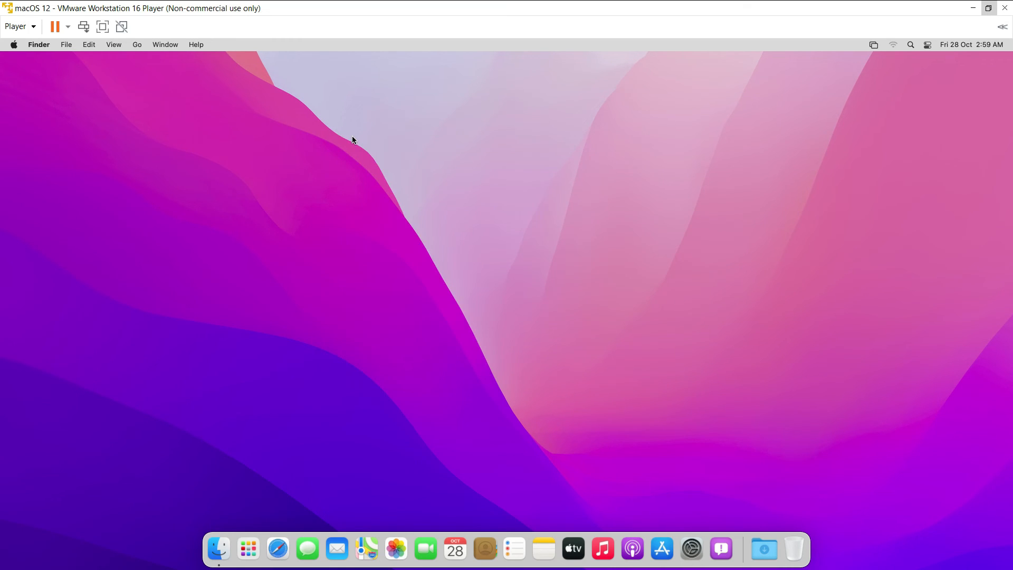